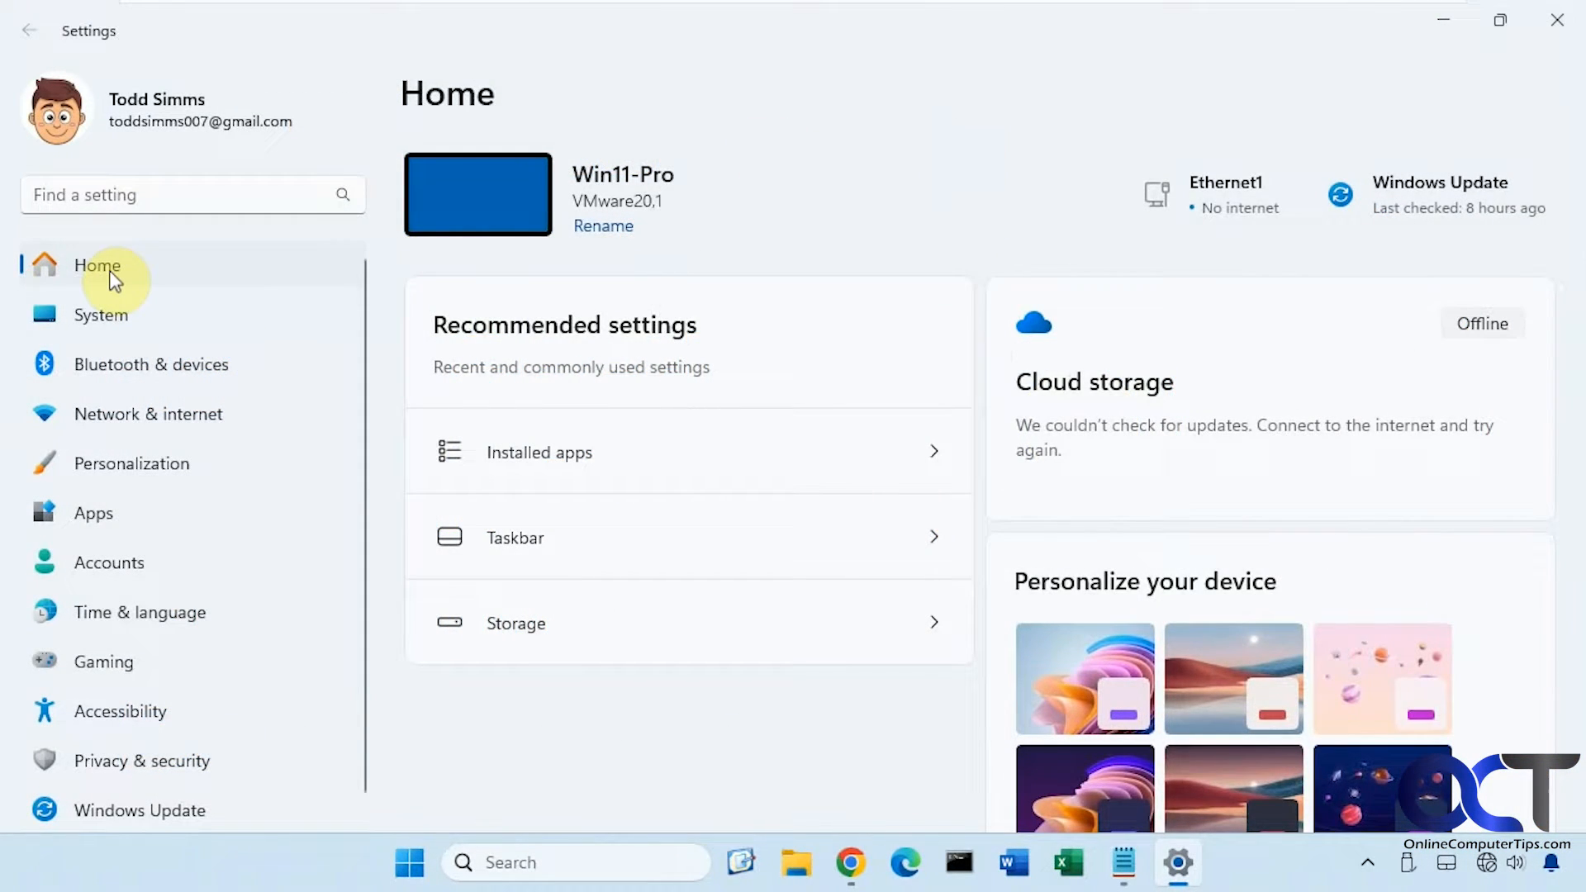
pyautogui.moveTo(233, 306)
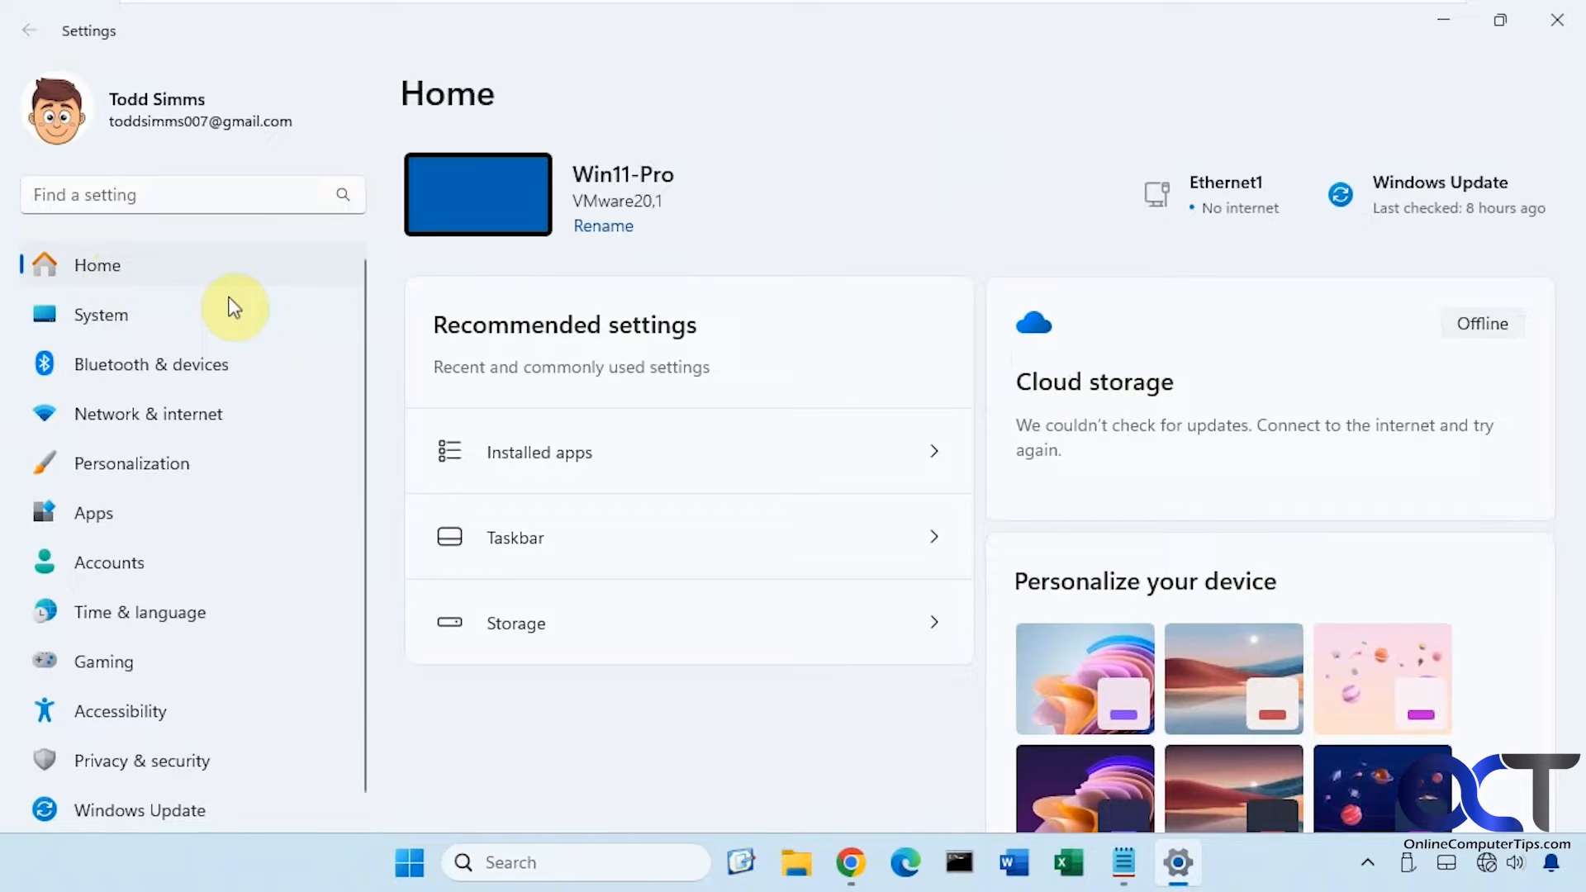
pyautogui.moveTo(159, 265)
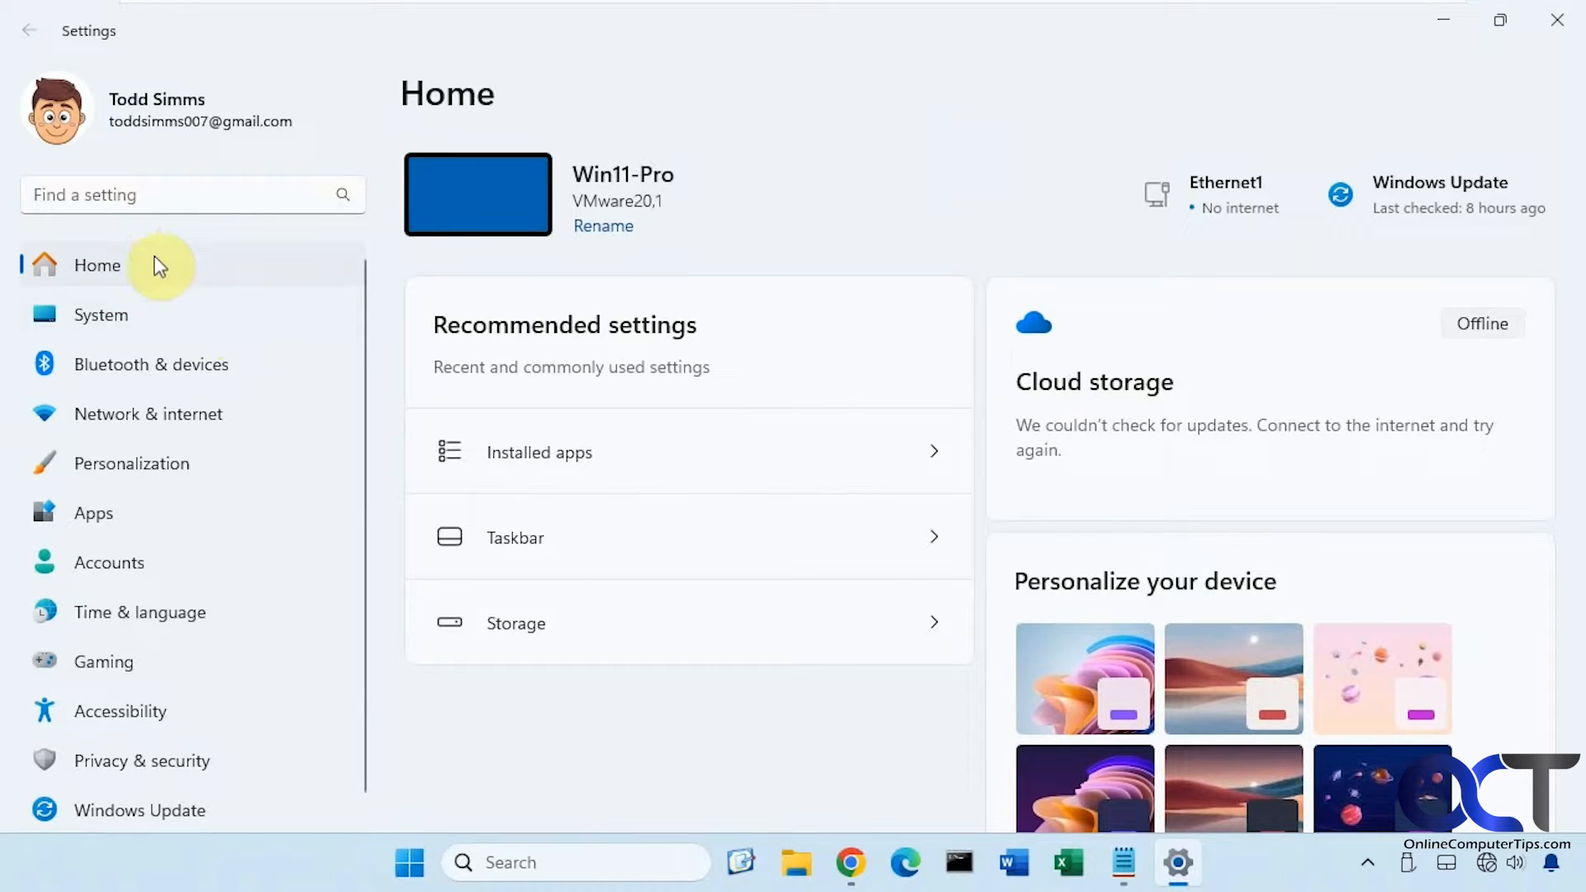
pyautogui.moveTo(667, 339)
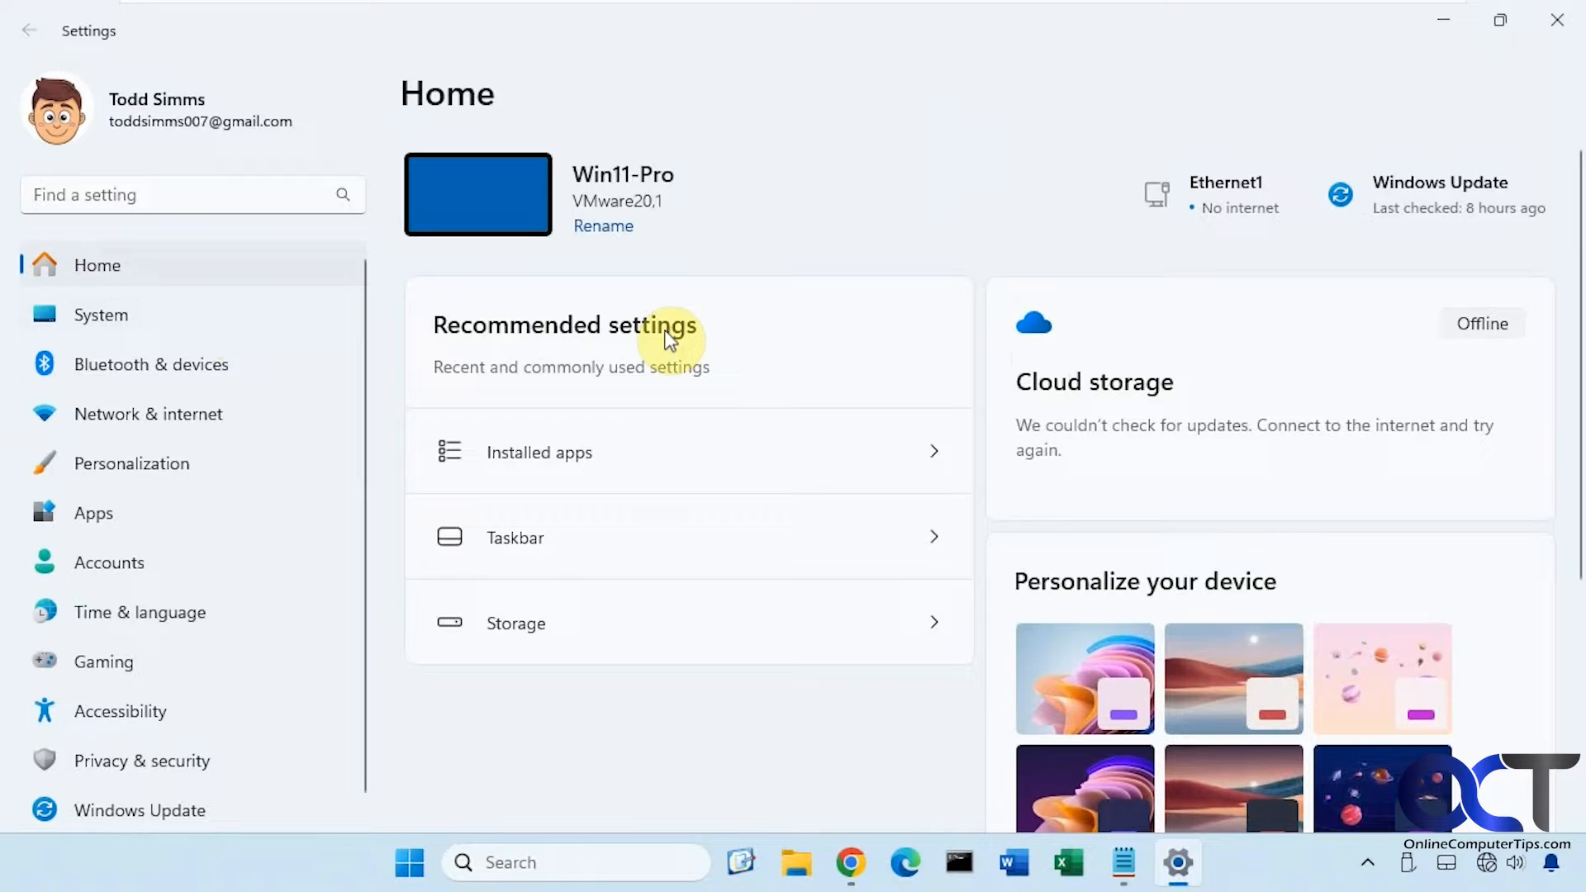
pyautogui.moveTo(600, 652)
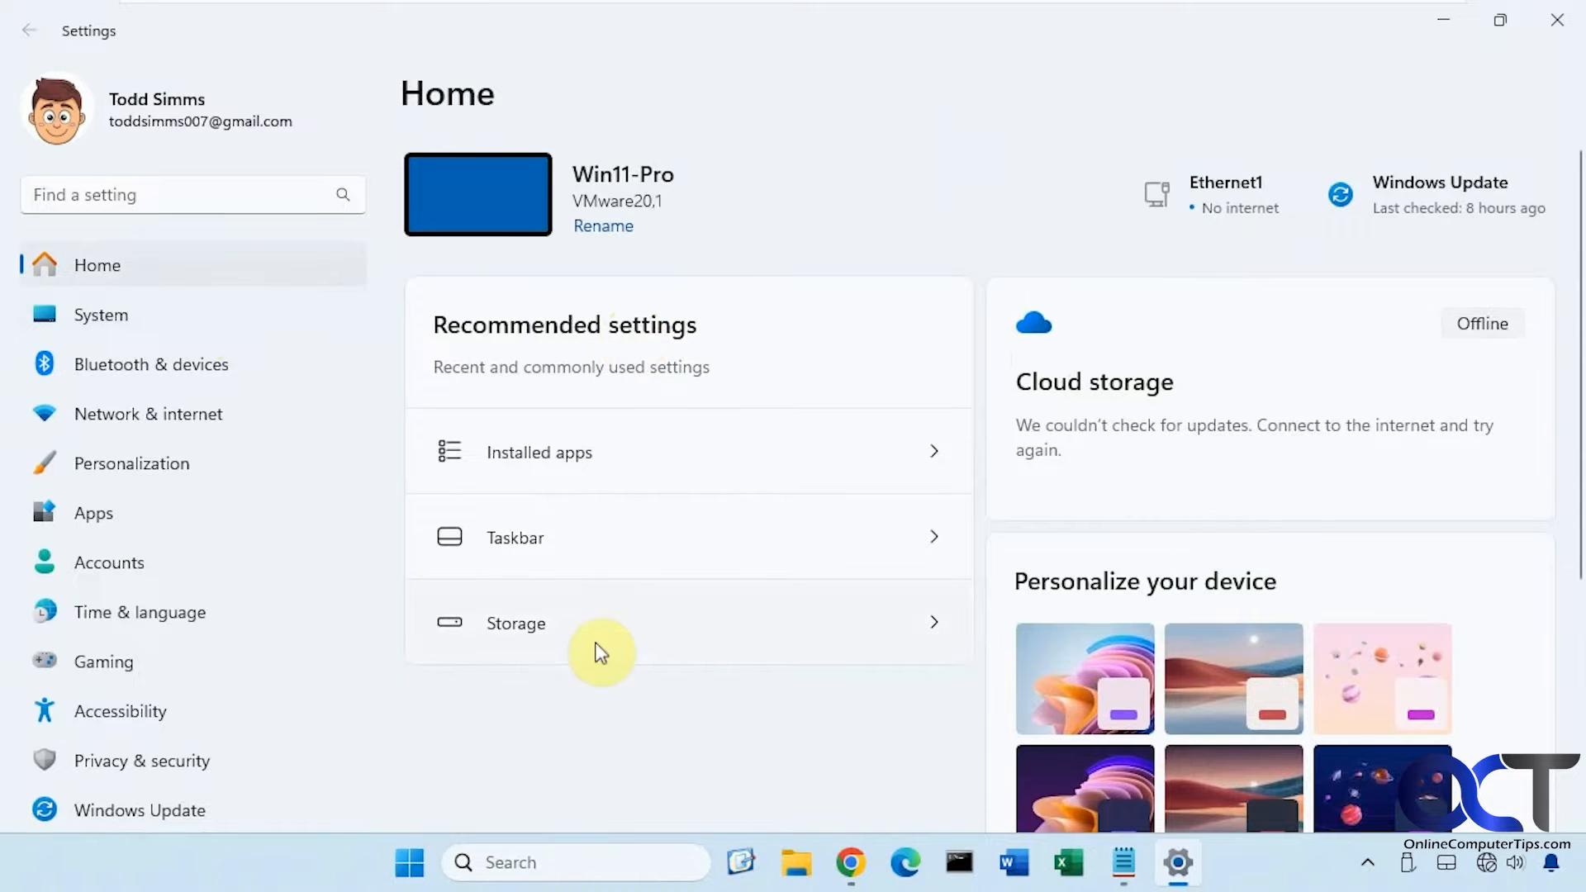
pyautogui.moveTo(701, 546)
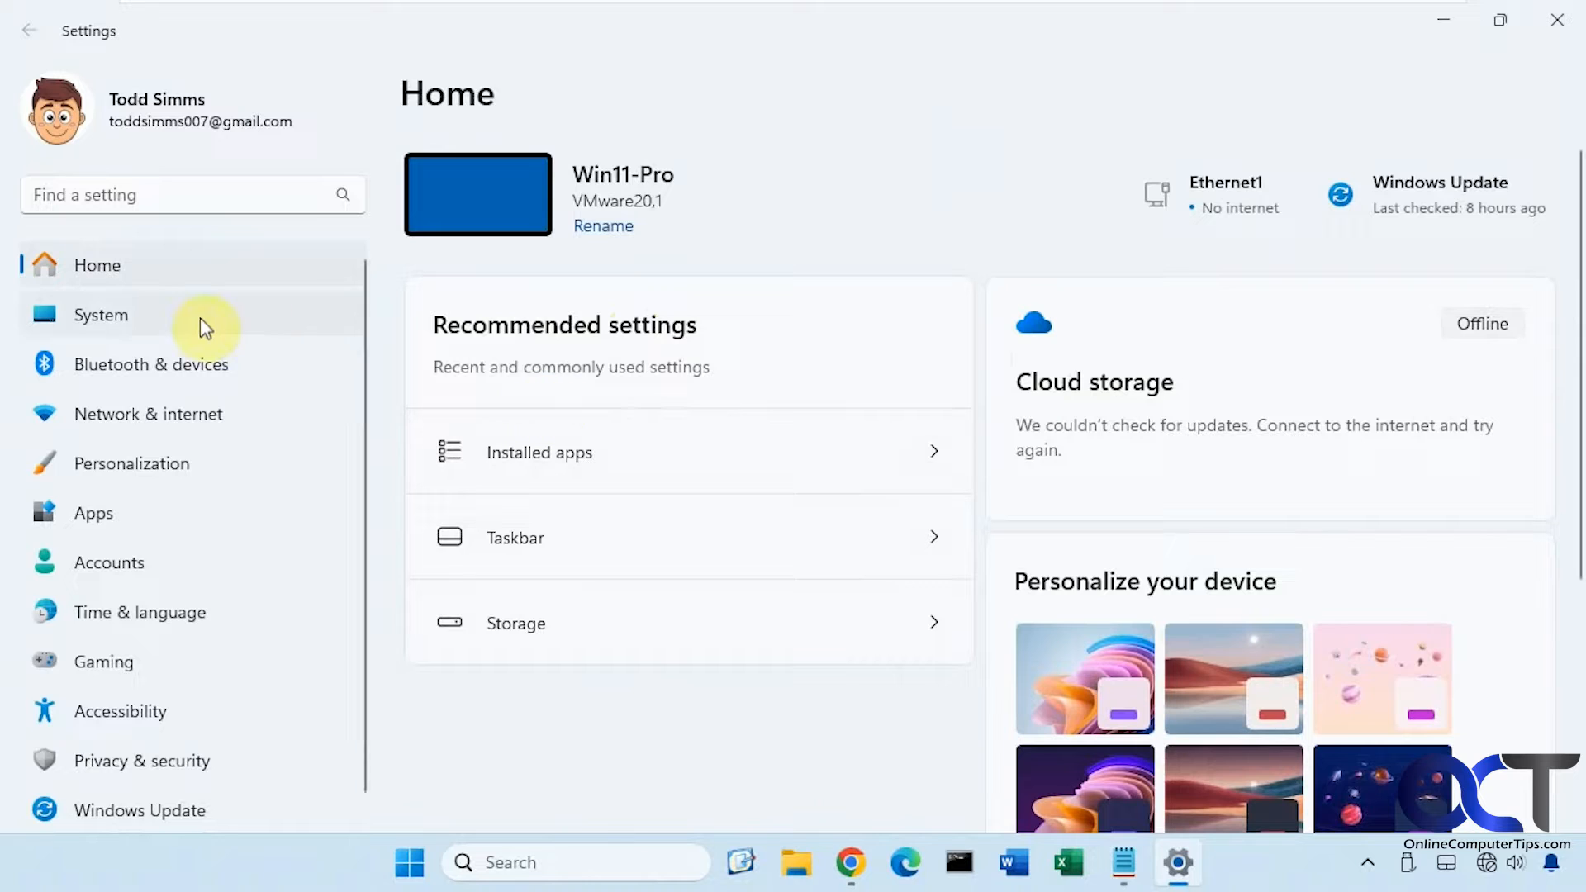
# Switch the Settings sidebar from Home to the System page
pyautogui.click(100, 315)
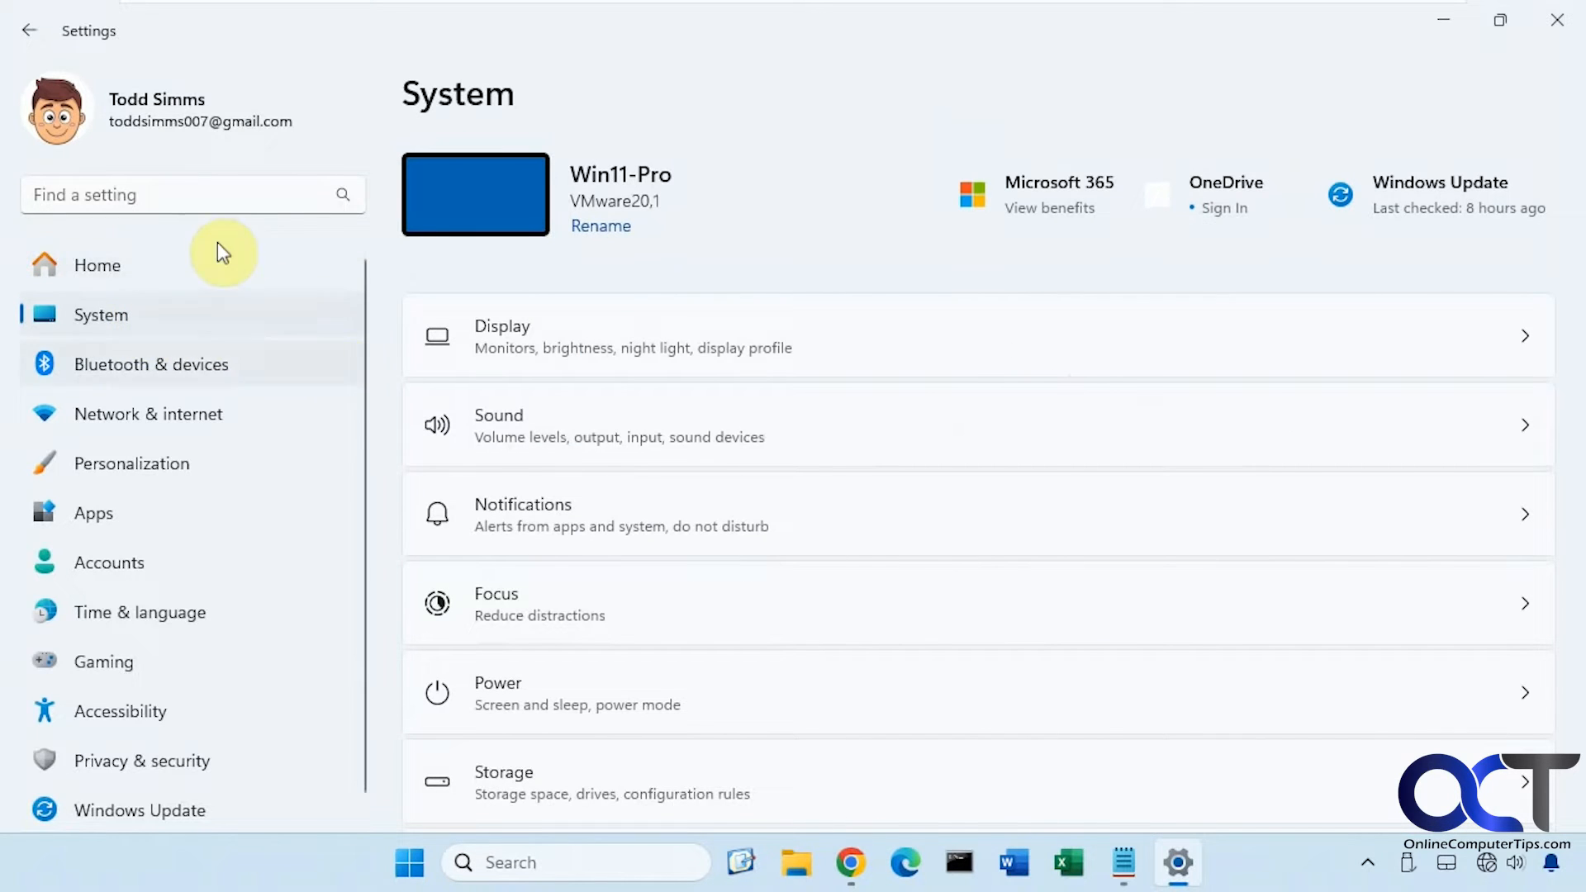
pyautogui.moveTo(293, 281)
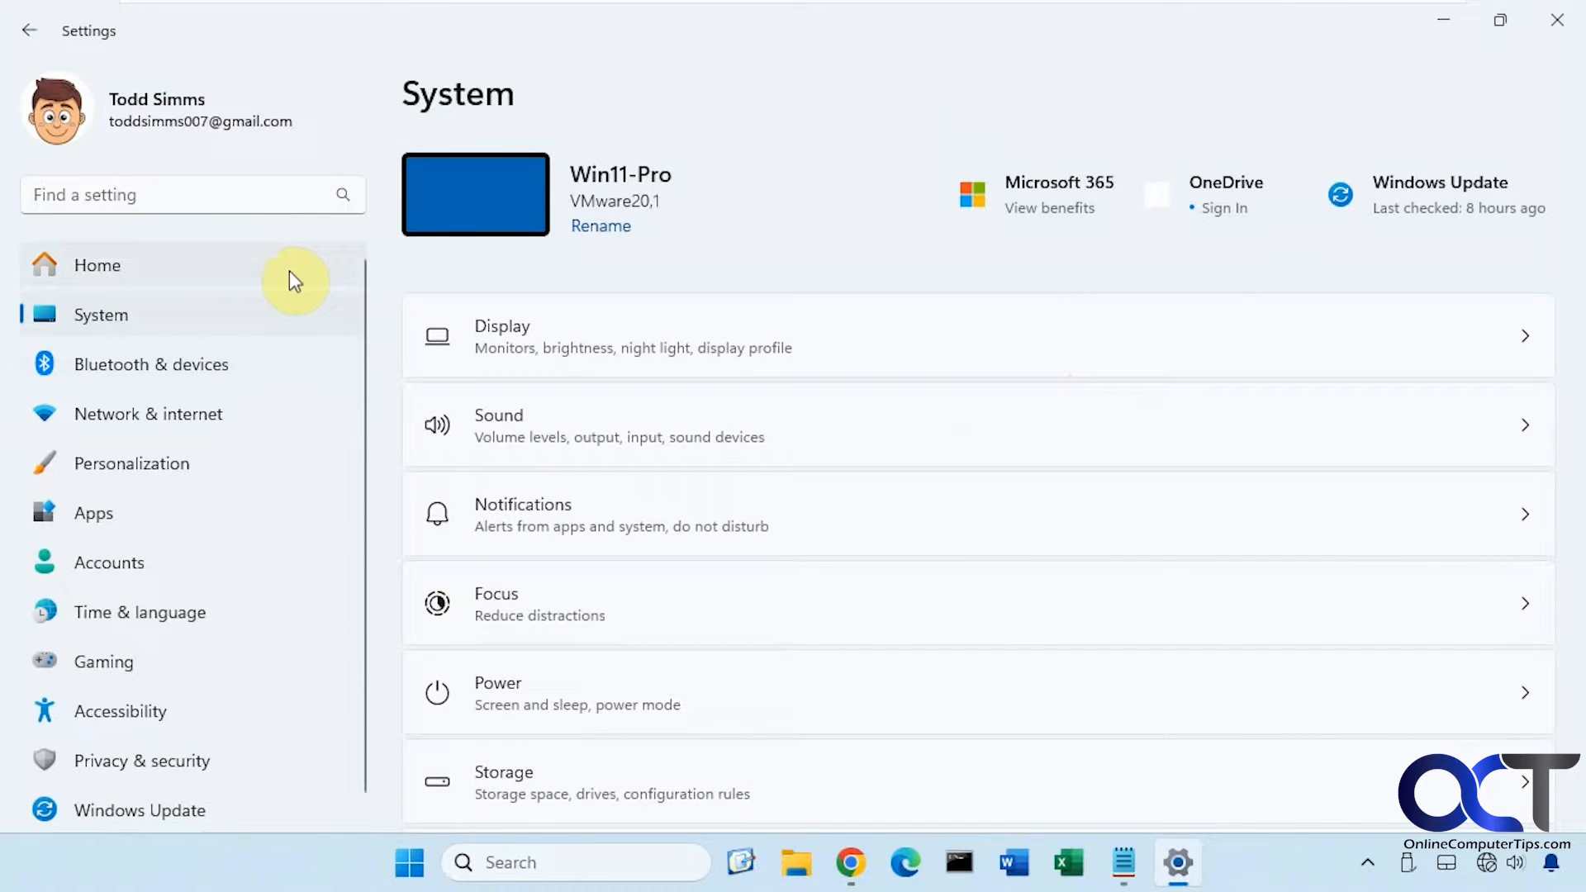
pyautogui.moveTo(1567, 76)
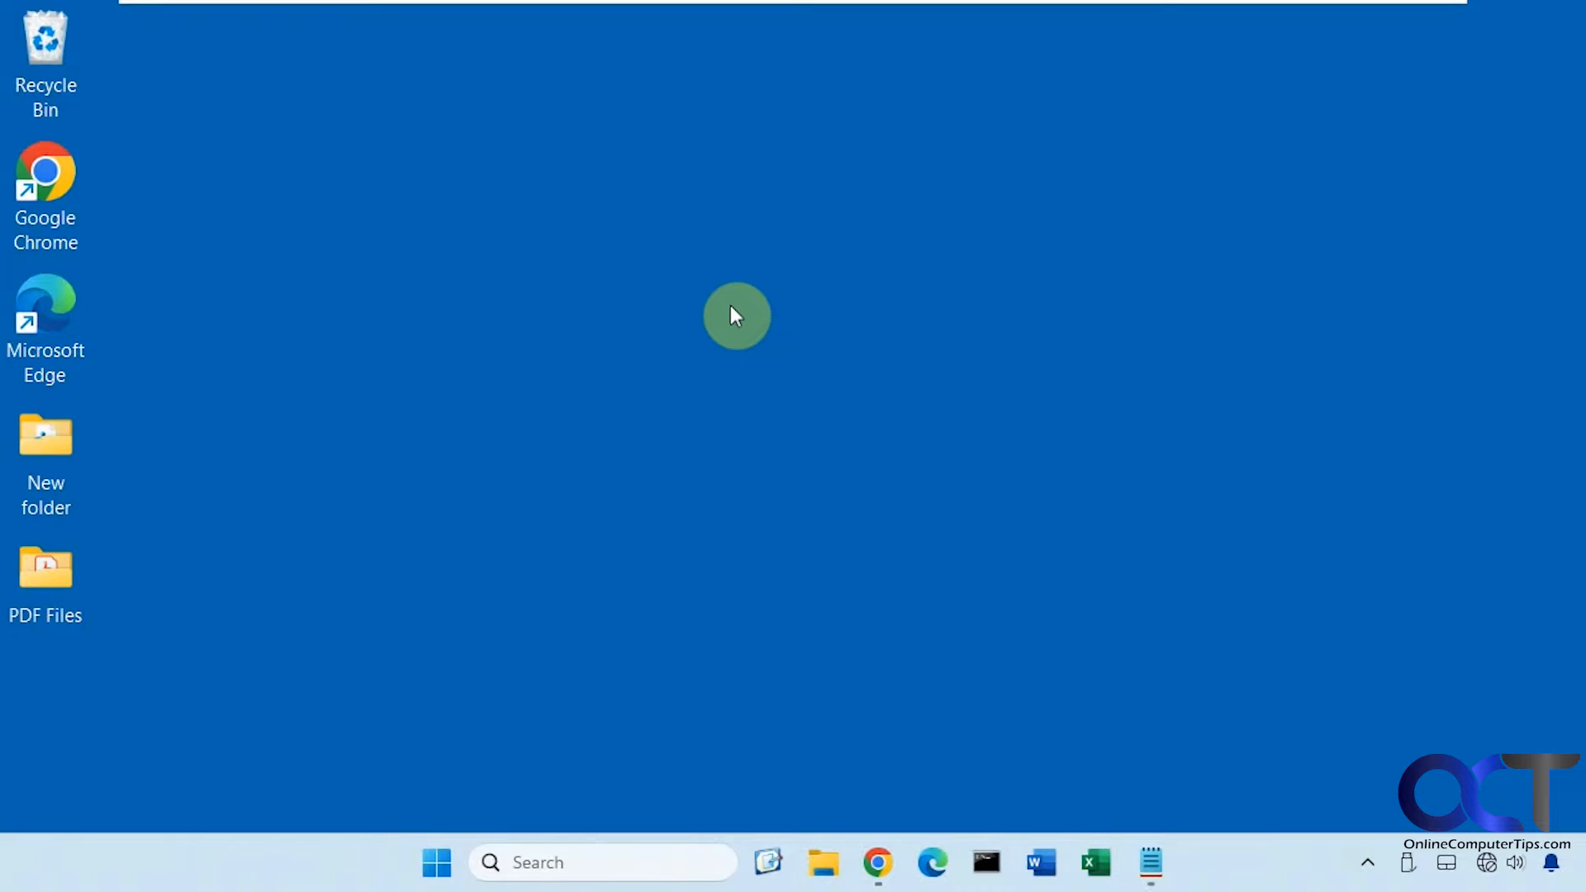
pyautogui.moveTo(709, 468)
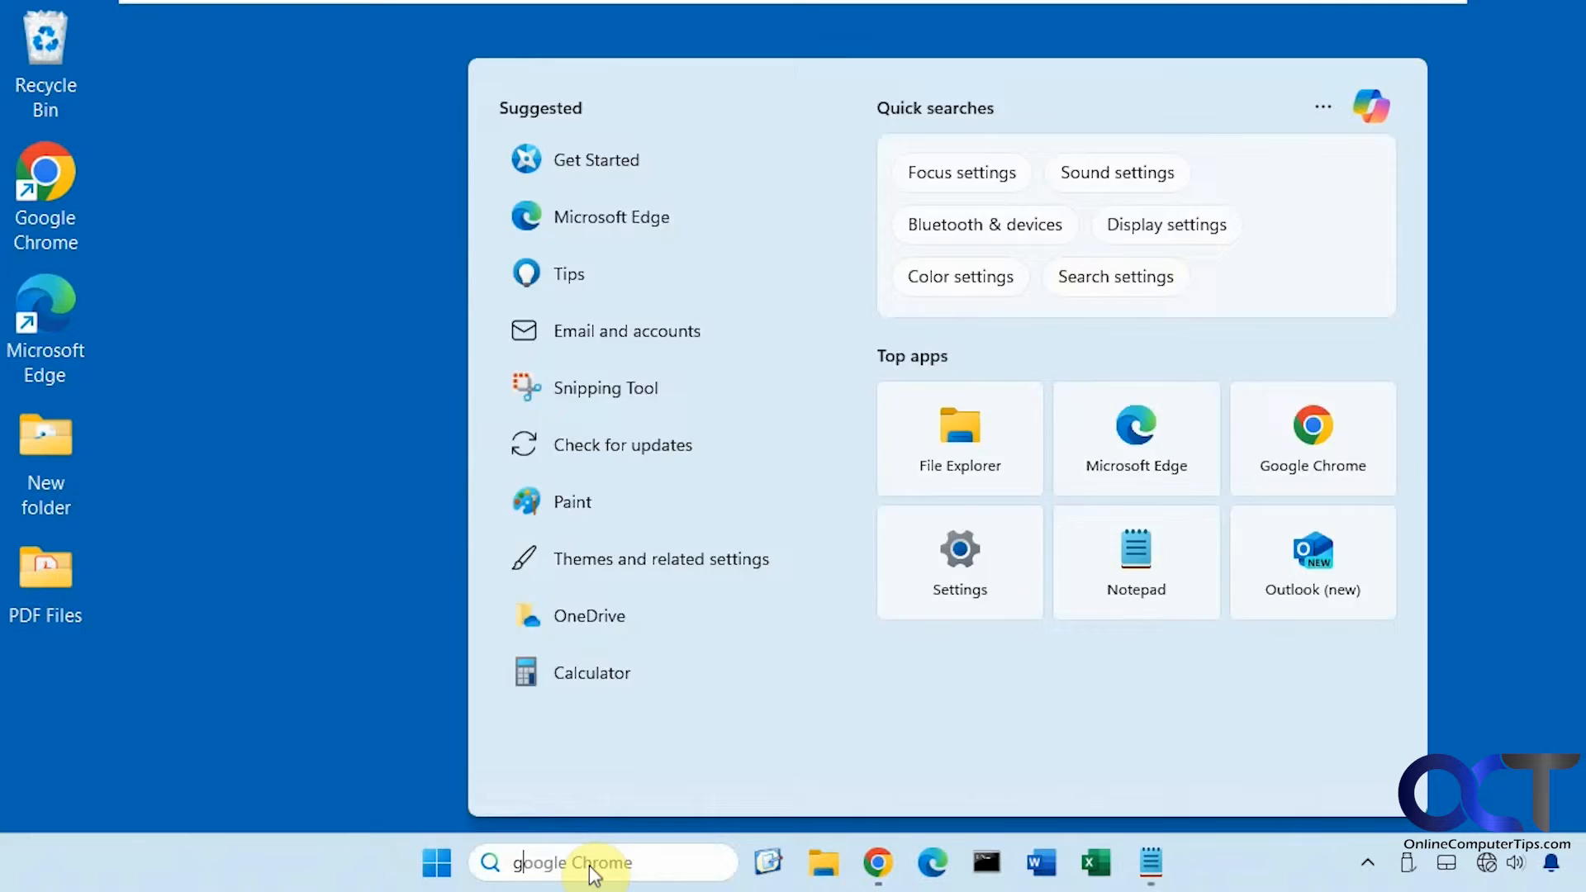
# Launch gpedit.msc and browse to Computer Configuration > Administrative Templates > Control Panel
pyautogui.write('gpedit.msc')
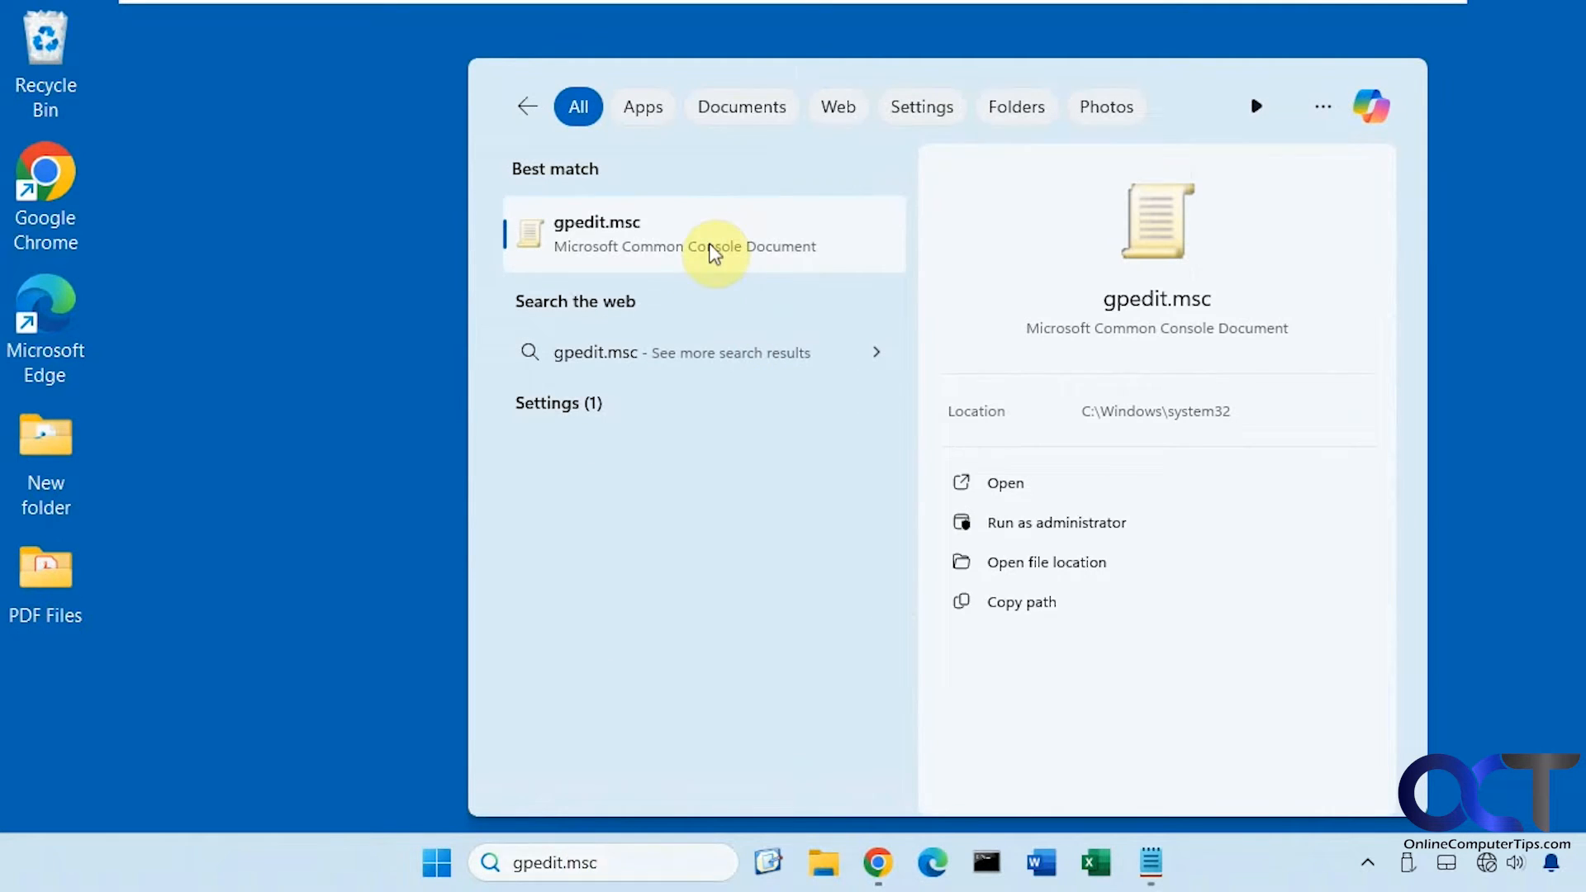
pyautogui.click(1005, 483)
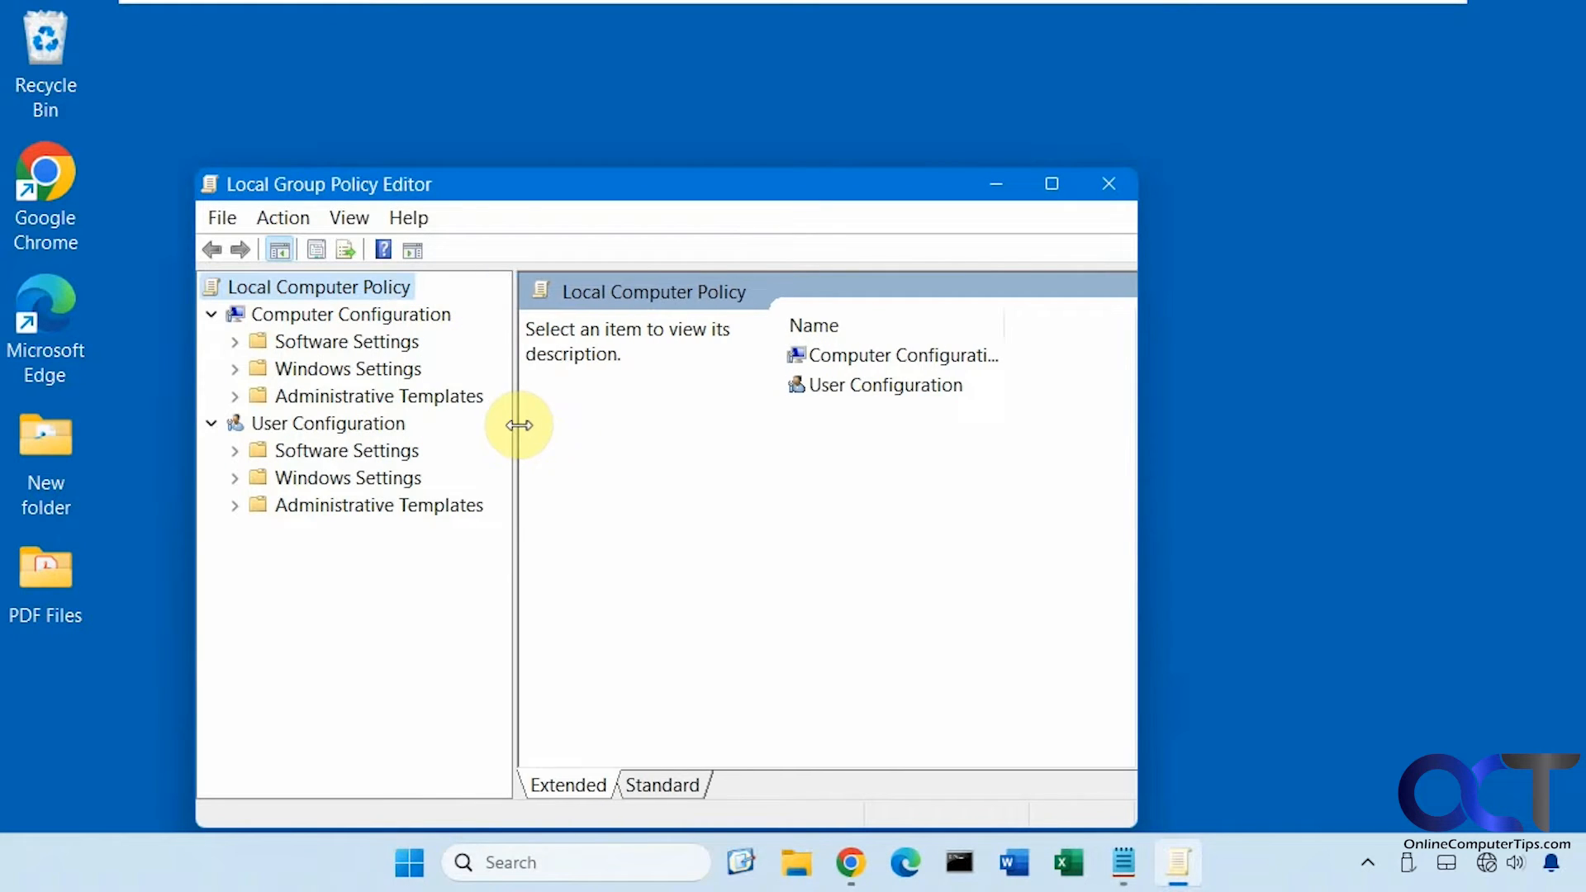
pyautogui.click(379, 396)
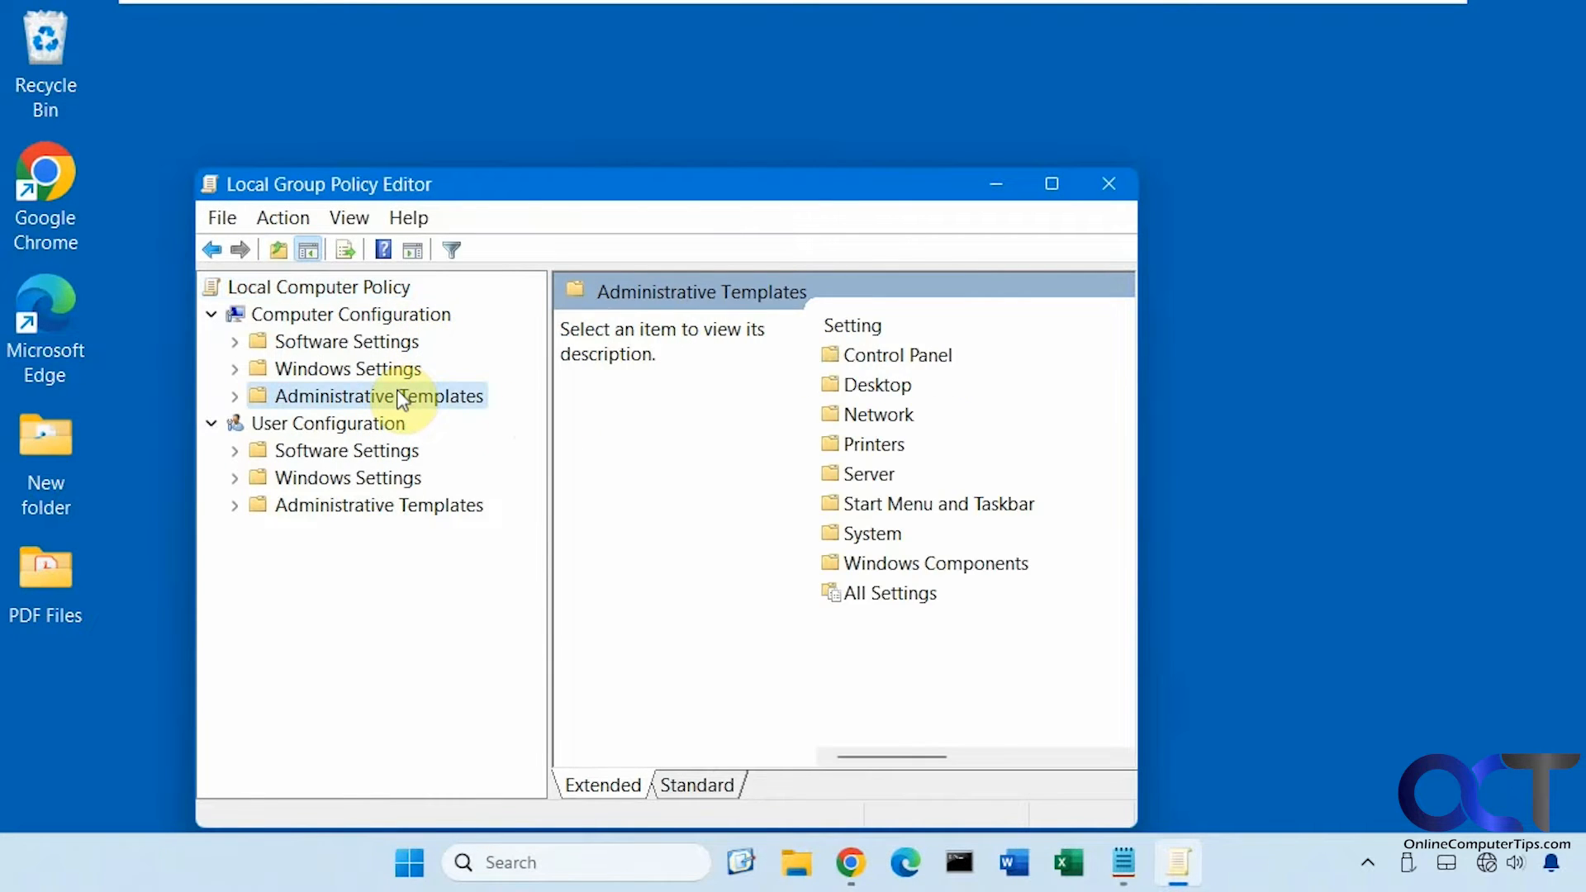
pyautogui.click(897, 355)
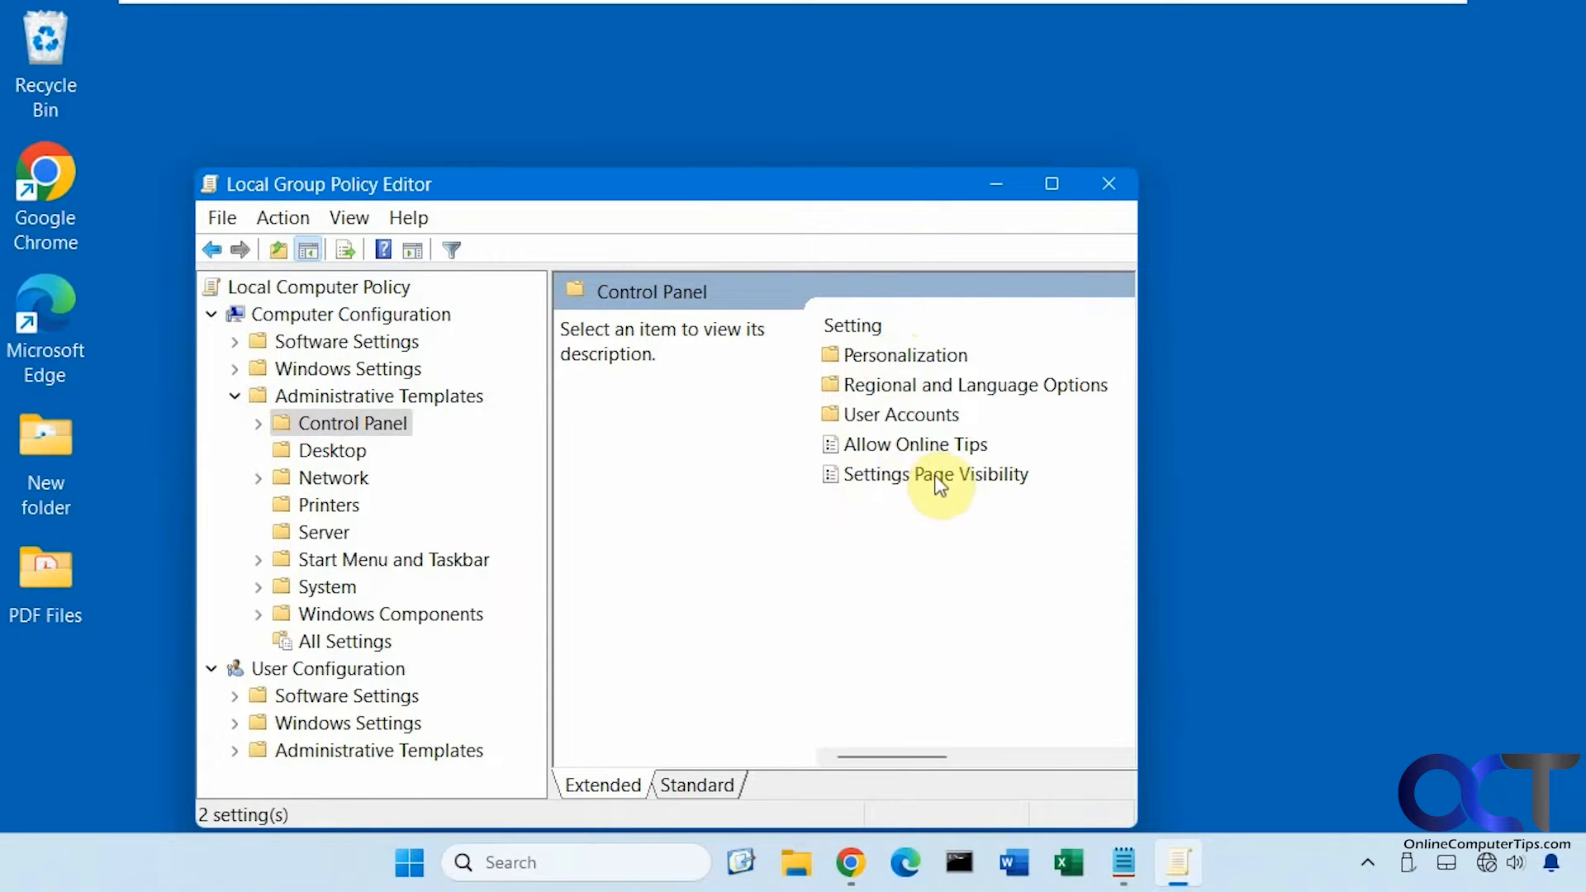
# Enable Settings Page Visibility and copy hide:home from the Notepad notes
pyautogui.doubleClick(925, 474)
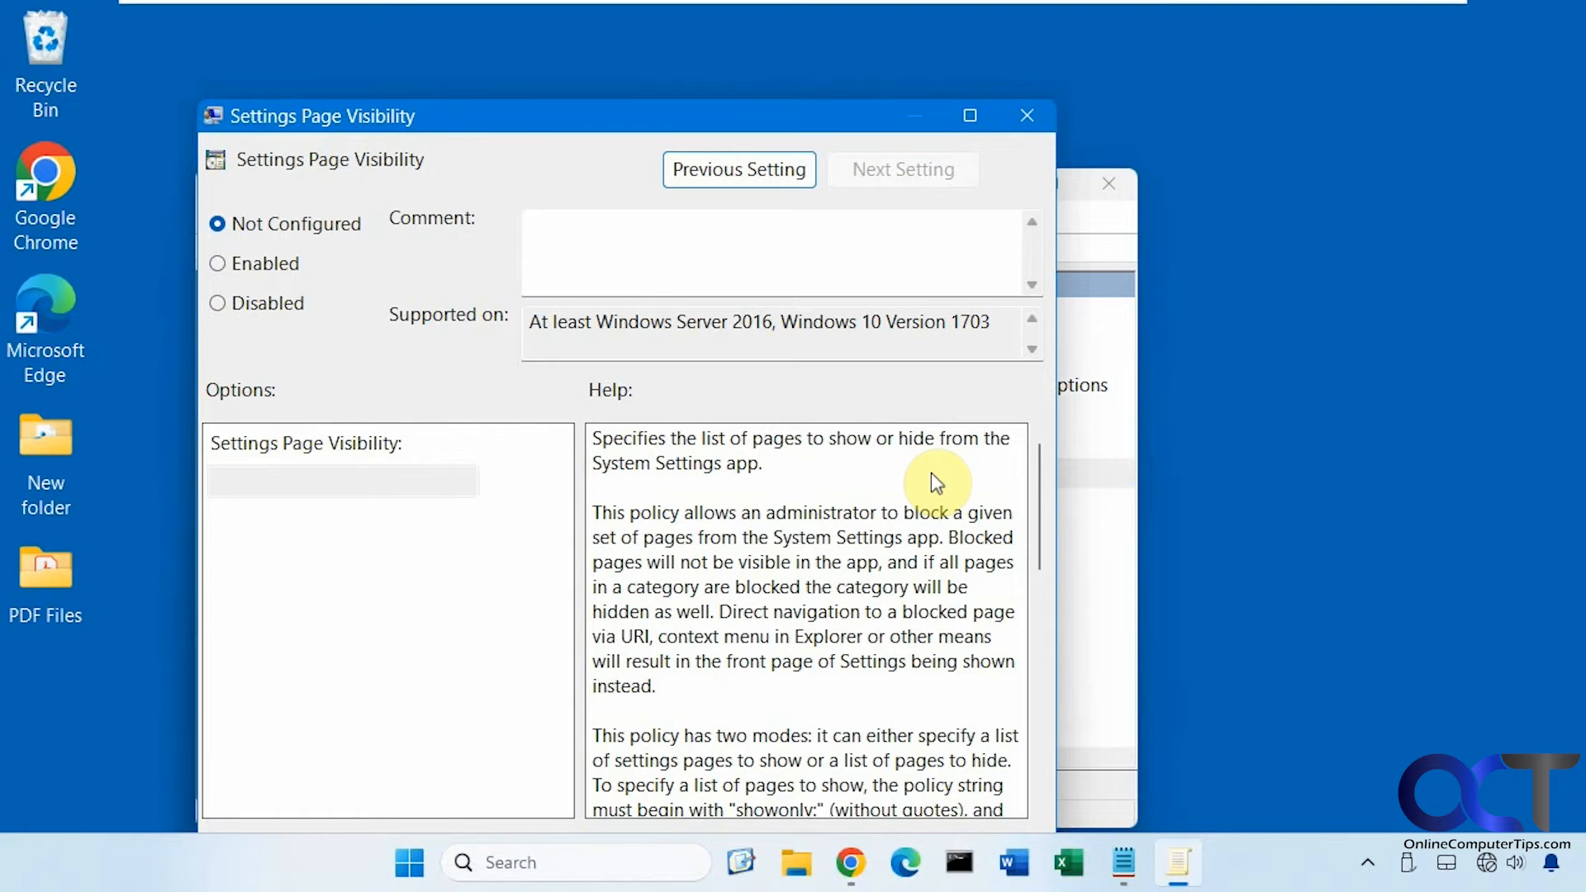
pyautogui.click(216, 263)
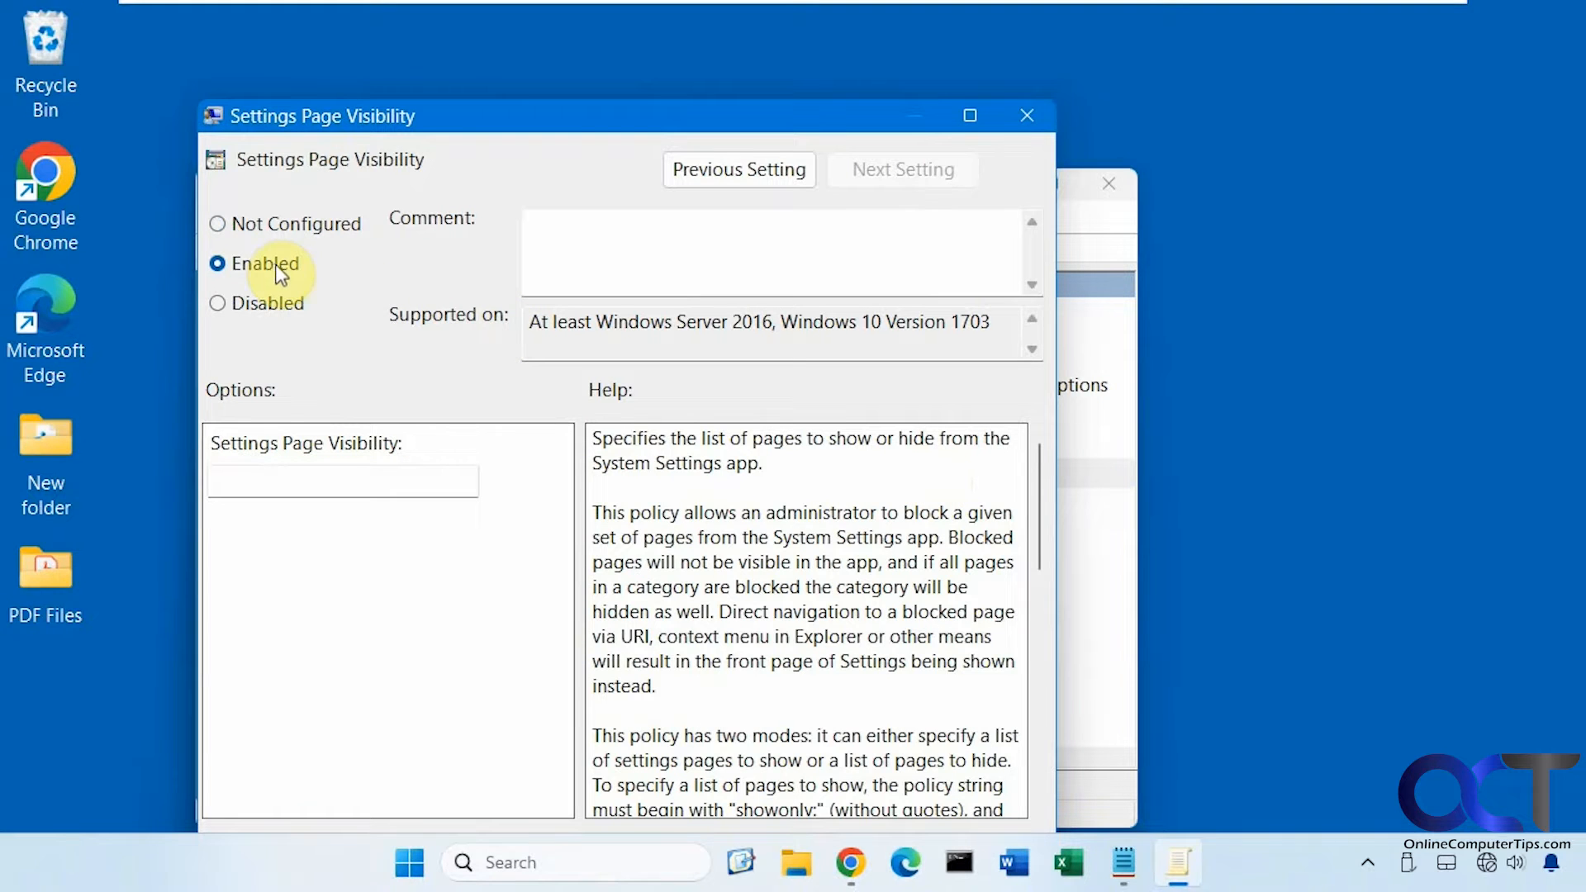
pyautogui.click(1123, 862)
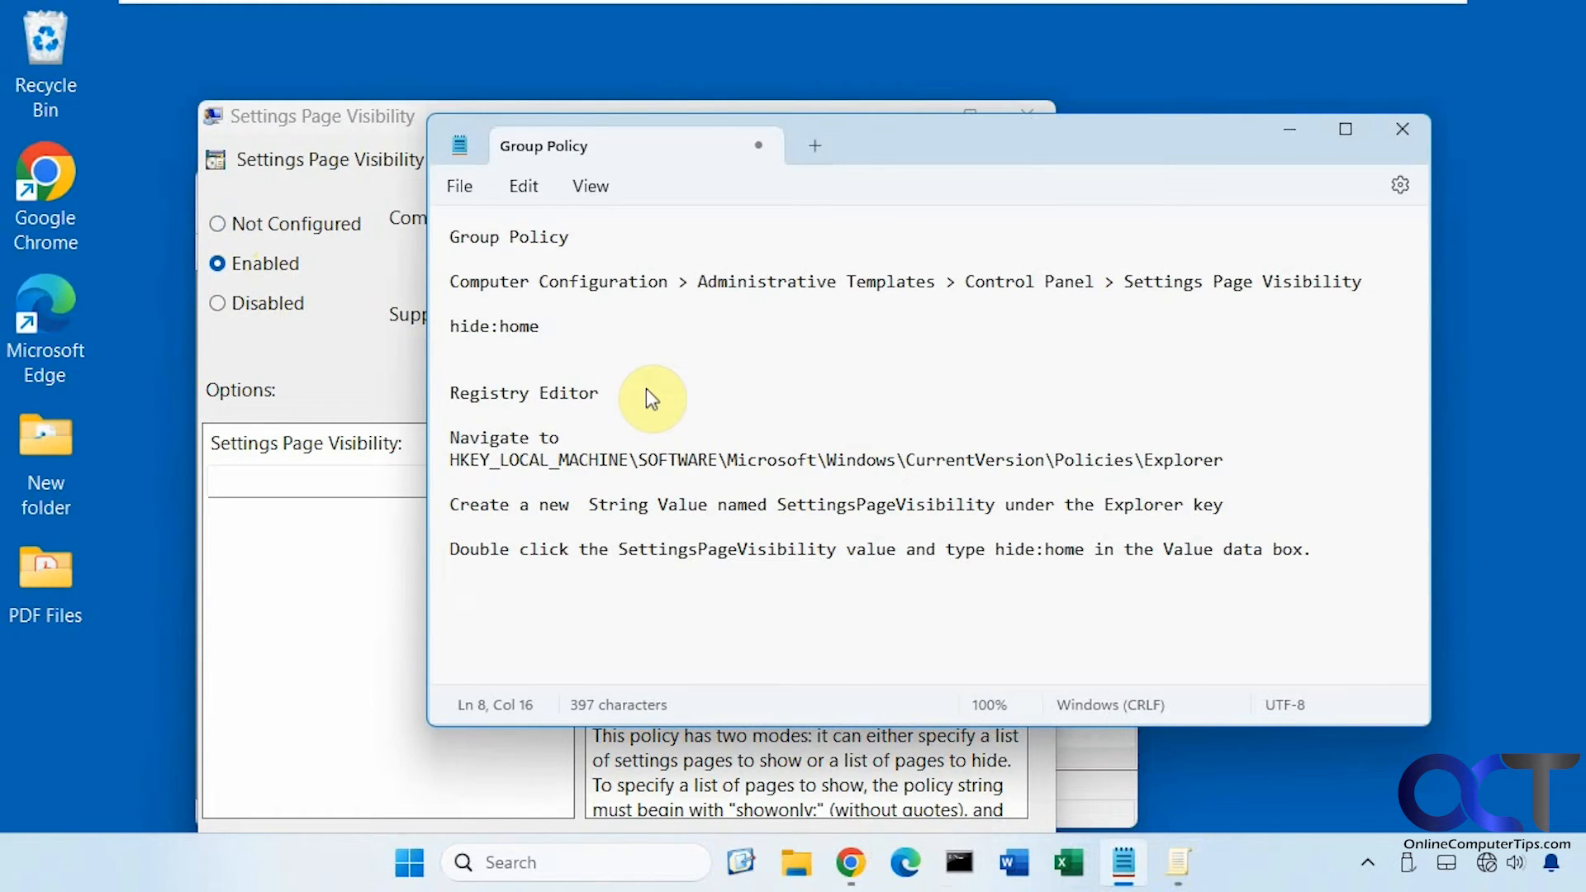
pyautogui.doubleClick(494, 325)
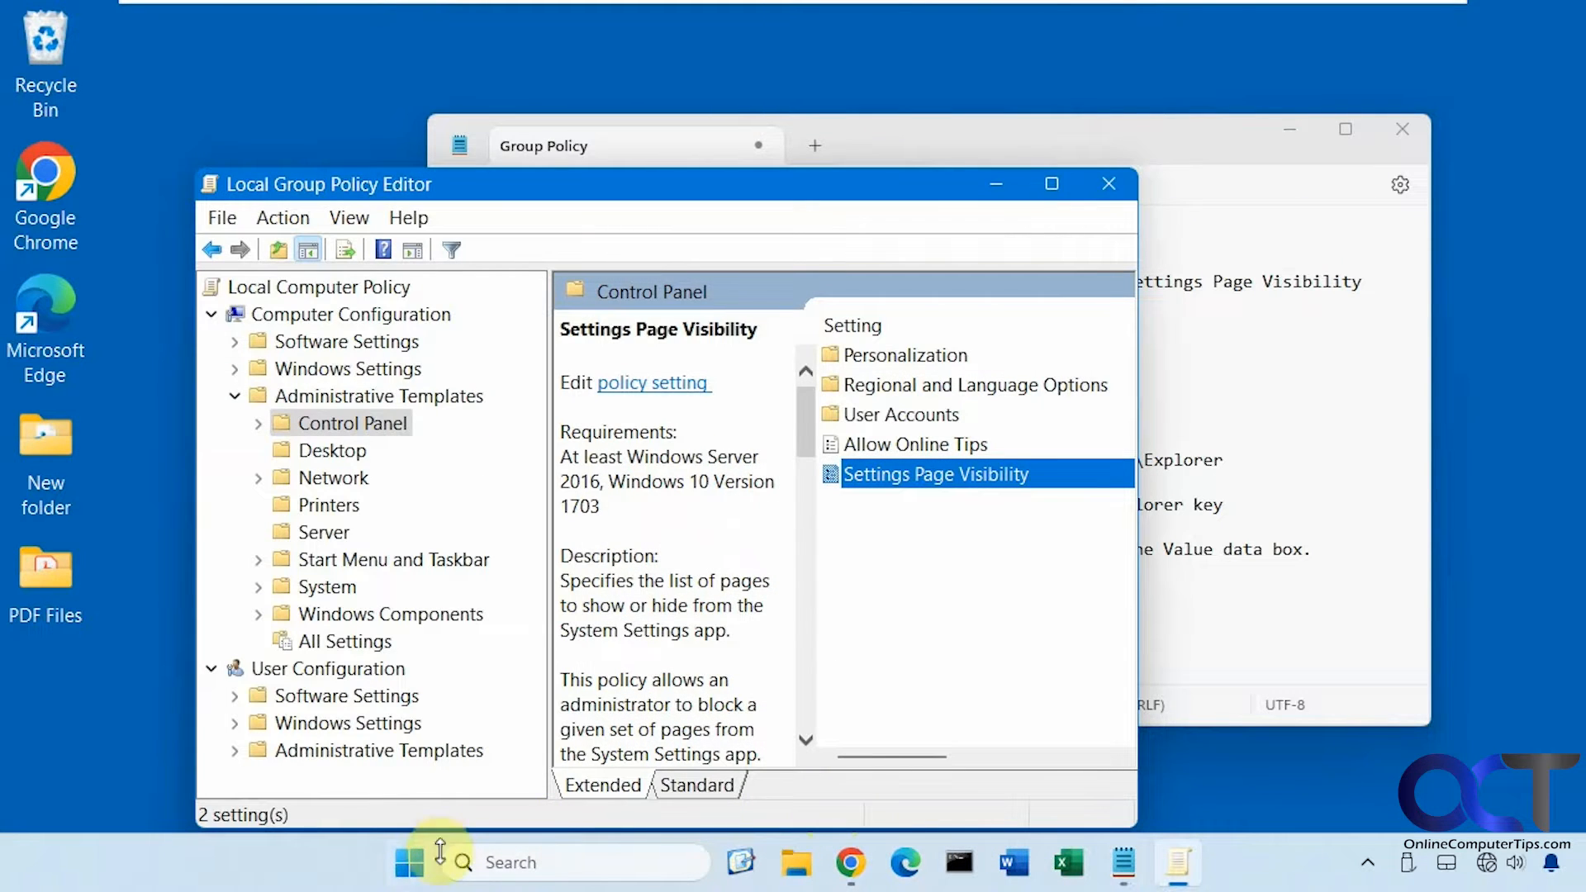
# Check Settings, reset Settings Page Visibility to Not Configured, and relaunch Settings
pyautogui.click(409, 862)
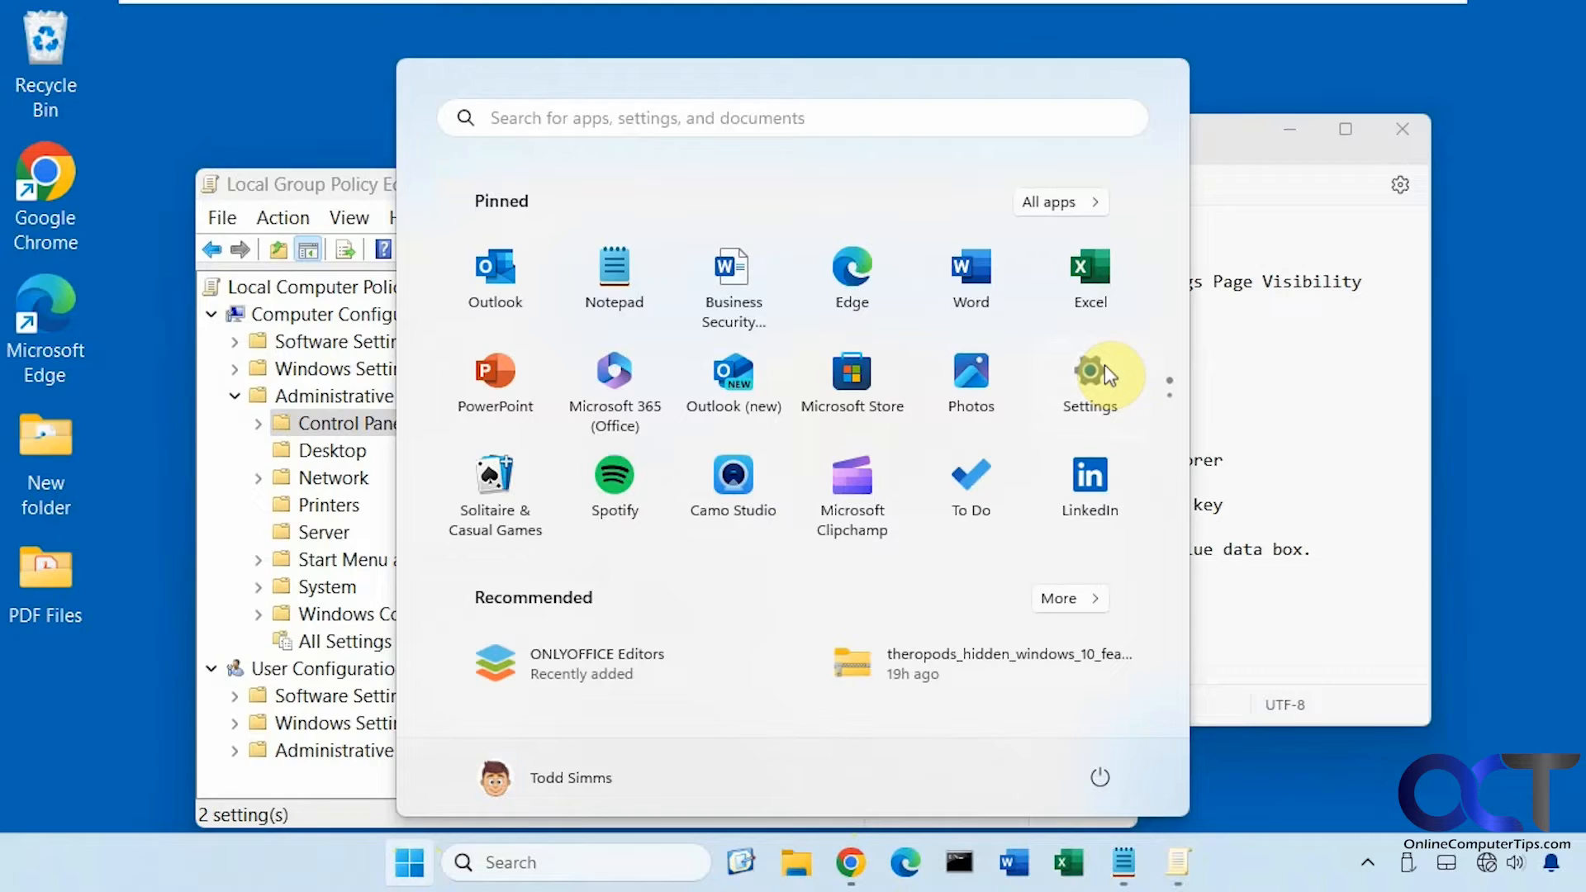
pyautogui.click(1090, 379)
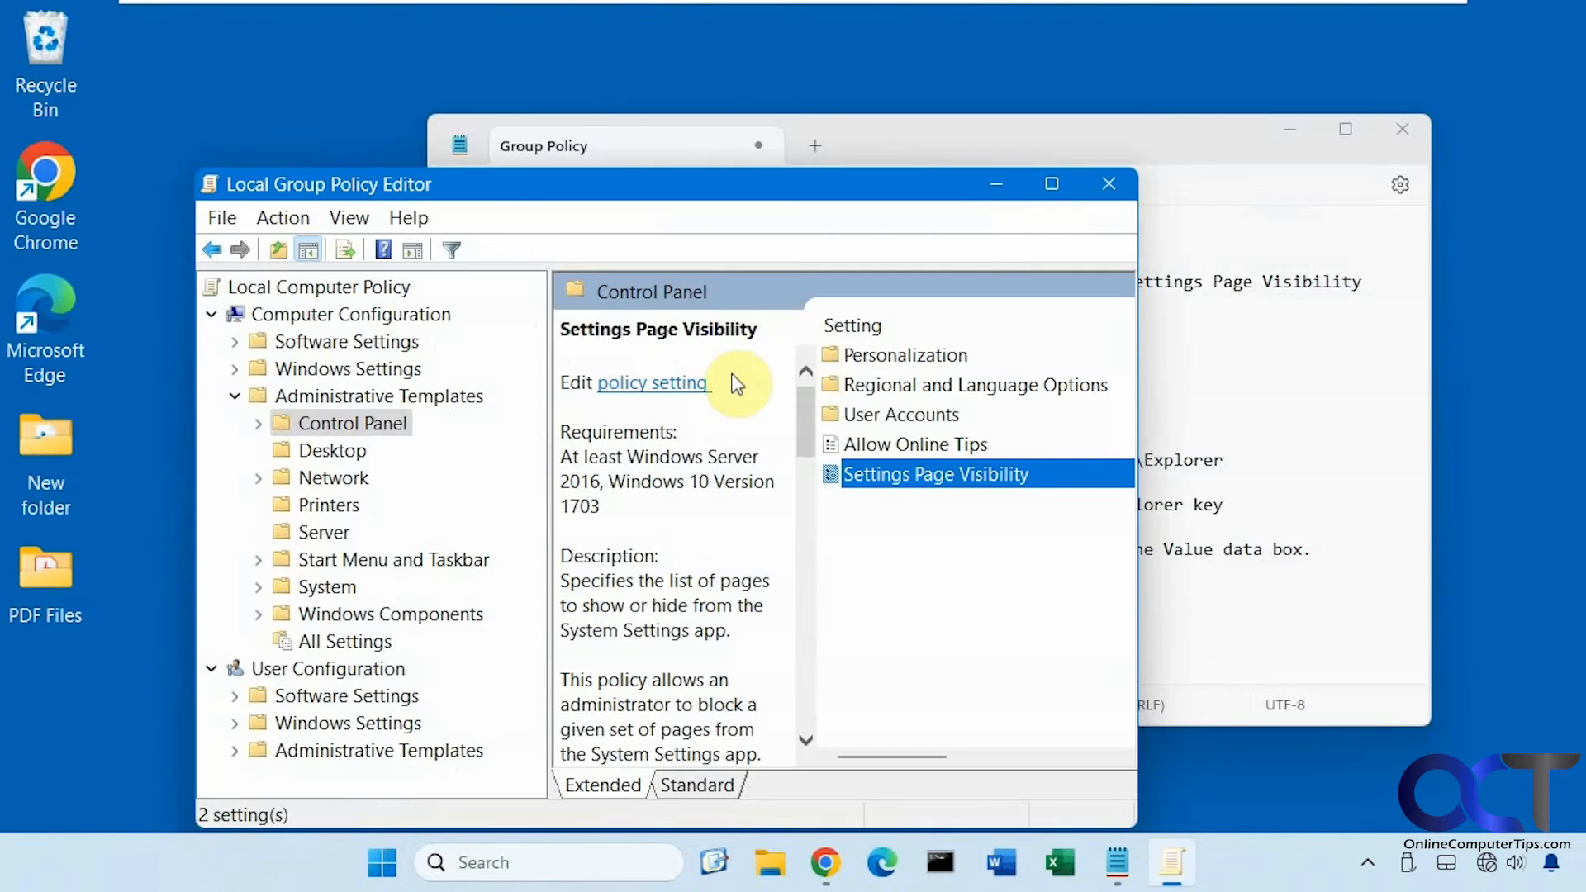
pyautogui.doubleClick(936, 473)
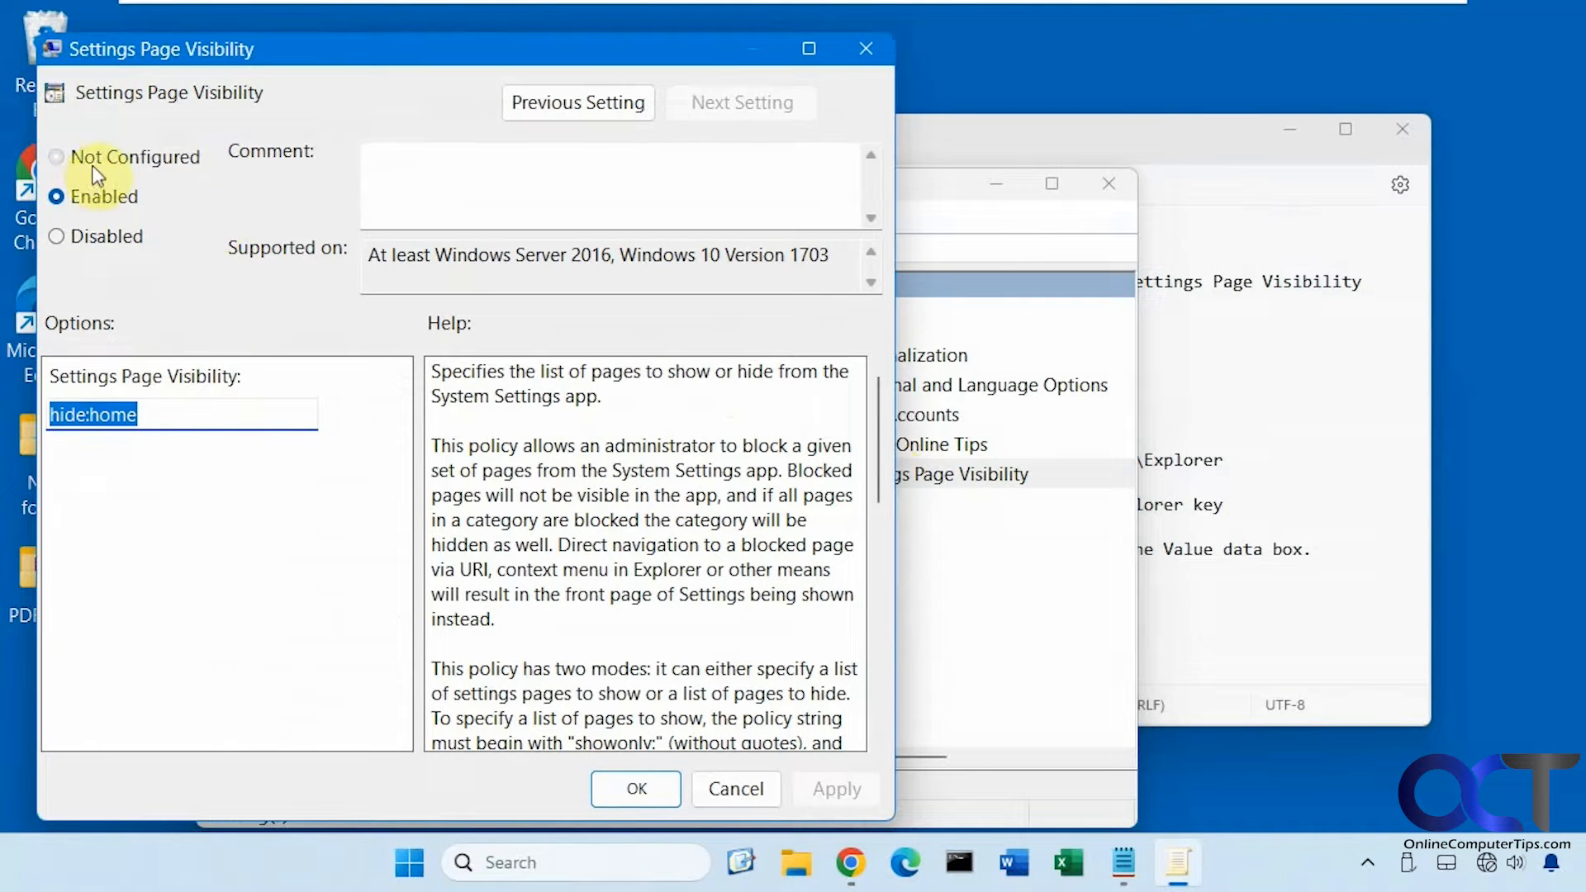
pyautogui.click(57, 156)
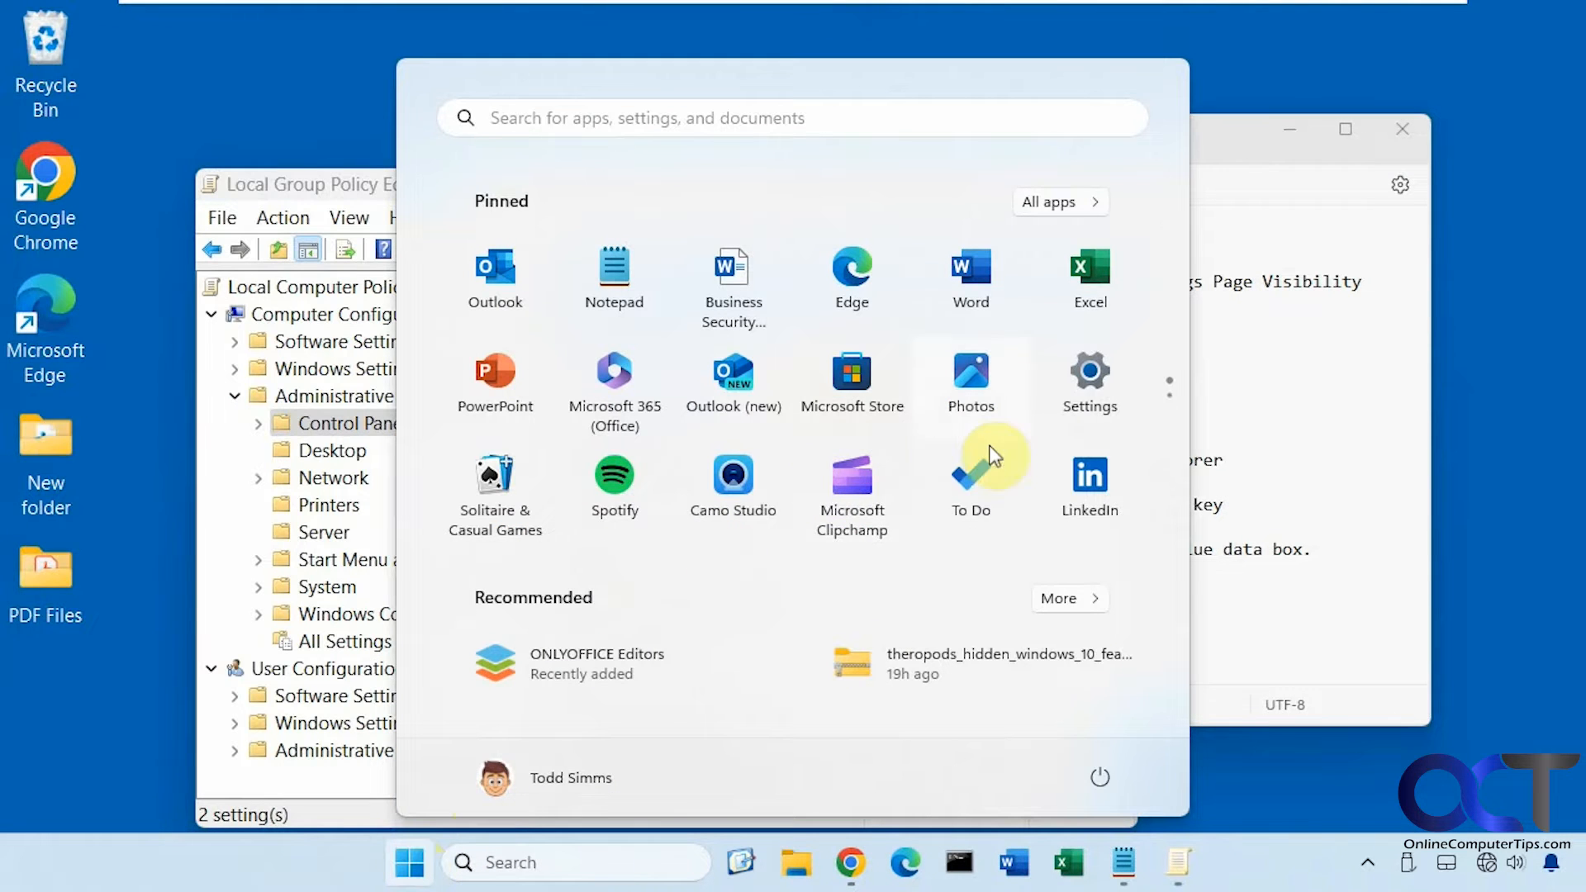
pyautogui.click(1089, 377)
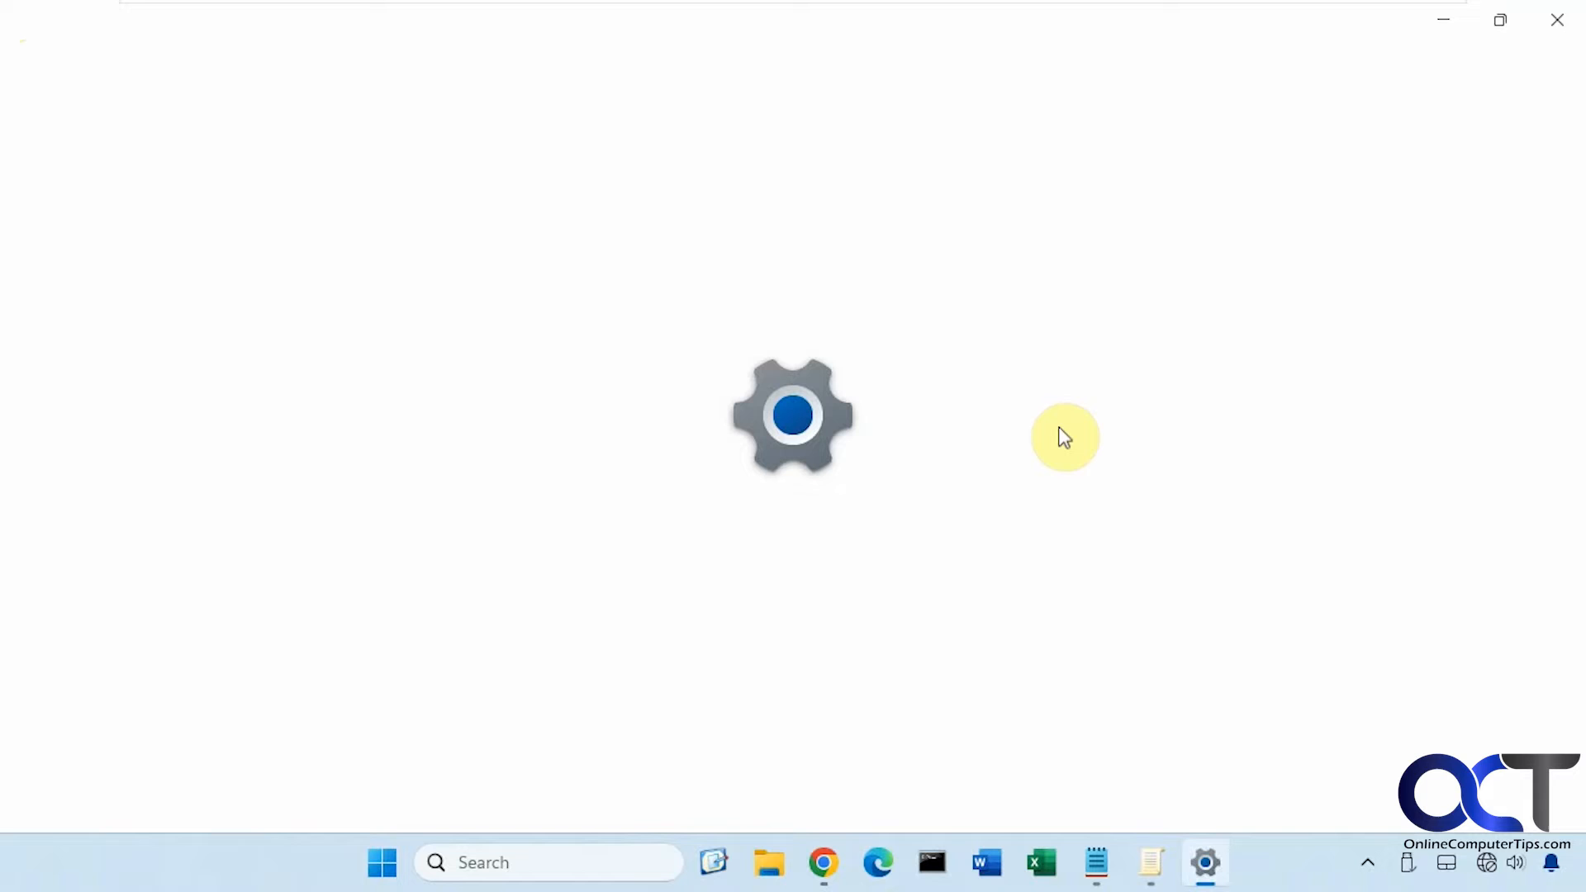
pyautogui.moveTo(1050, 436)
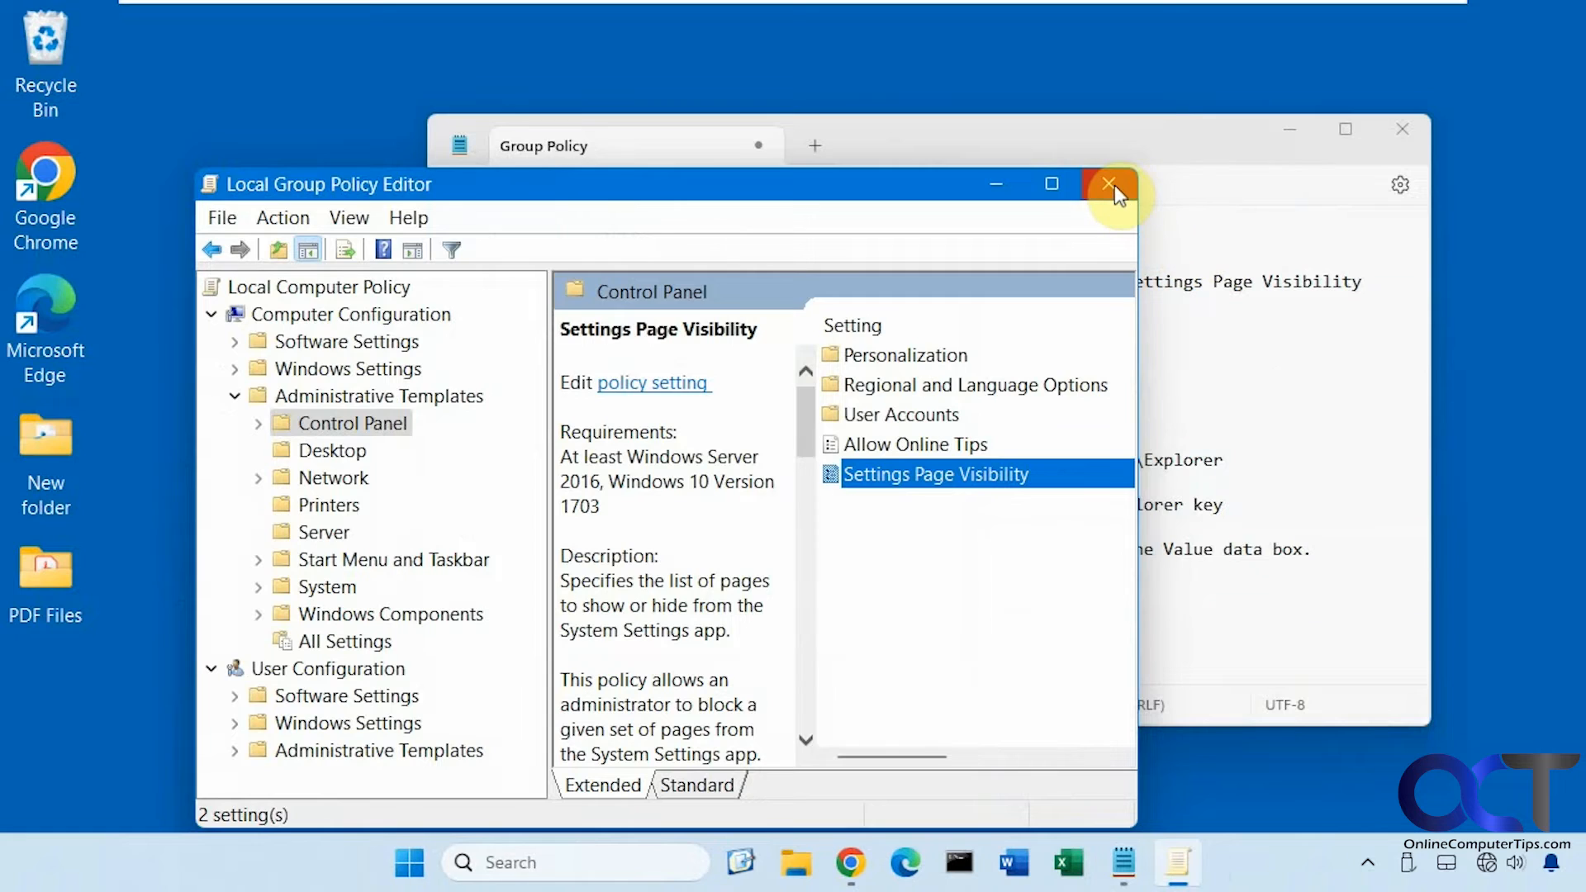
pyautogui.moveTo(1110, 188)
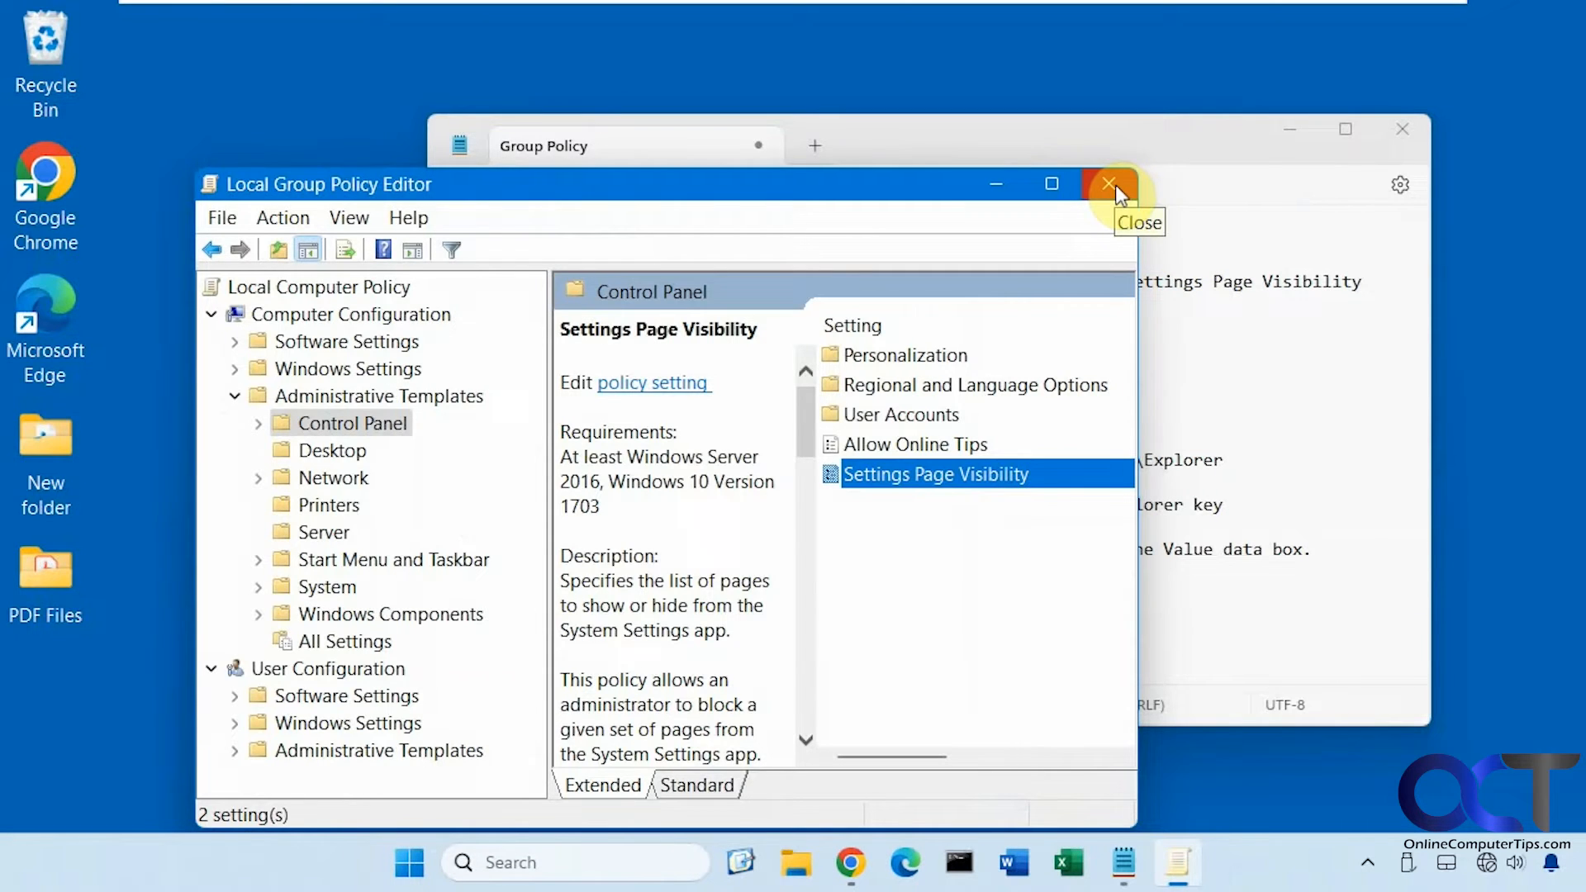
# Close Local Group Policy Editor and start a taskbar search for the registry editor
pyautogui.click(1110, 184)
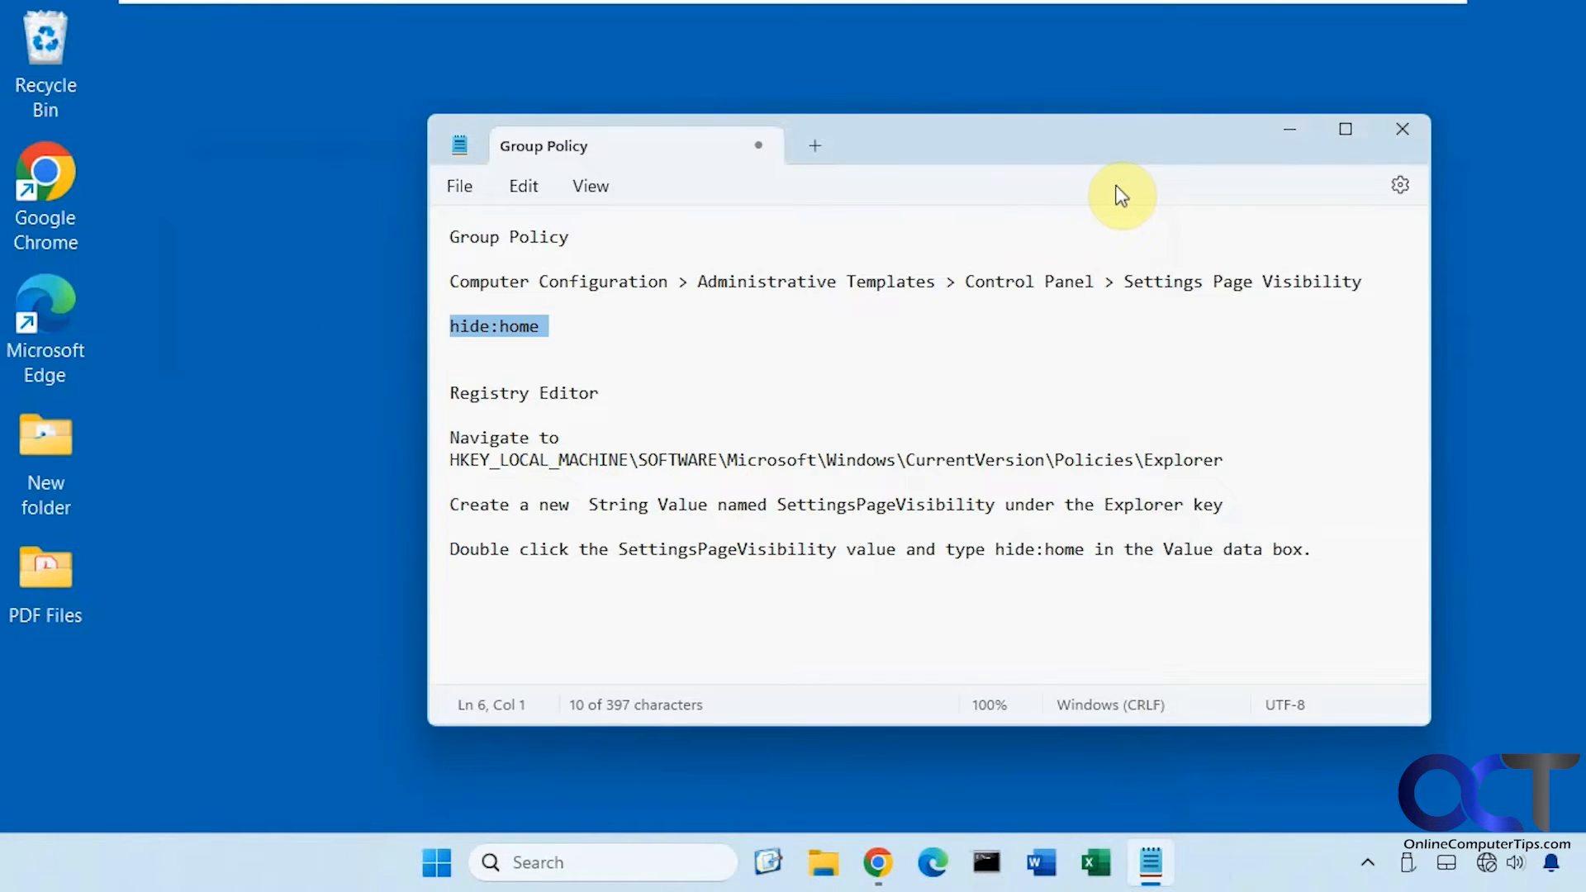
pyautogui.moveTo(901, 373)
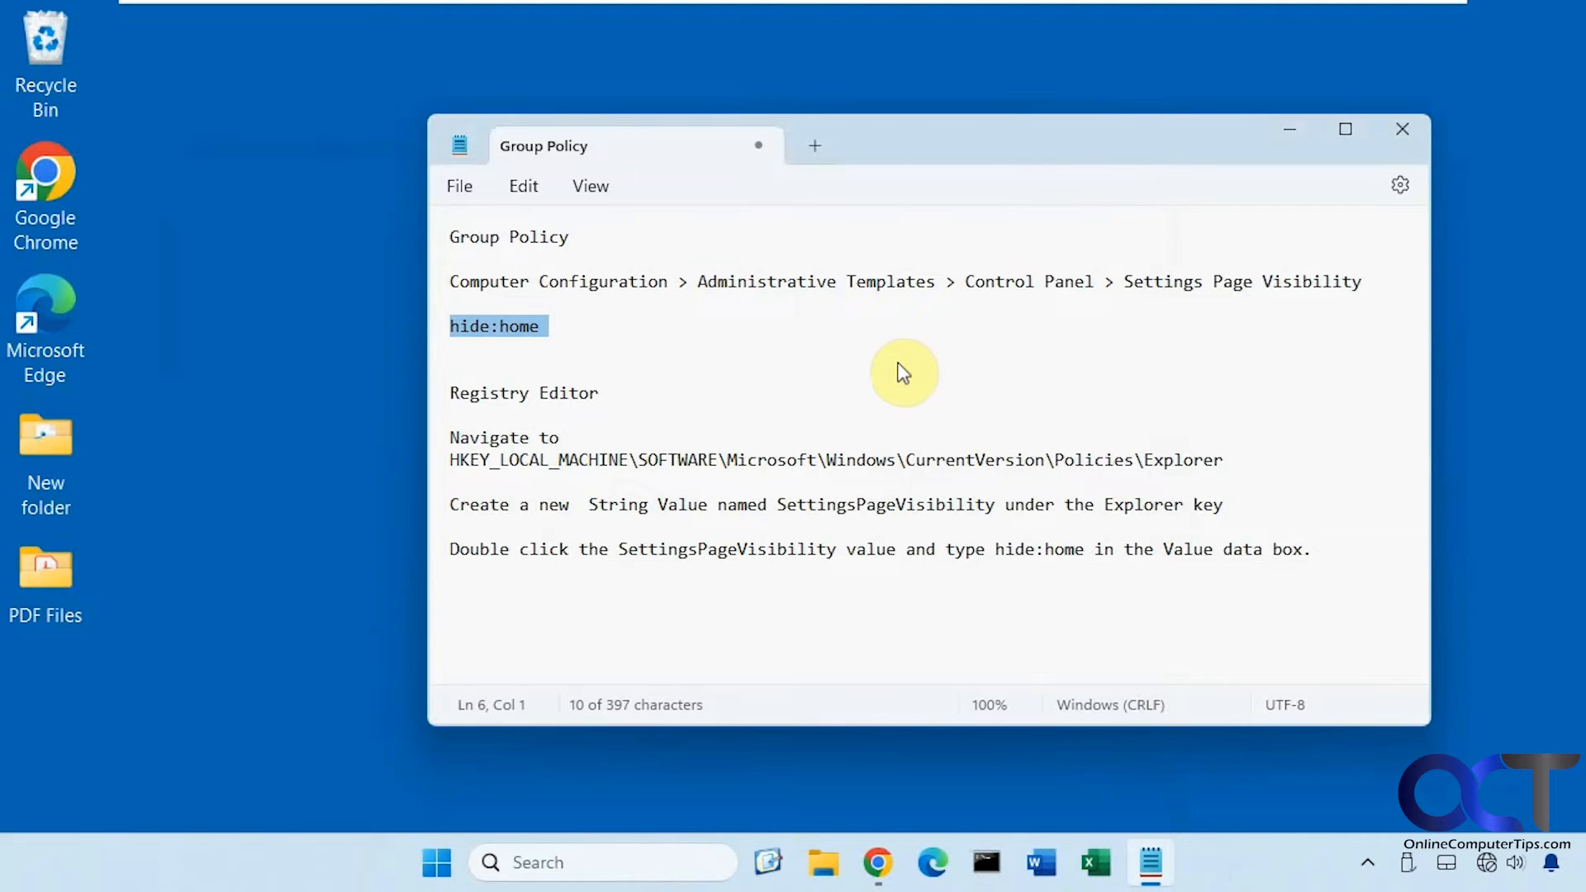
pyautogui.moveTo(747, 392)
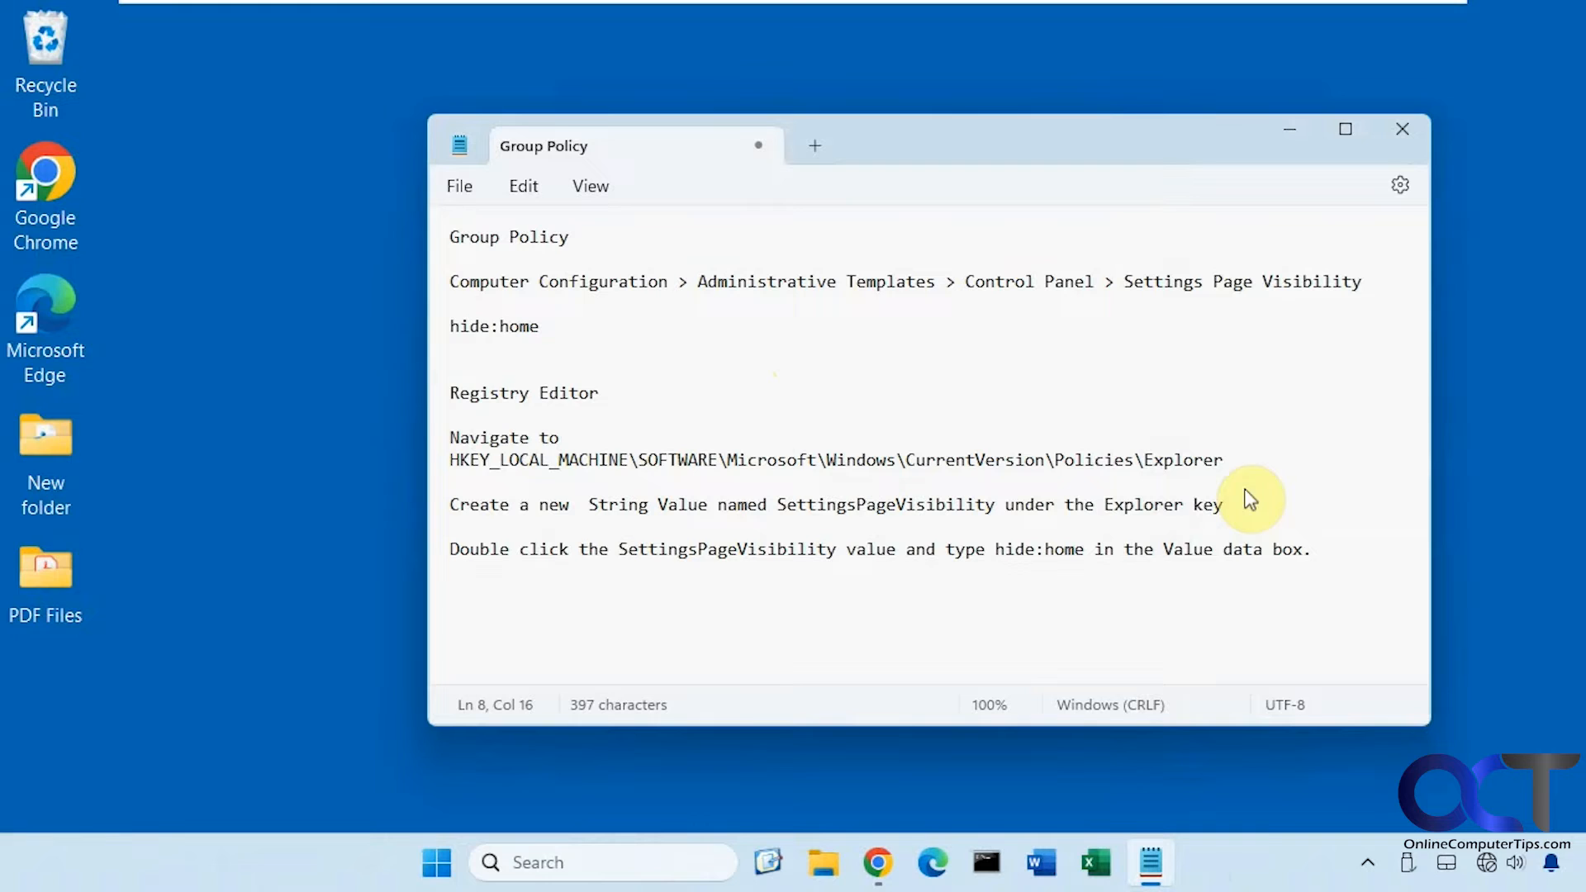
pyautogui.click(603, 861)
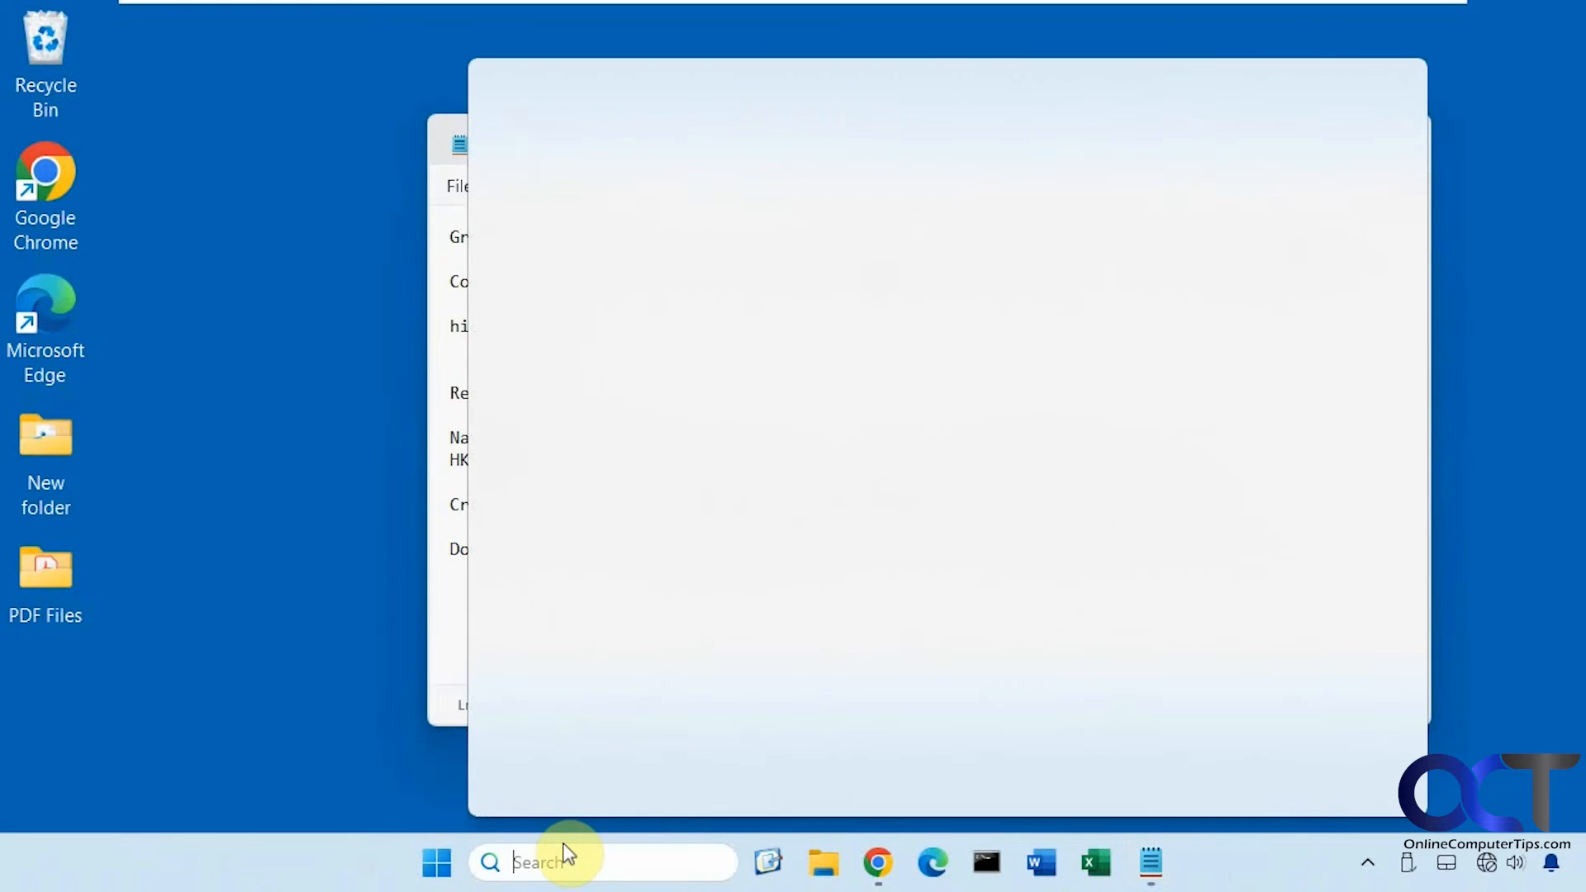
# Launch regedit, go to the Policies\Explorer key, and select SettingsPageVisibility in Notepad
pyautogui.write('regedi')
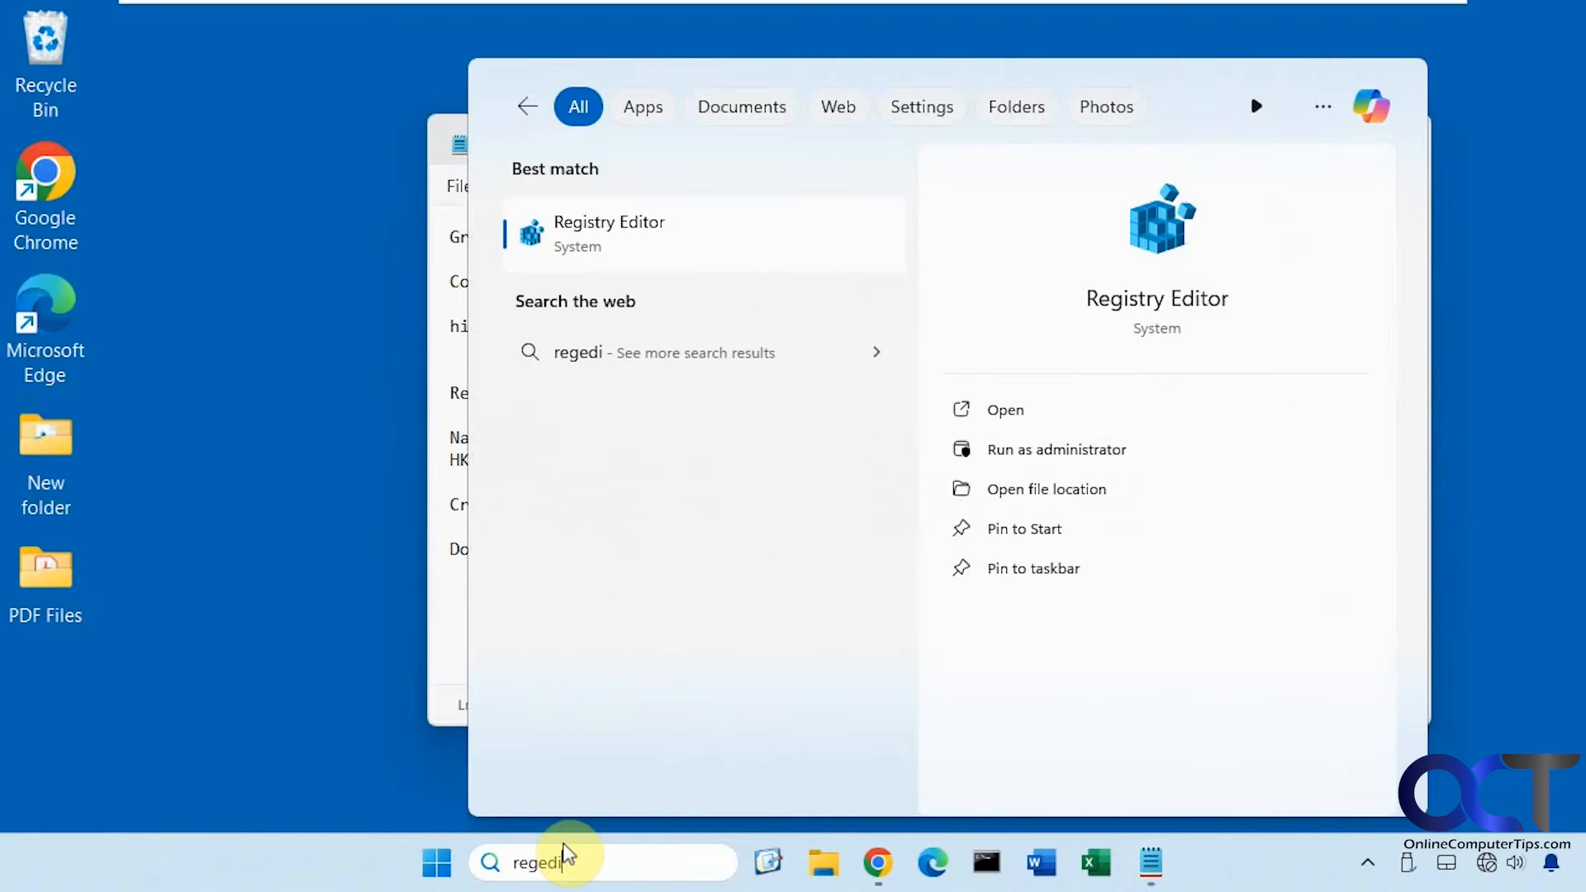
pyautogui.write('t')
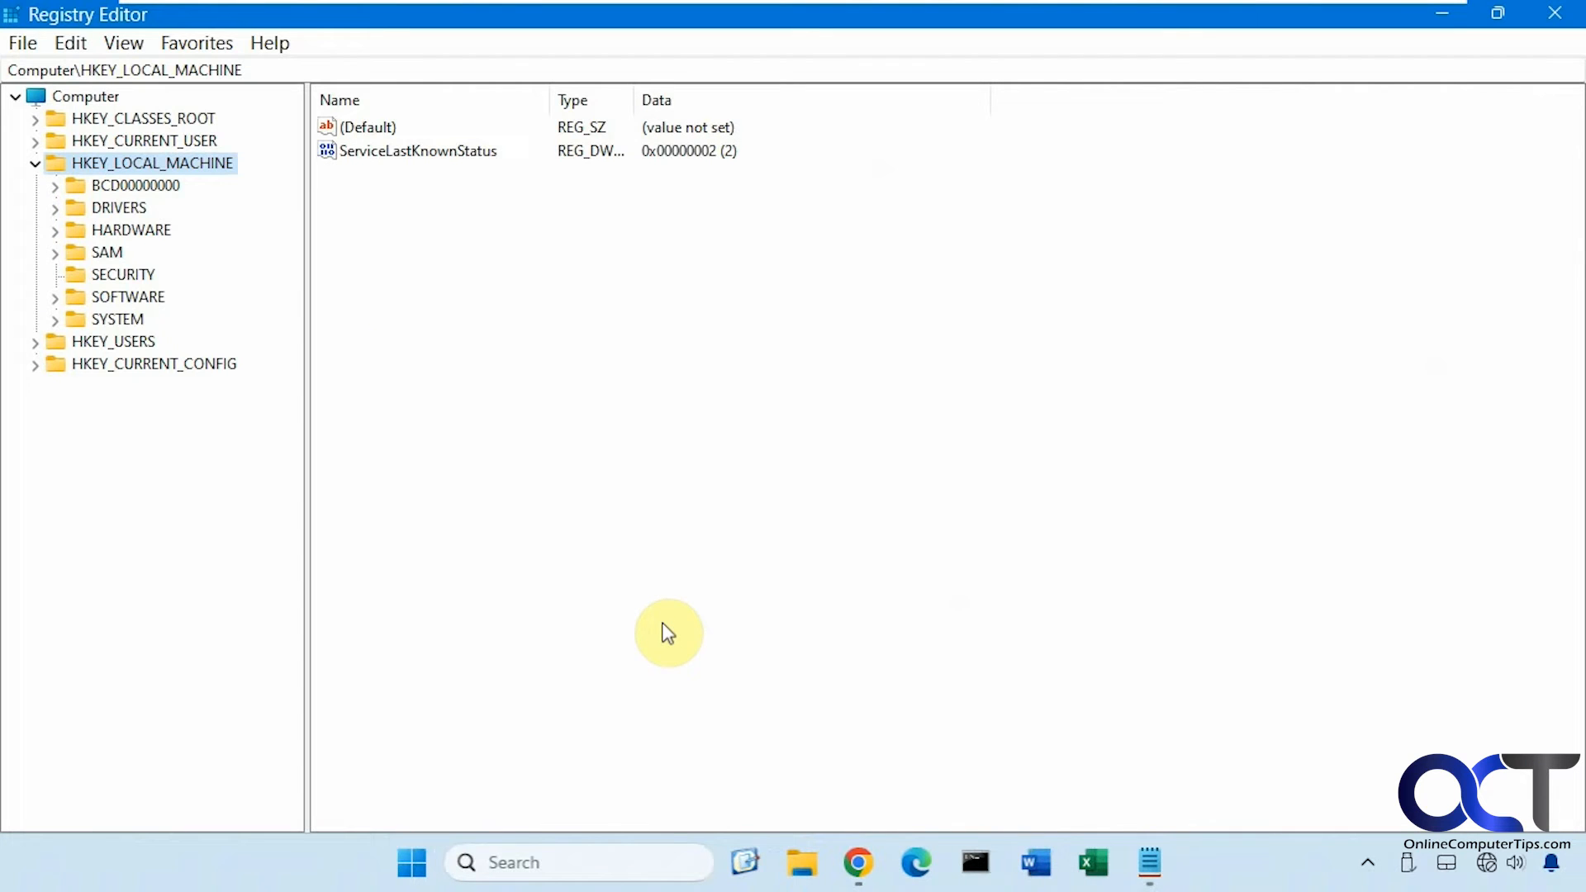
pyautogui.click(1148, 862)
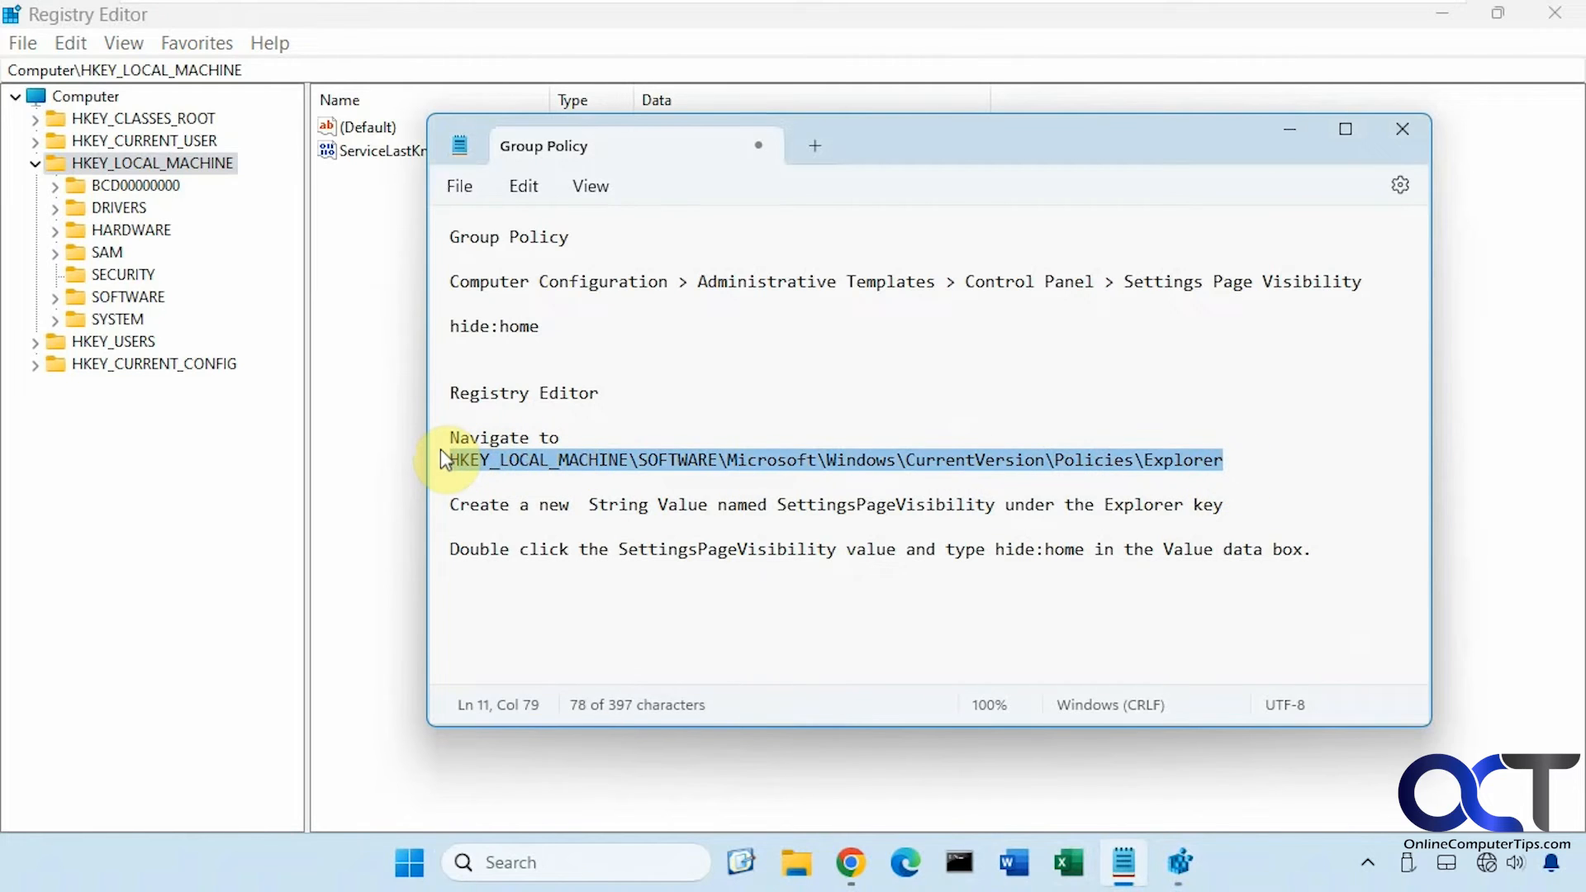
pyautogui.moveTo(716, 464)
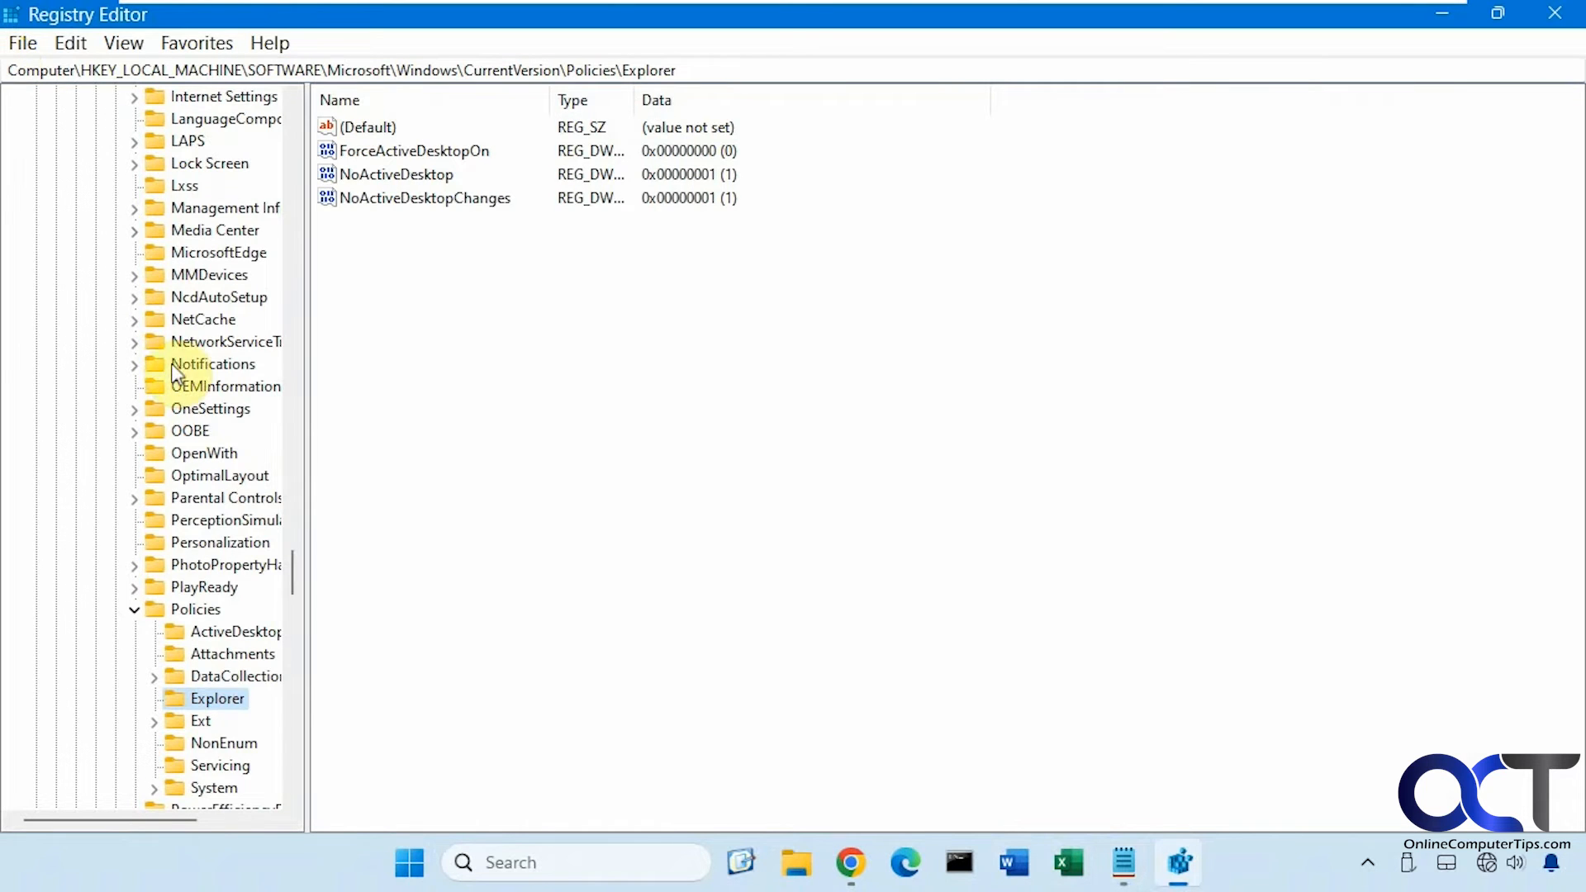
pyautogui.moveTo(218, 710)
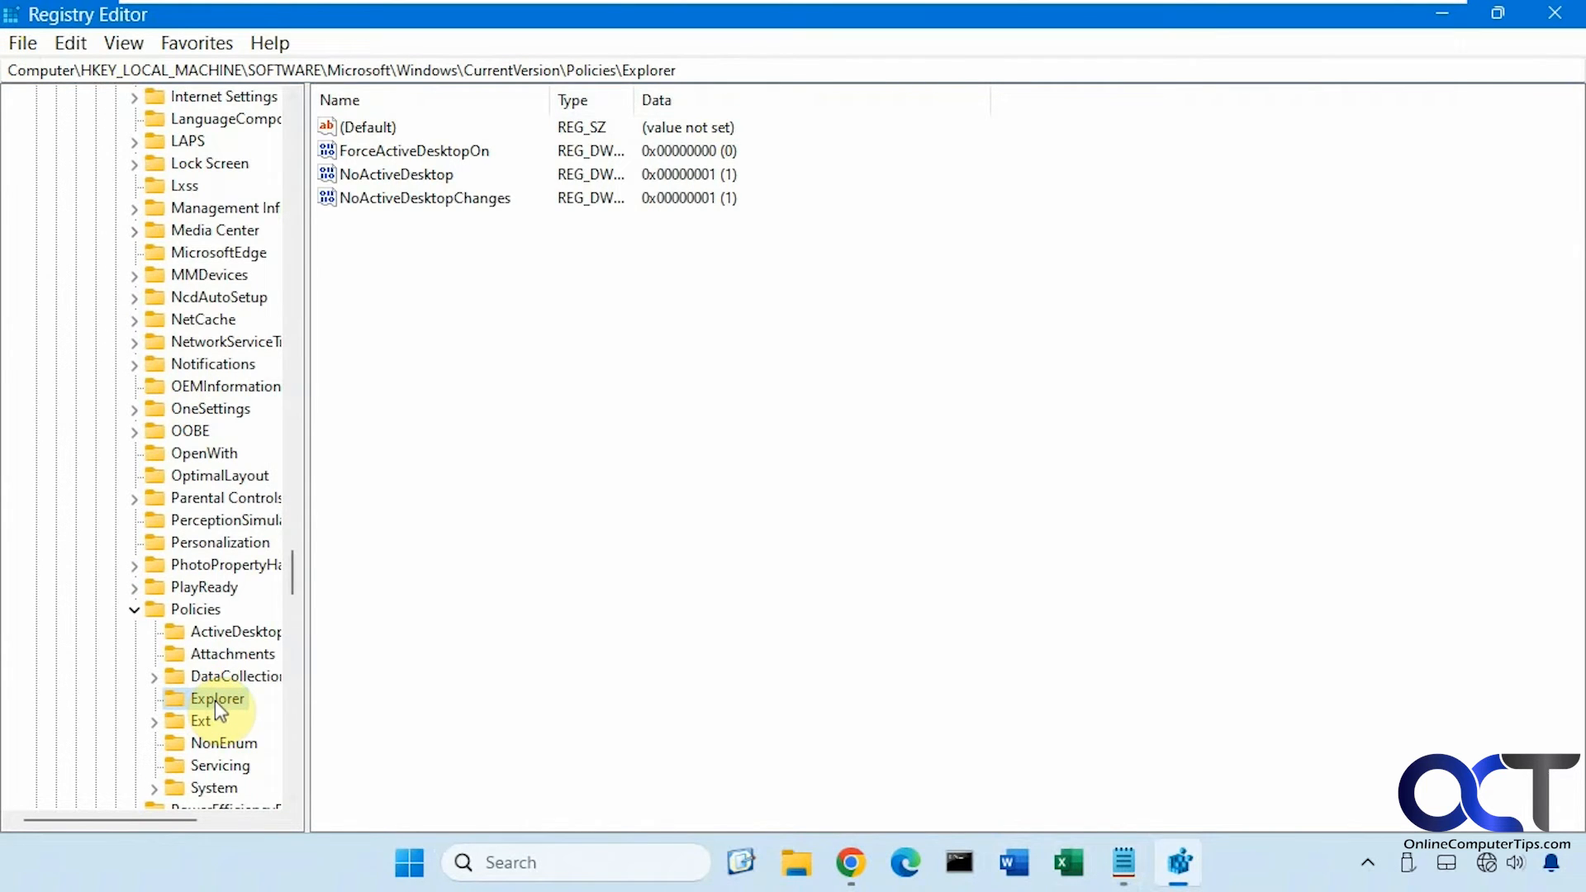
pyautogui.click(1122, 862)
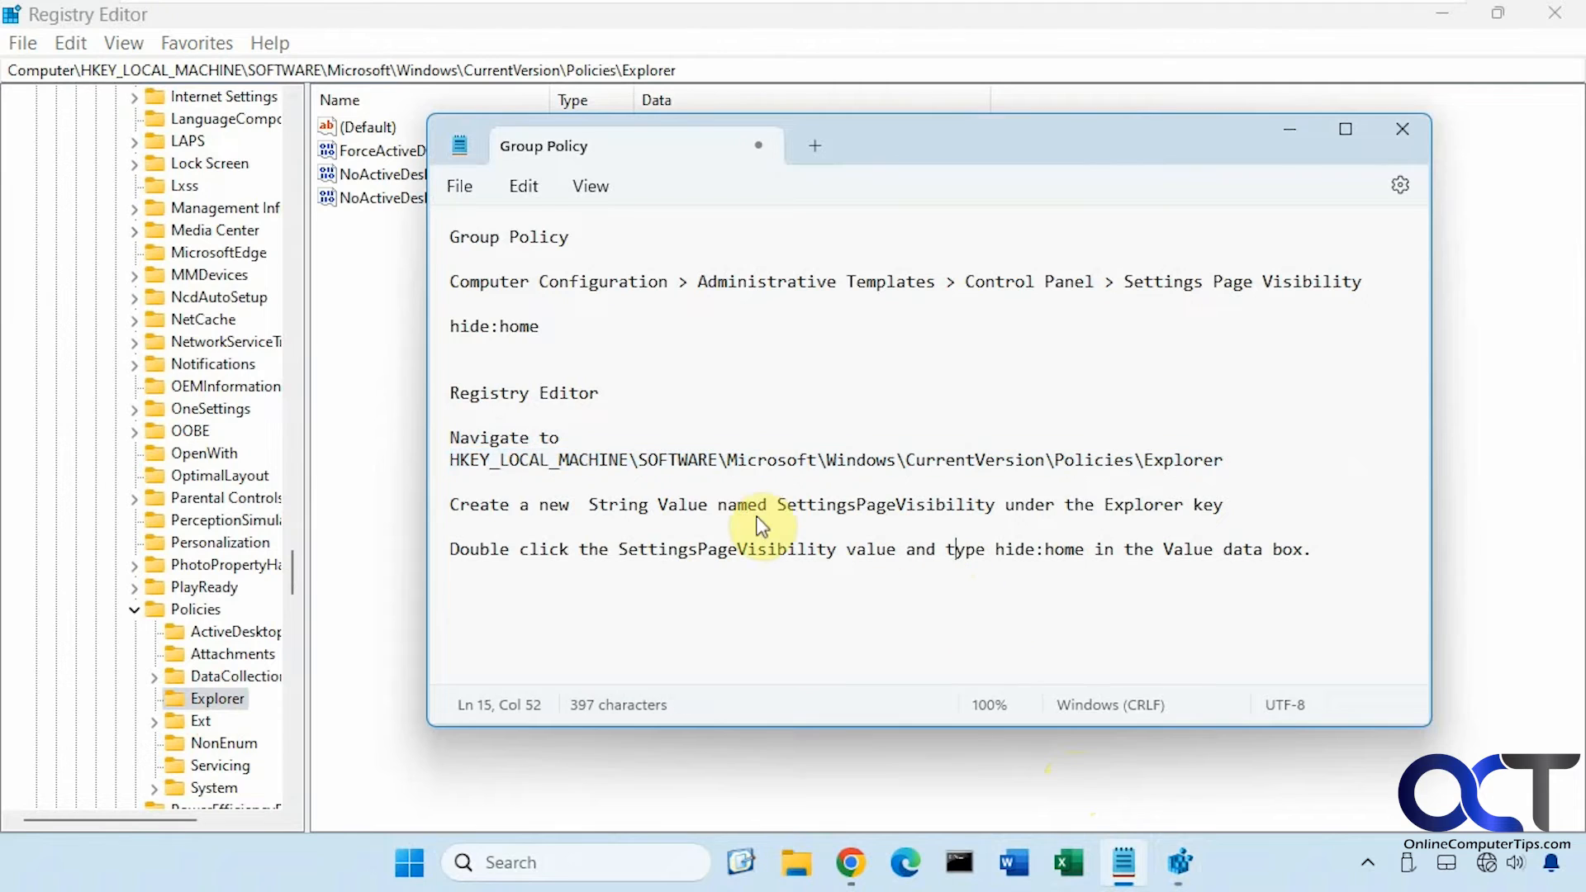
pyautogui.moveTo(969, 513)
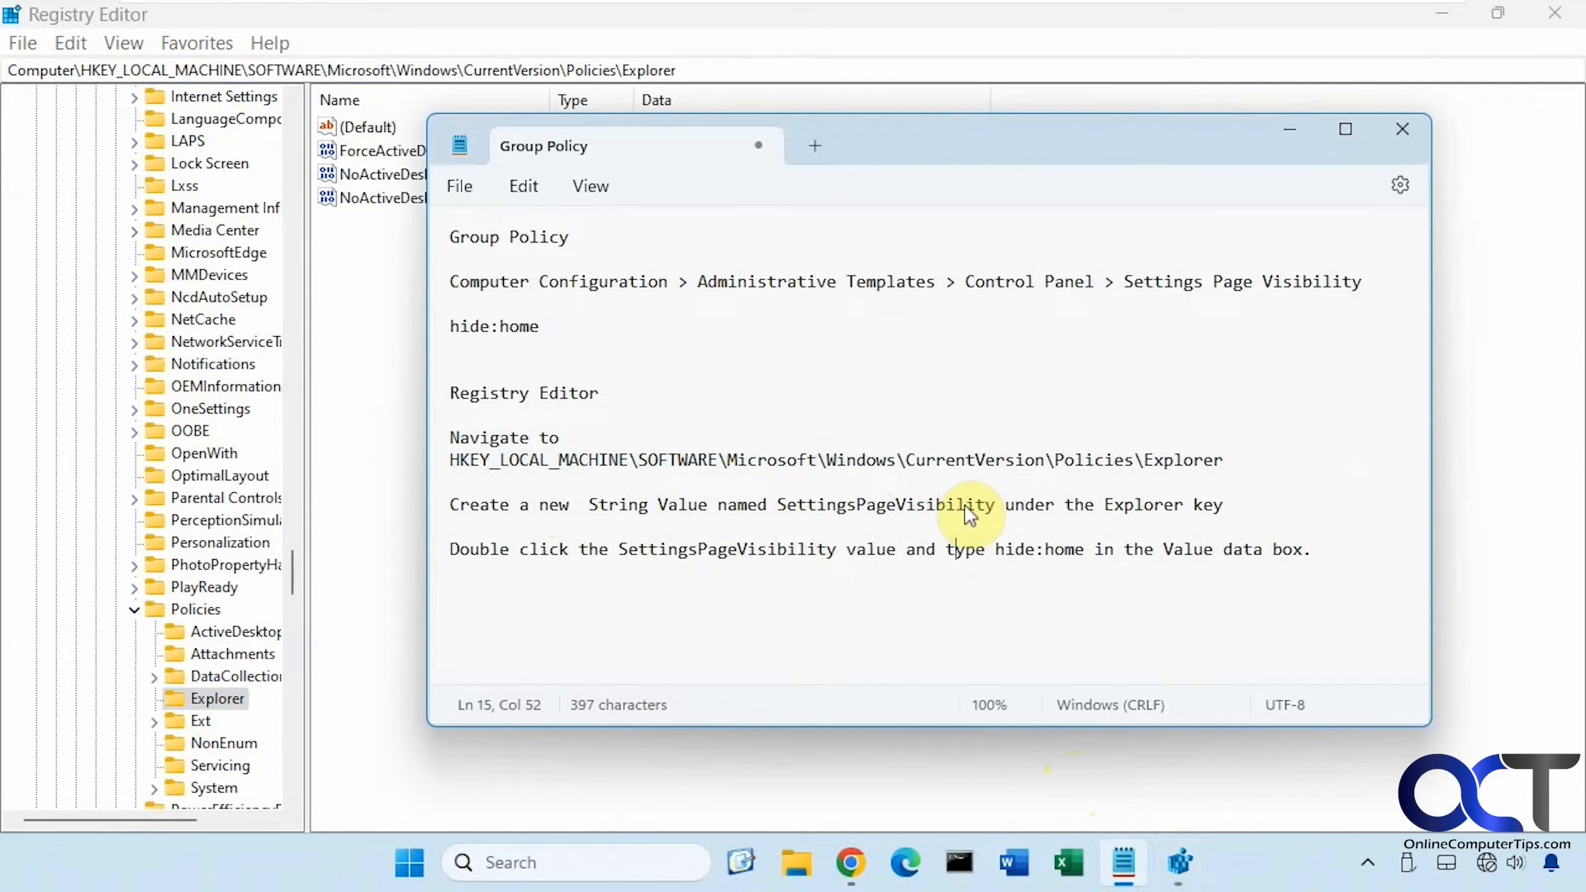
pyautogui.doubleClick(880, 505)
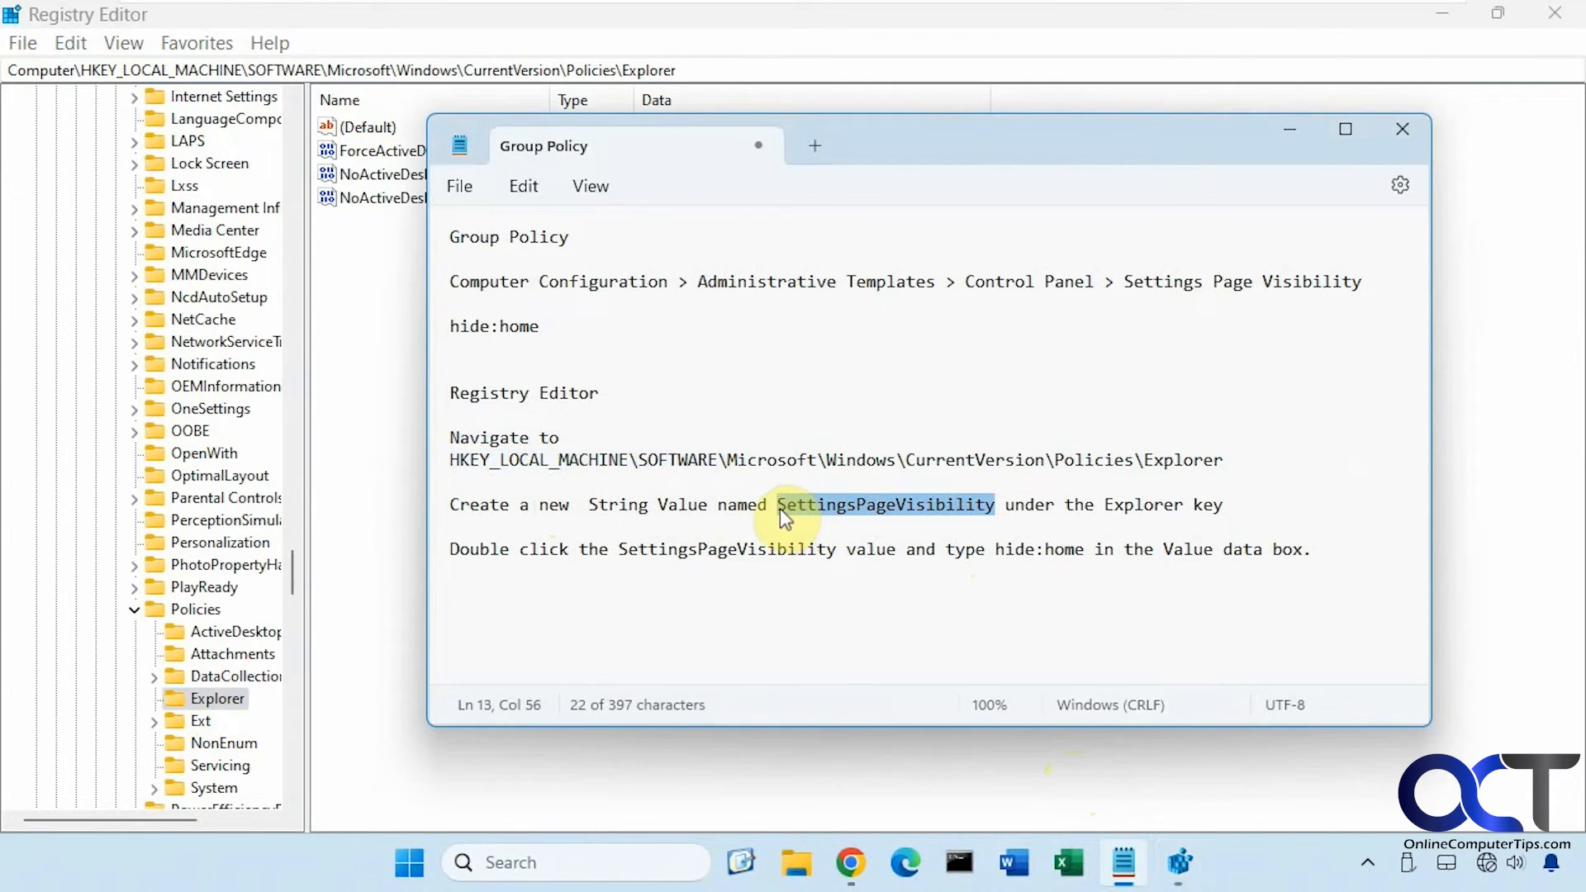
pyautogui.moveTo(771, 508)
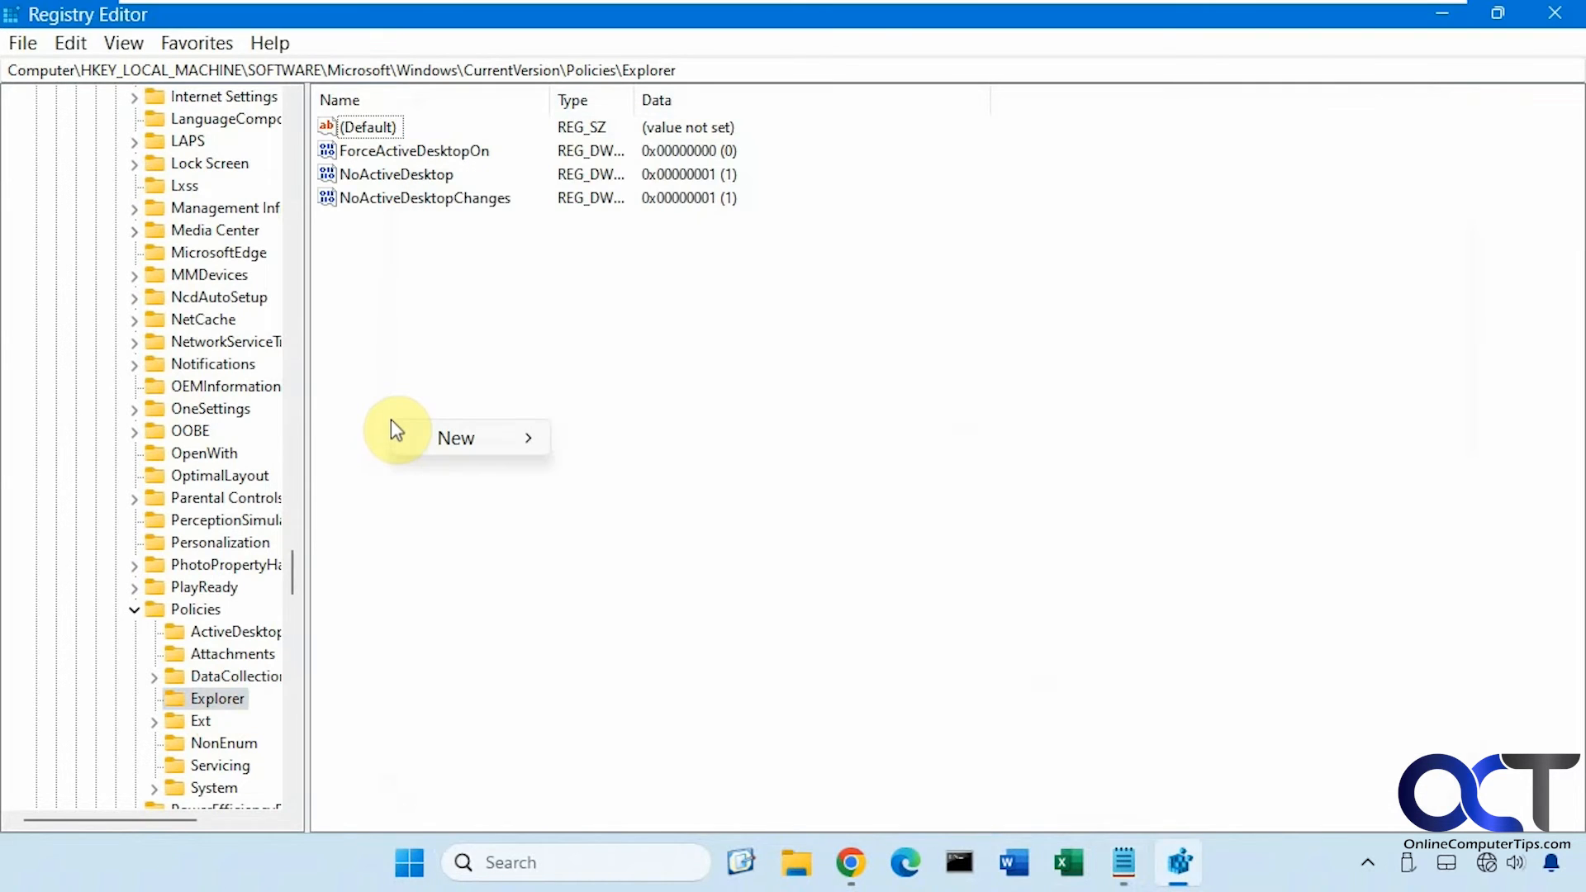
pyautogui.moveTo(455, 437)
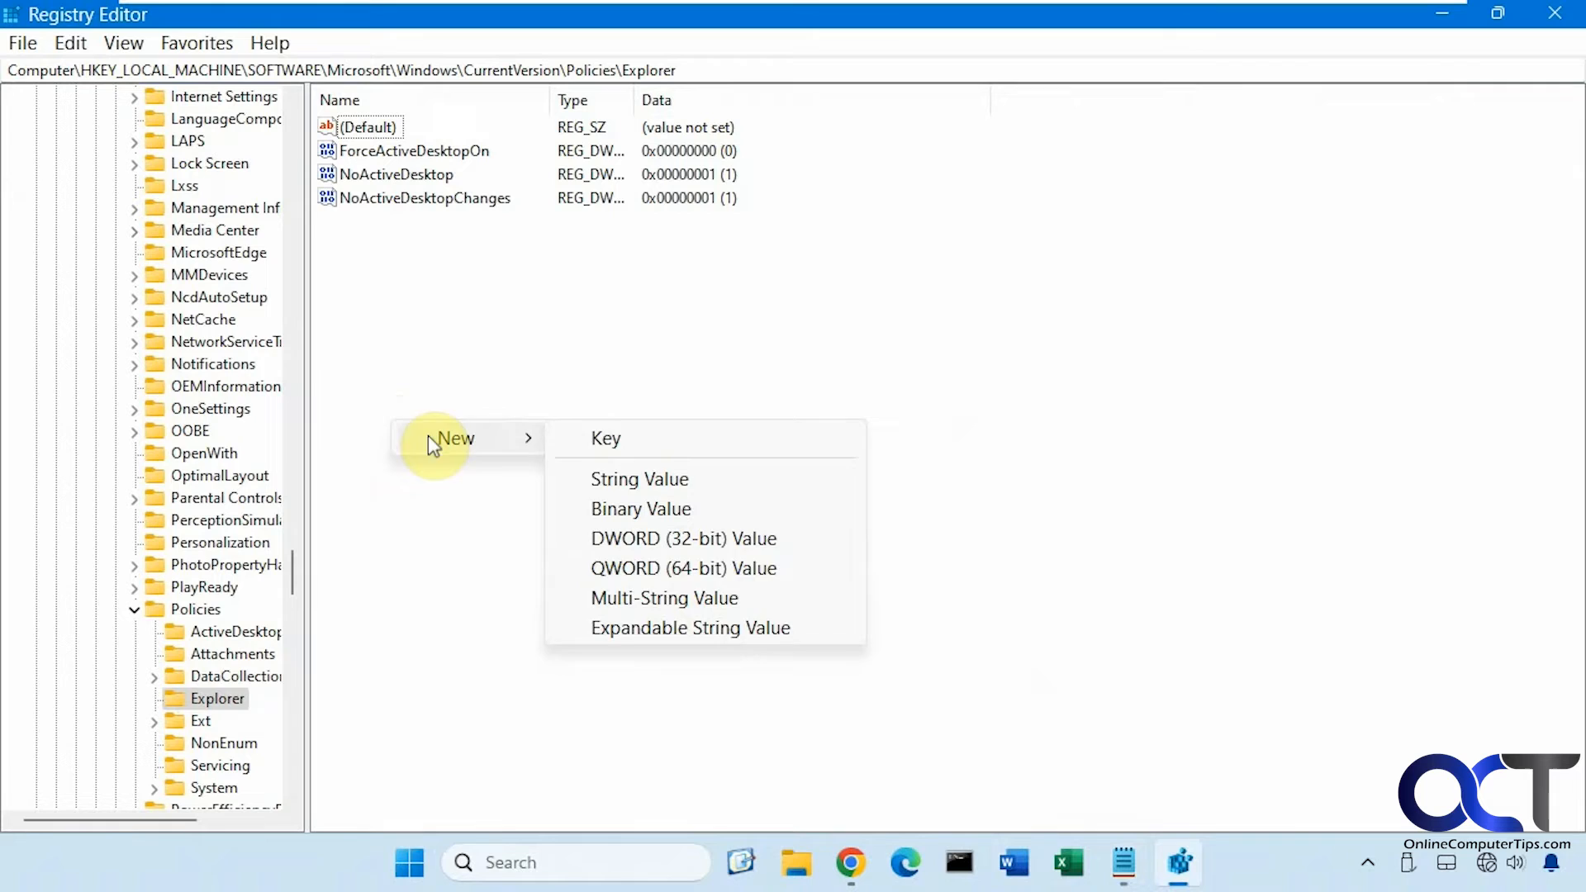
pyautogui.moveTo(639, 478)
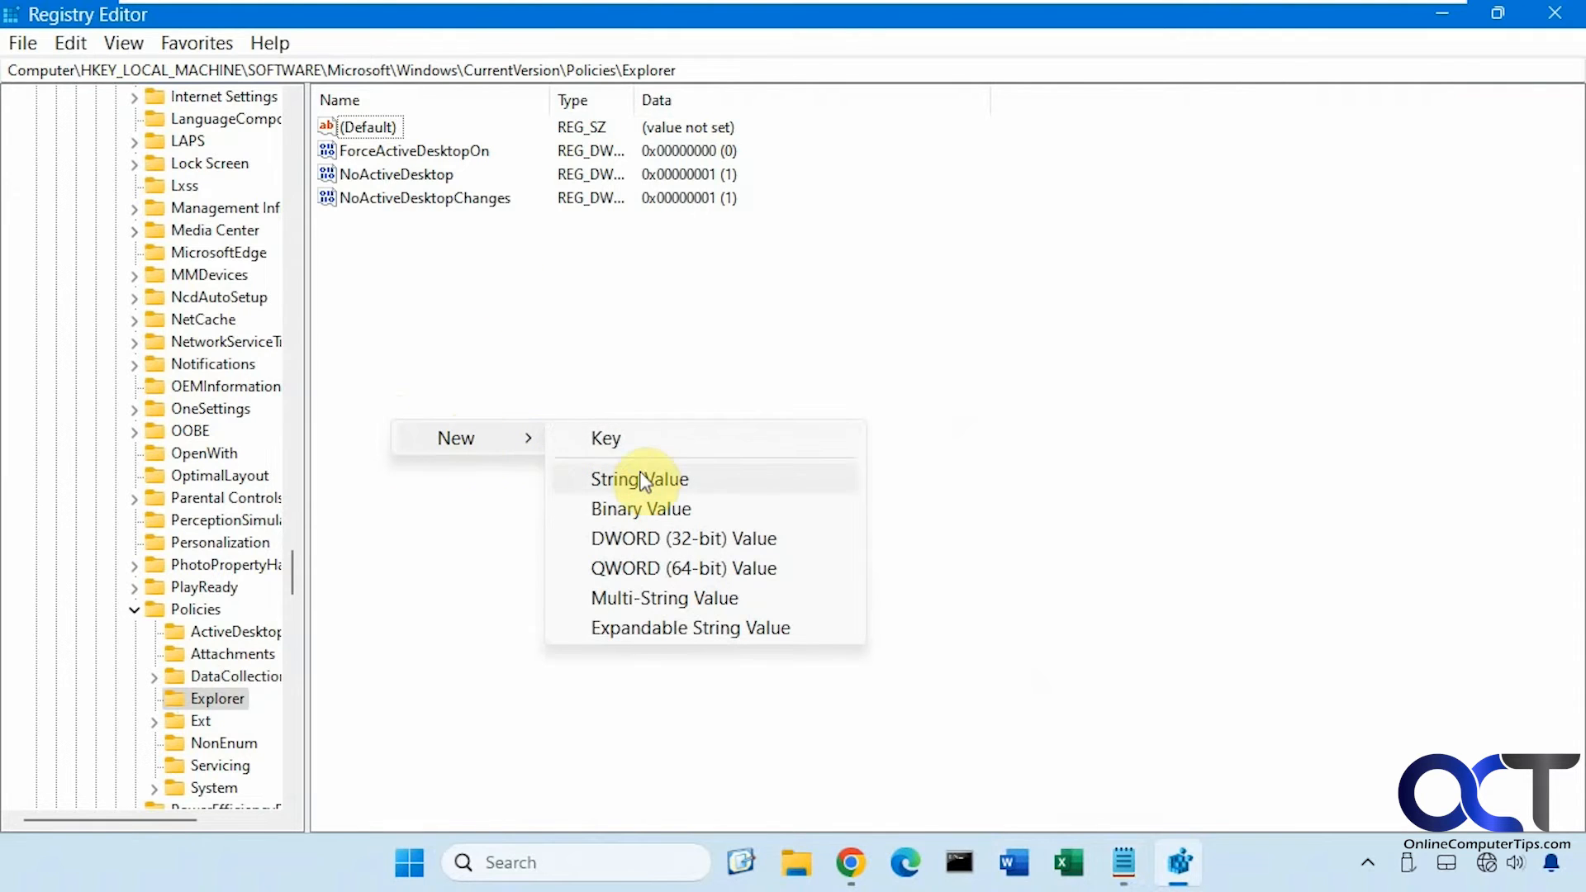
# Create the SettingsPageVisibility string value in Explorer and give it data hide:home
pyautogui.click(639, 478)
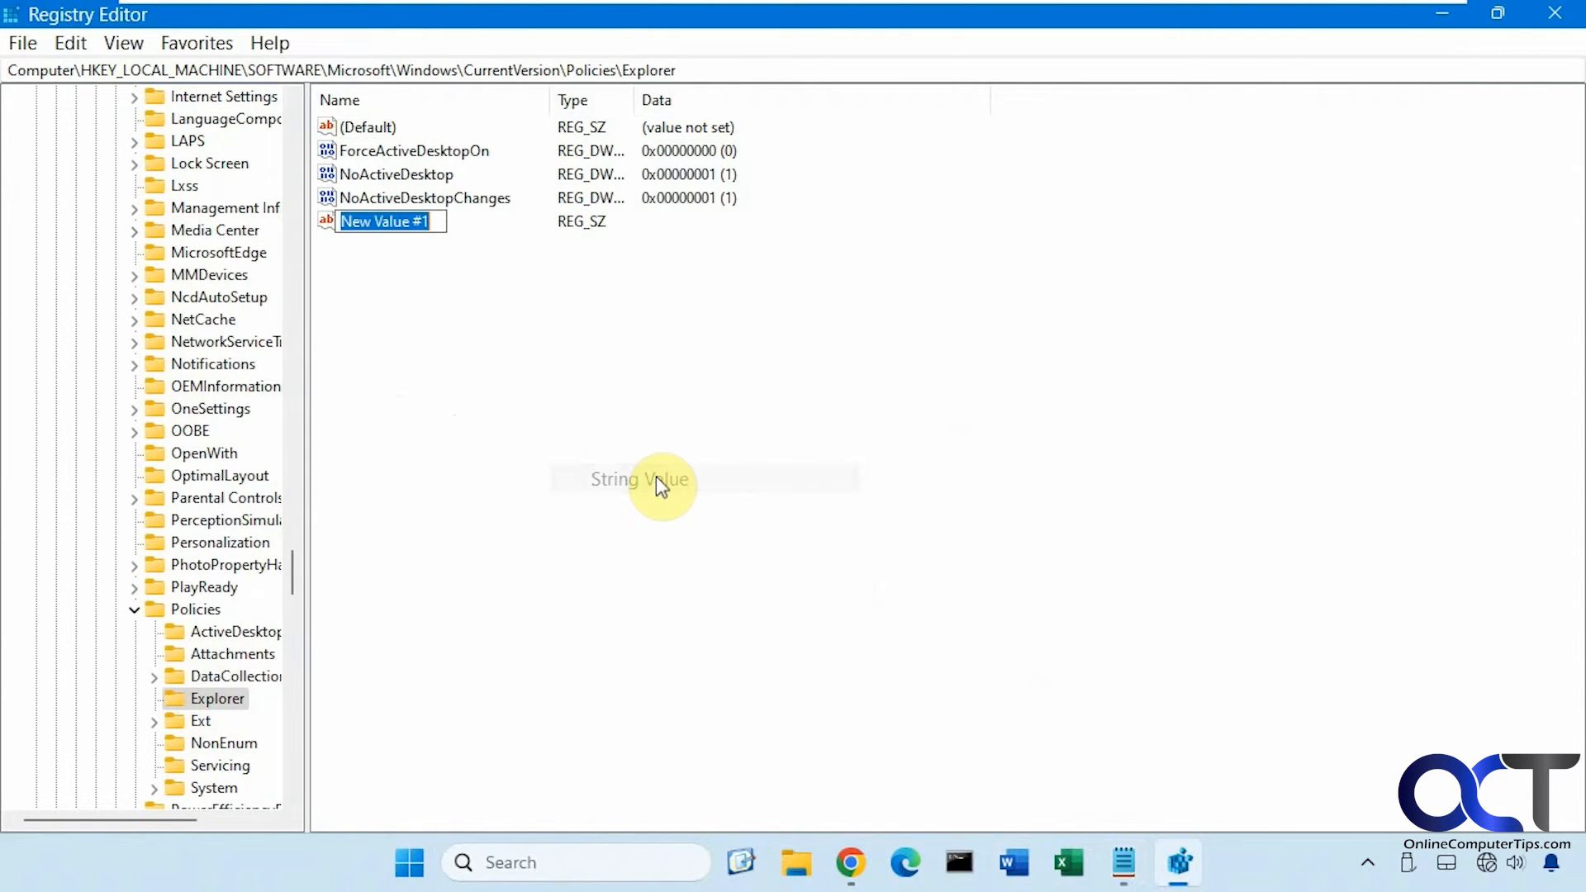
pyautogui.write('SettingsPageVisibility')
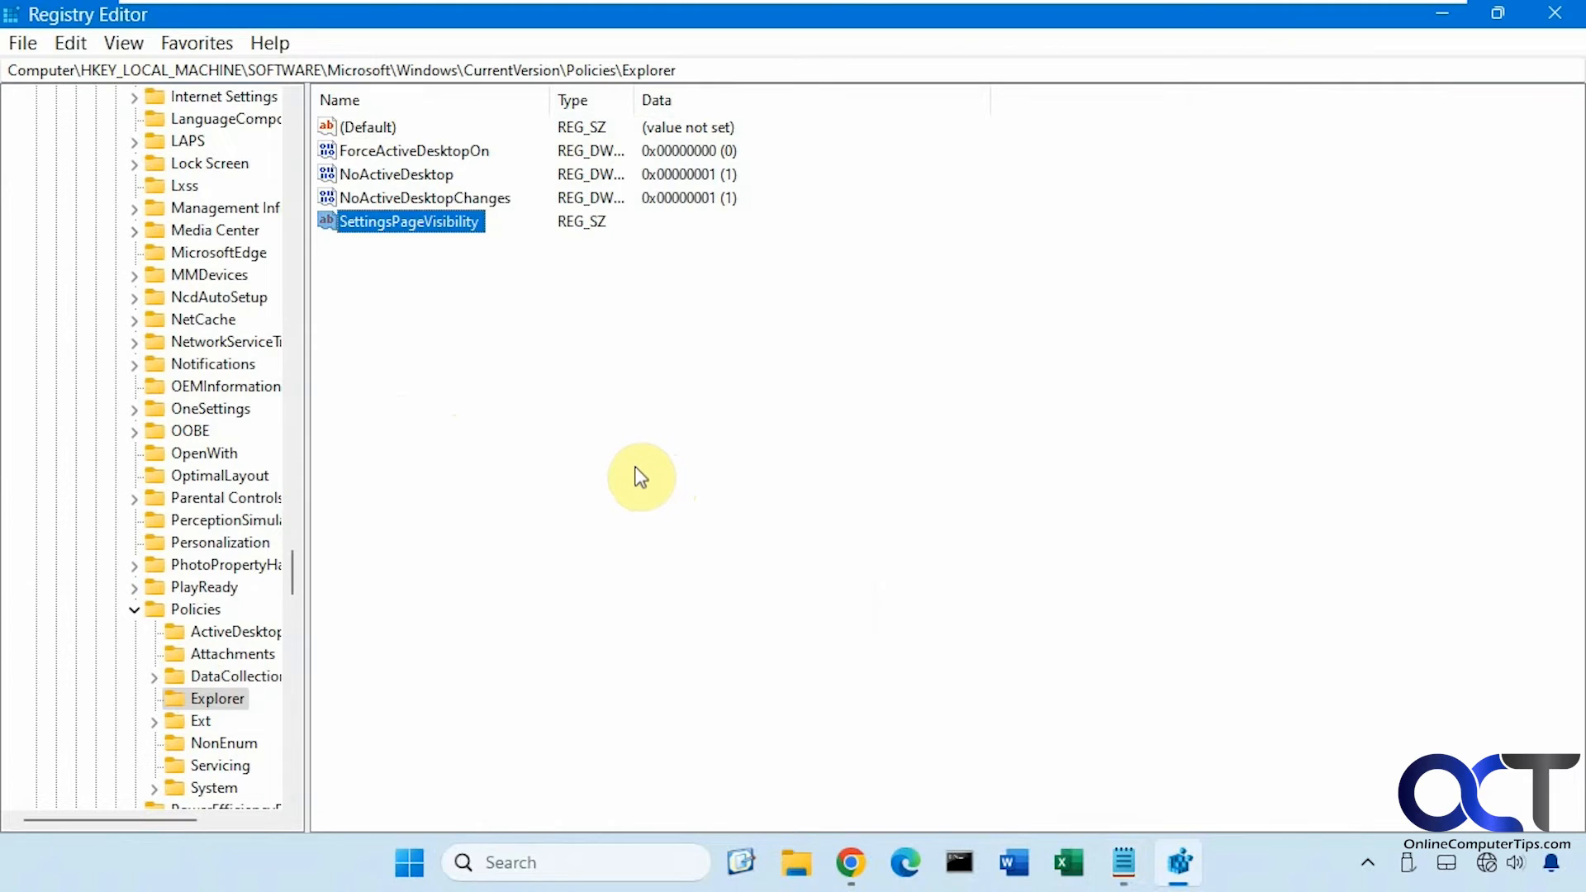
pyautogui.click(1122, 862)
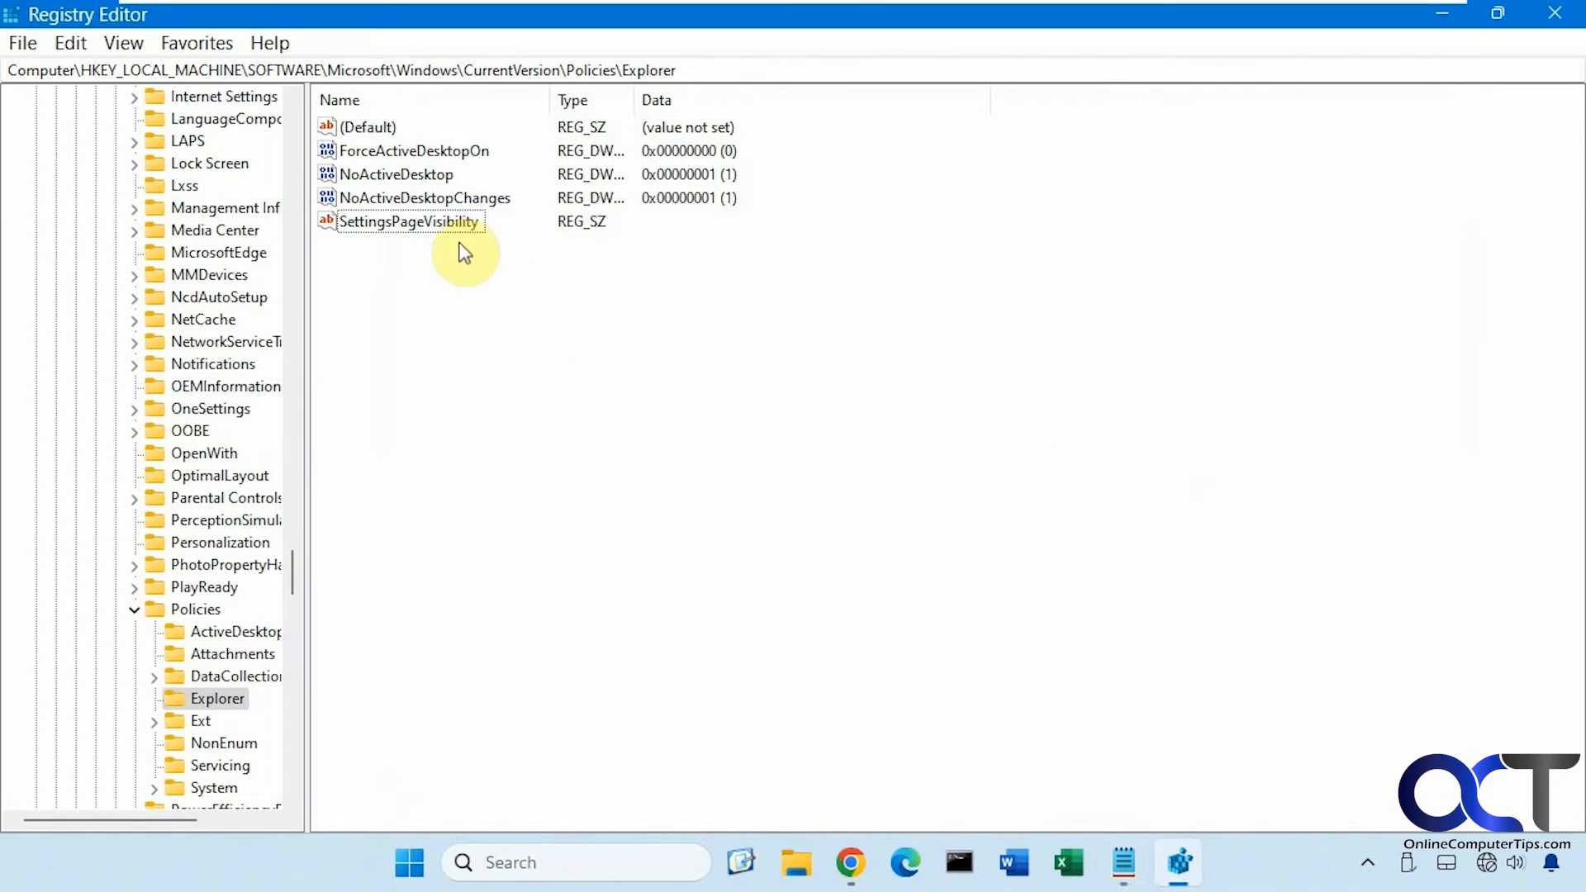
pyautogui.doubleClick(407, 221)
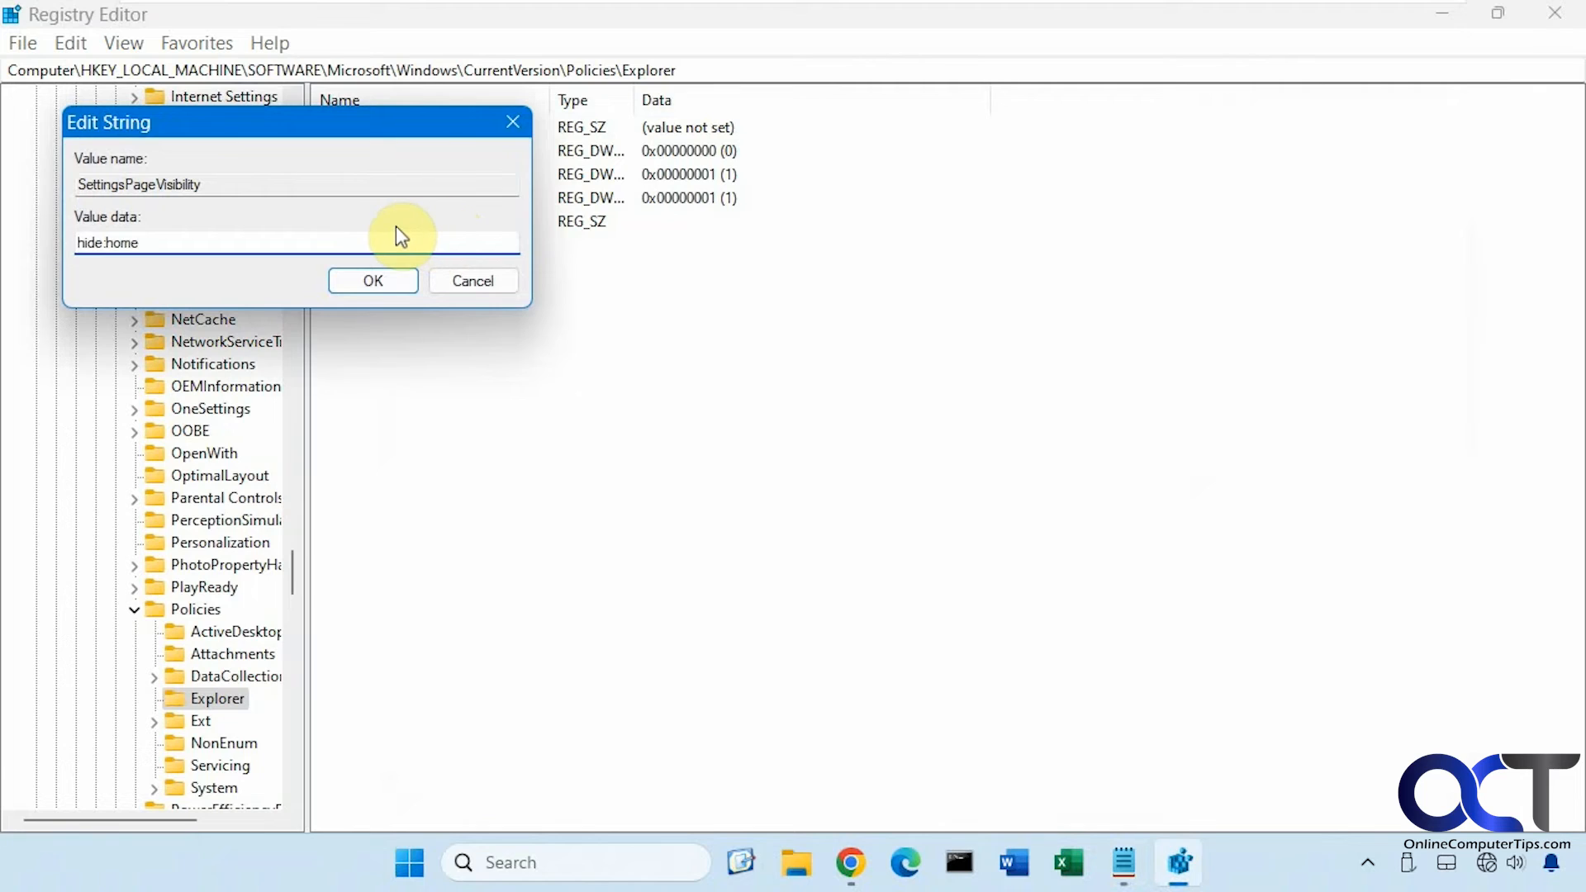
pyautogui.click(373, 280)
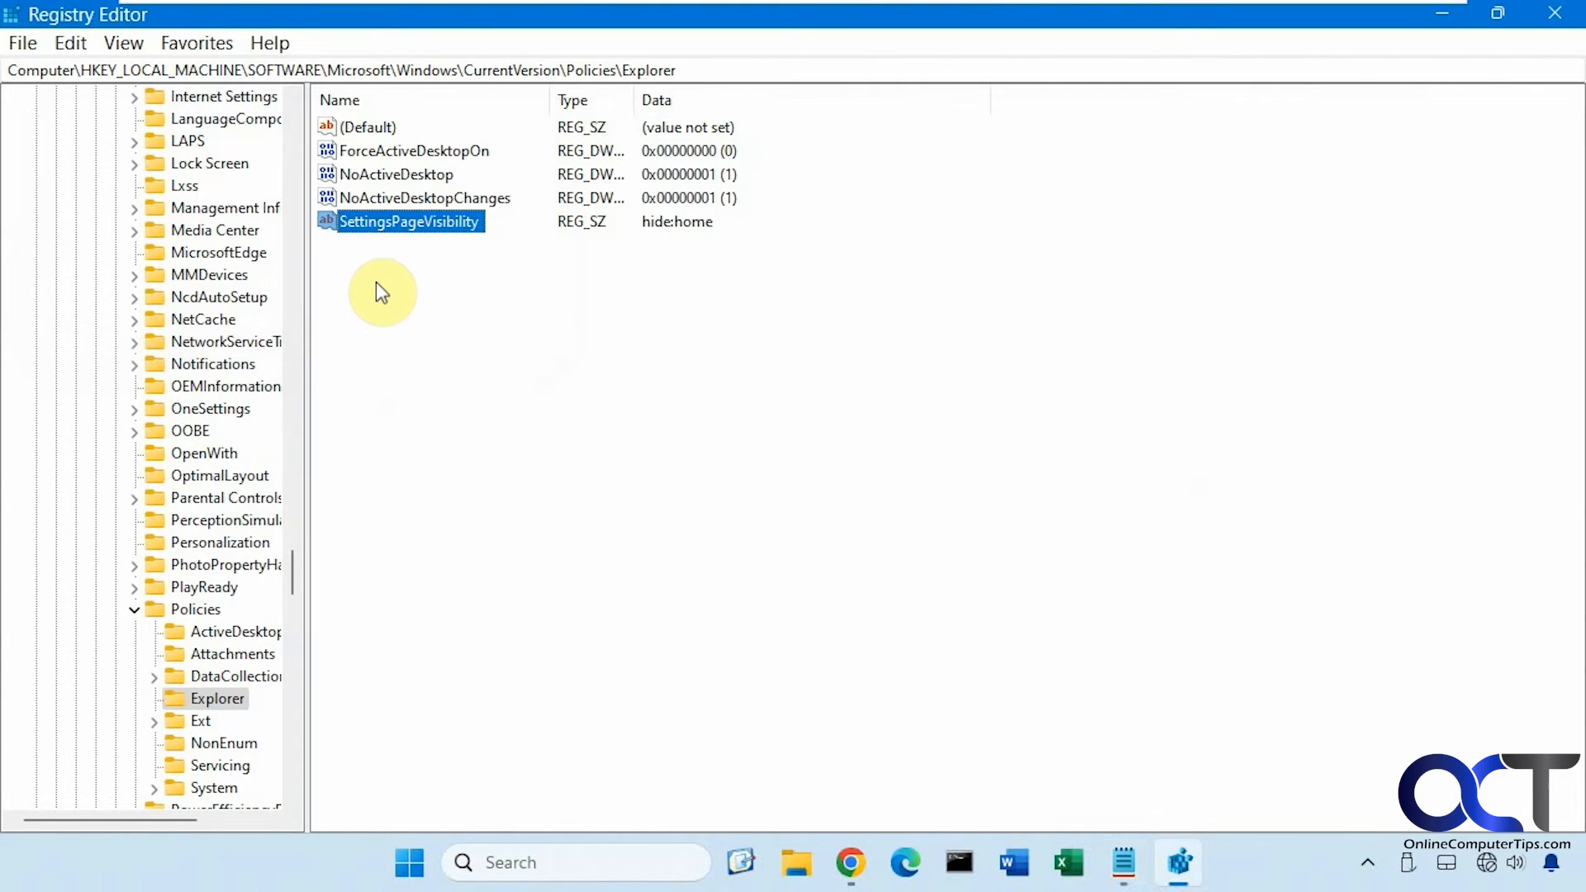
pyautogui.moveTo(625, 699)
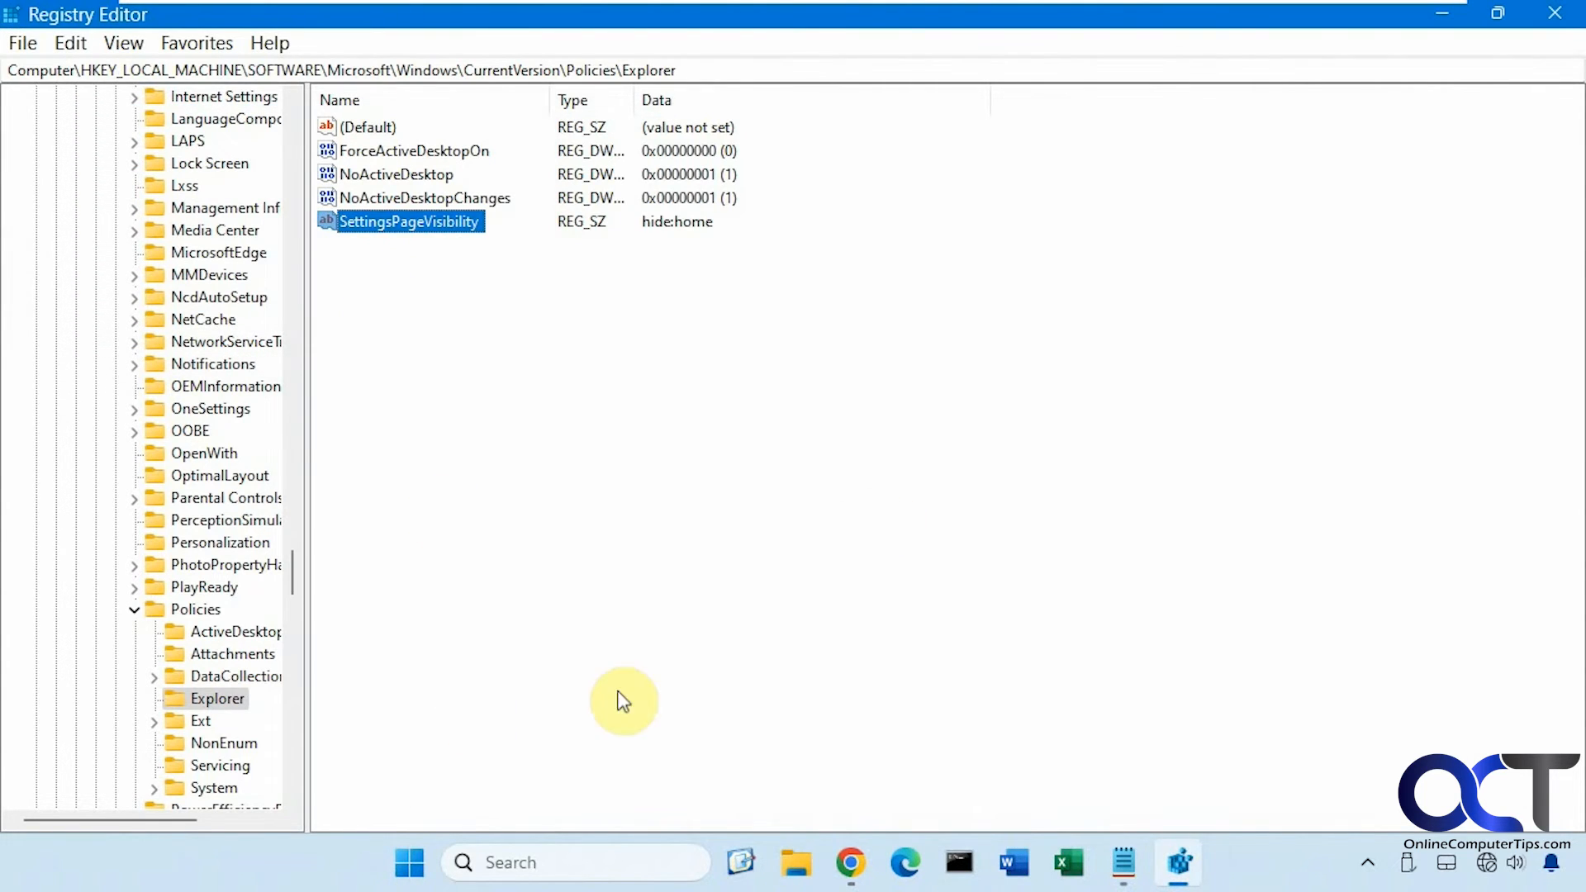
# Relaunch Settings from Start to confirm the Home page is gone
pyautogui.click(408, 861)
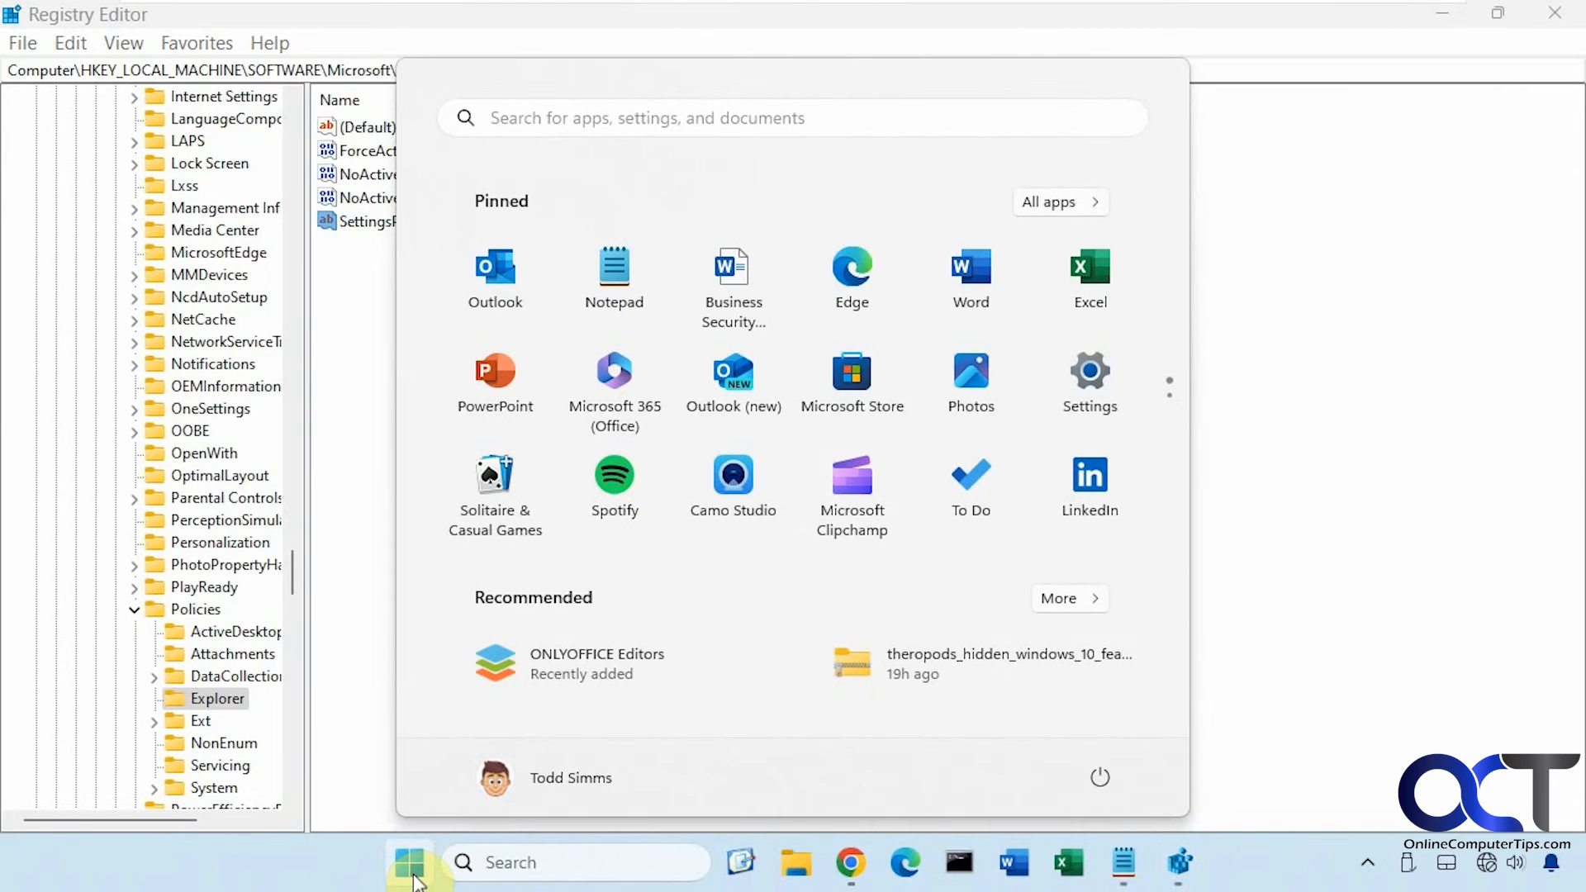
pyautogui.click(1089, 372)
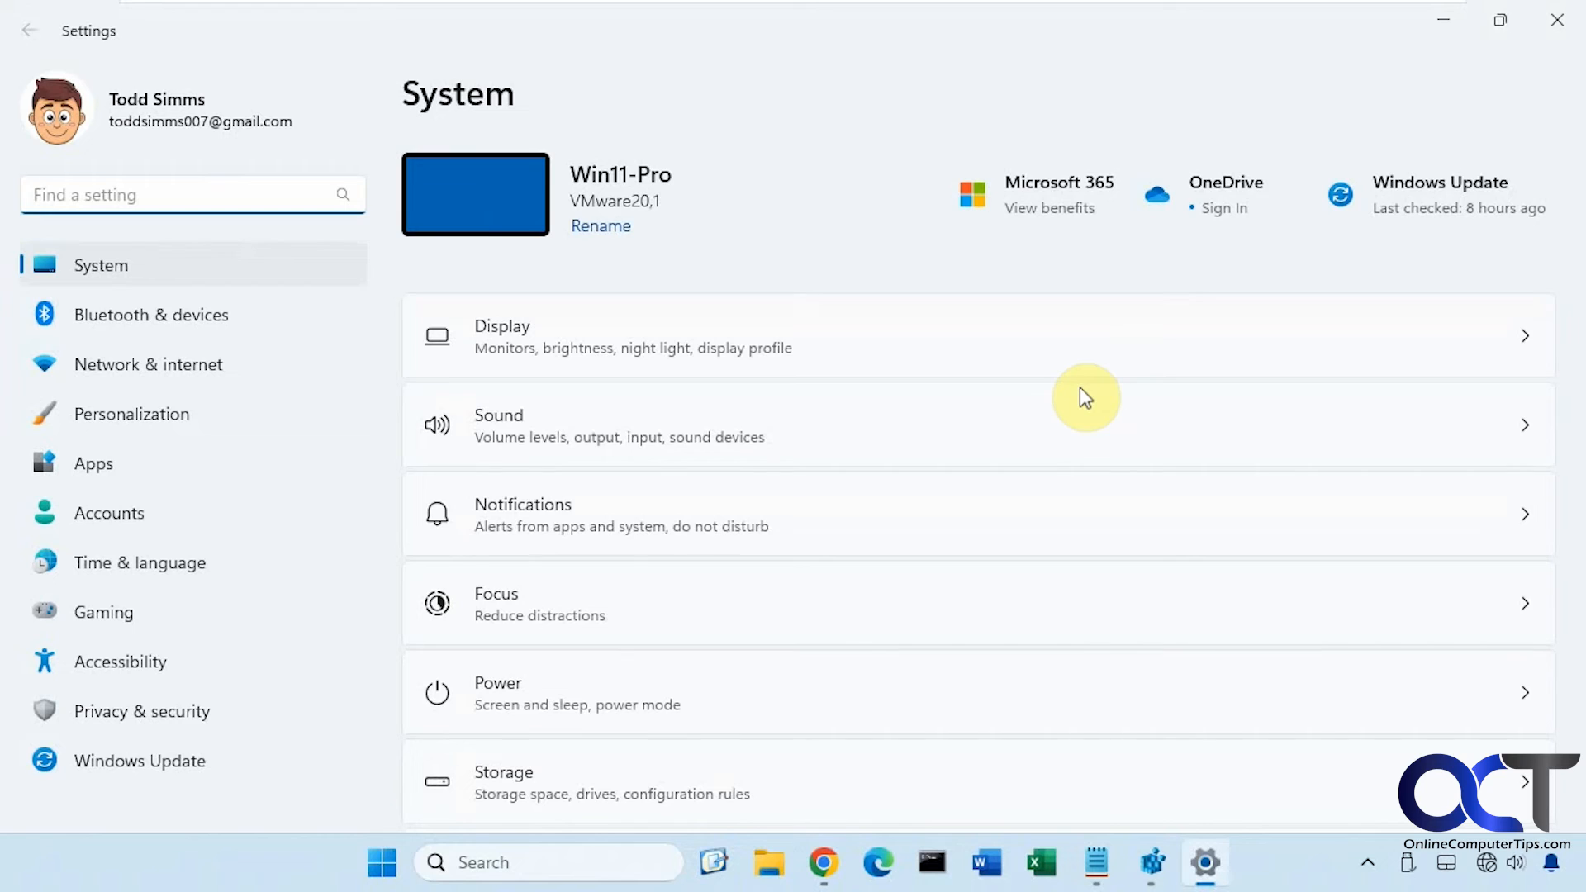
pyautogui.moveTo(314, 414)
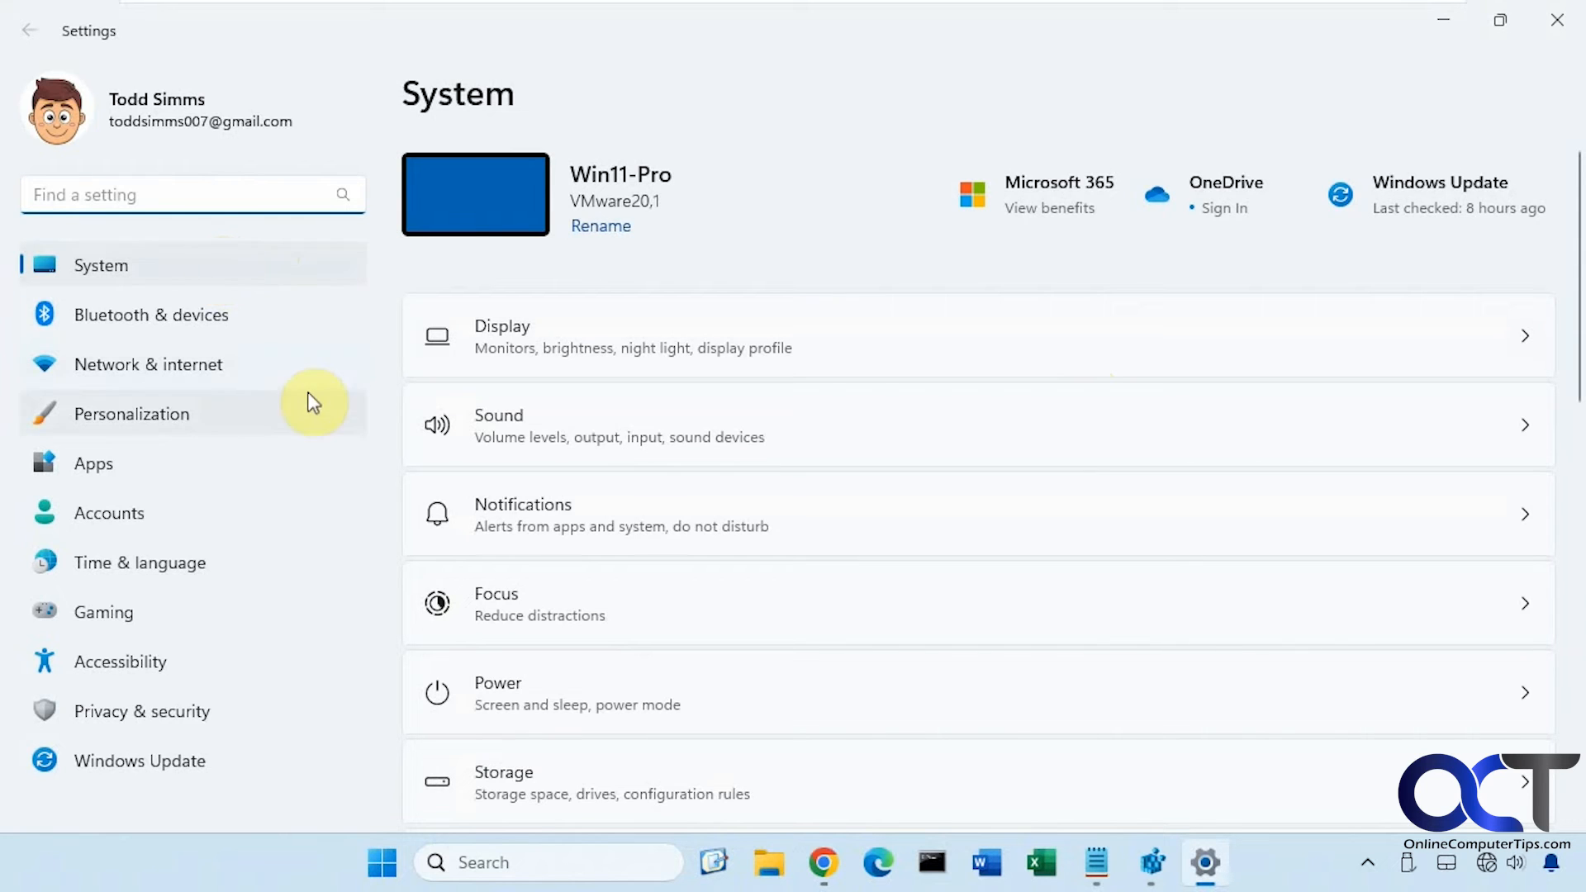
pyautogui.moveTo(796, 270)
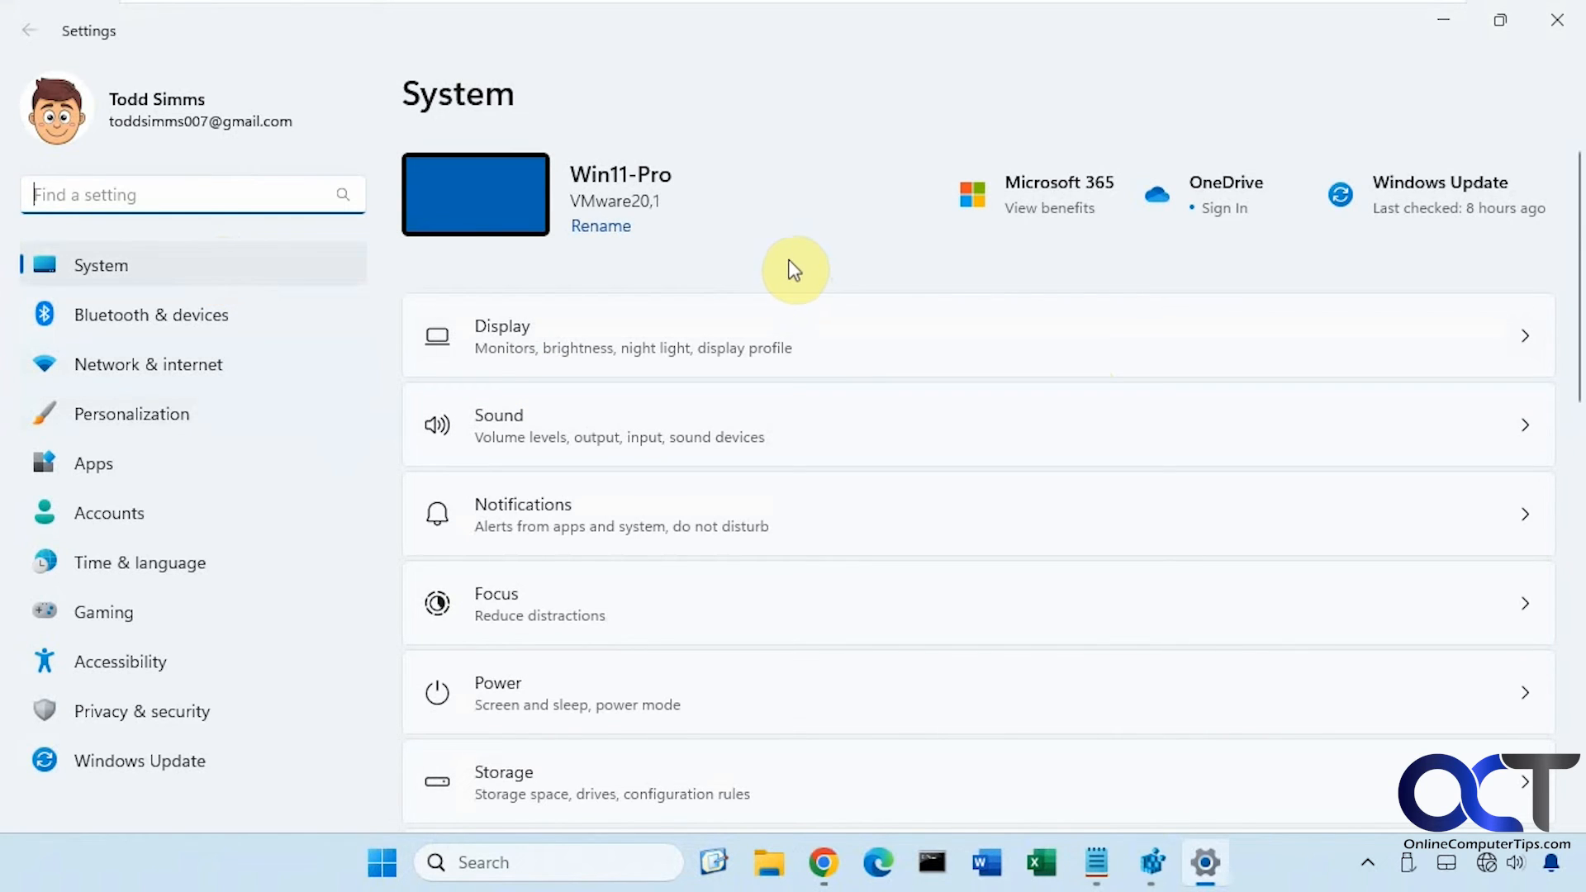
pyautogui.moveTo(1501, 20)
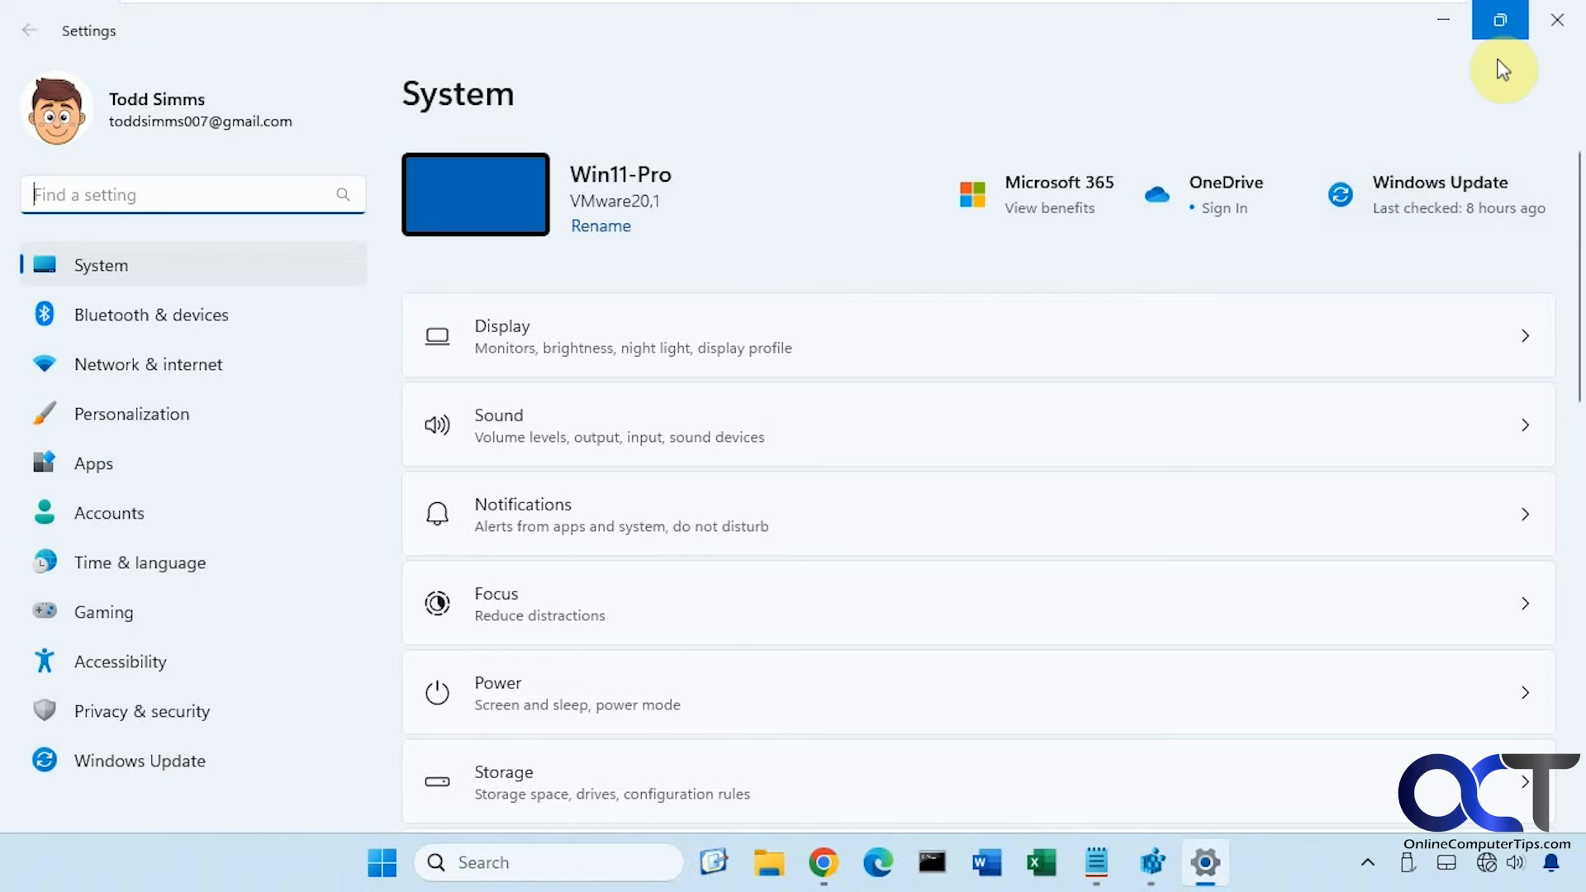
pyautogui.moveTo(1072, 391)
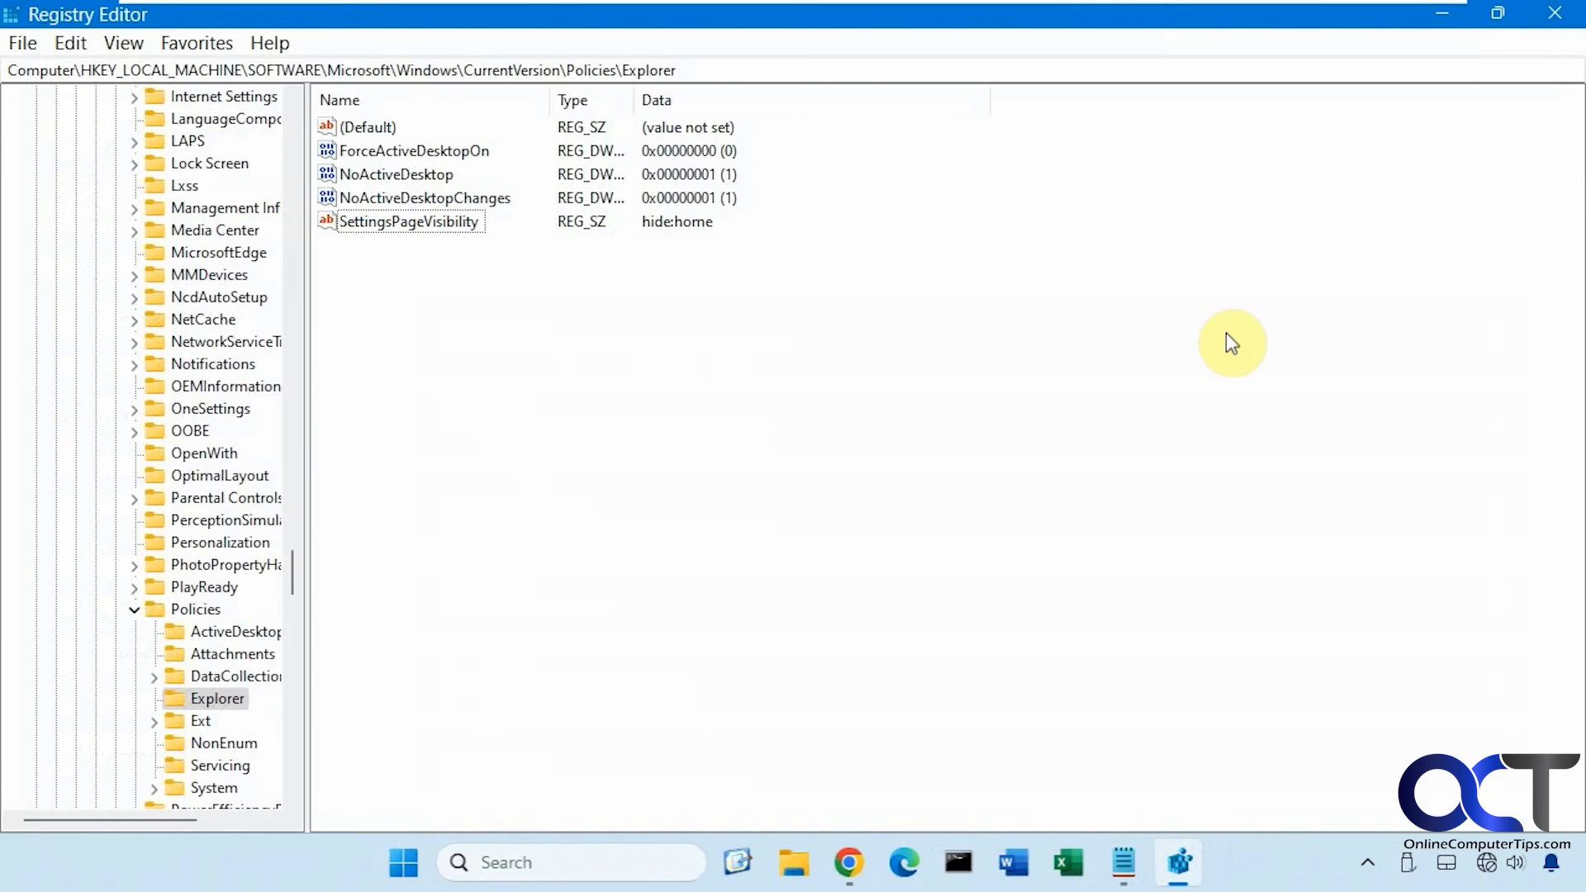
# Delete the SettingsPageVisibility value, then reopen Settings from Start to check
pyautogui.click(407, 221)
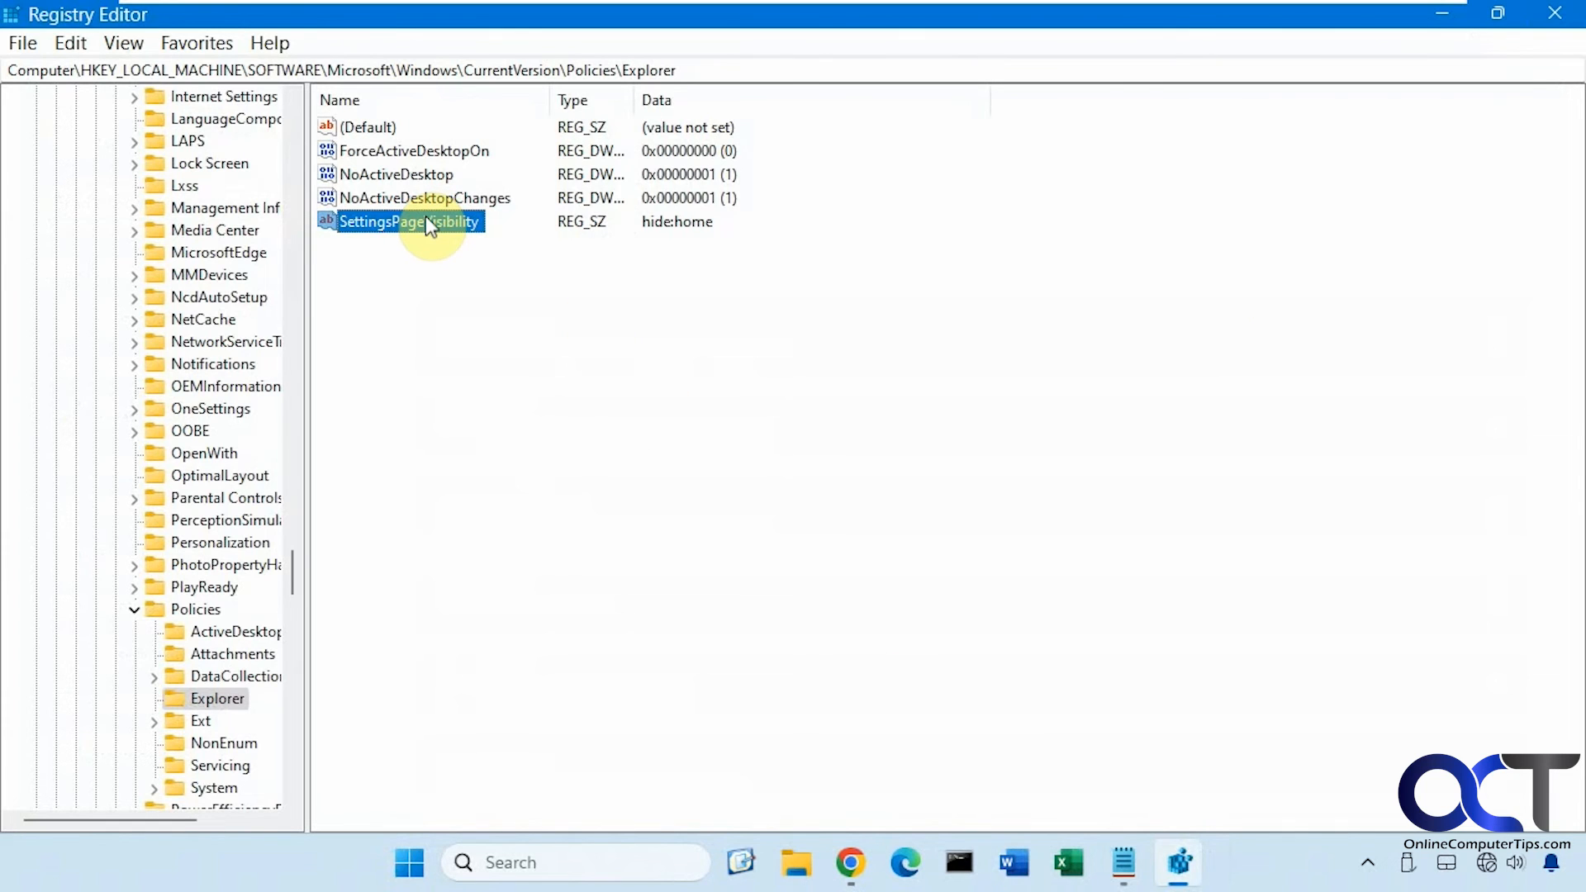
pyautogui.rightClick(404, 222)
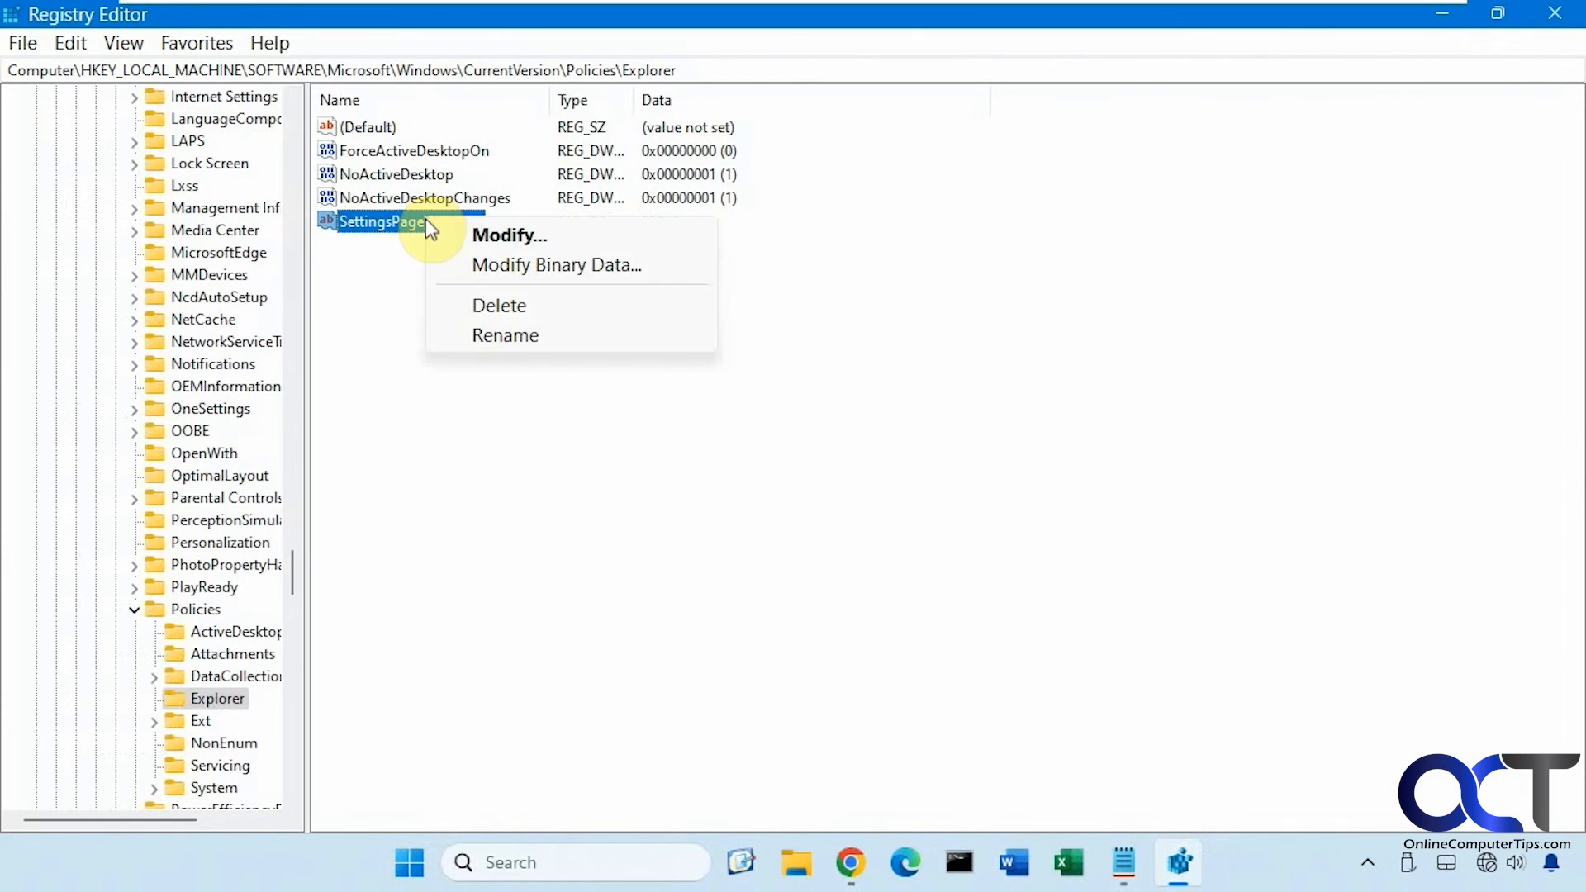
pyautogui.click(499, 305)
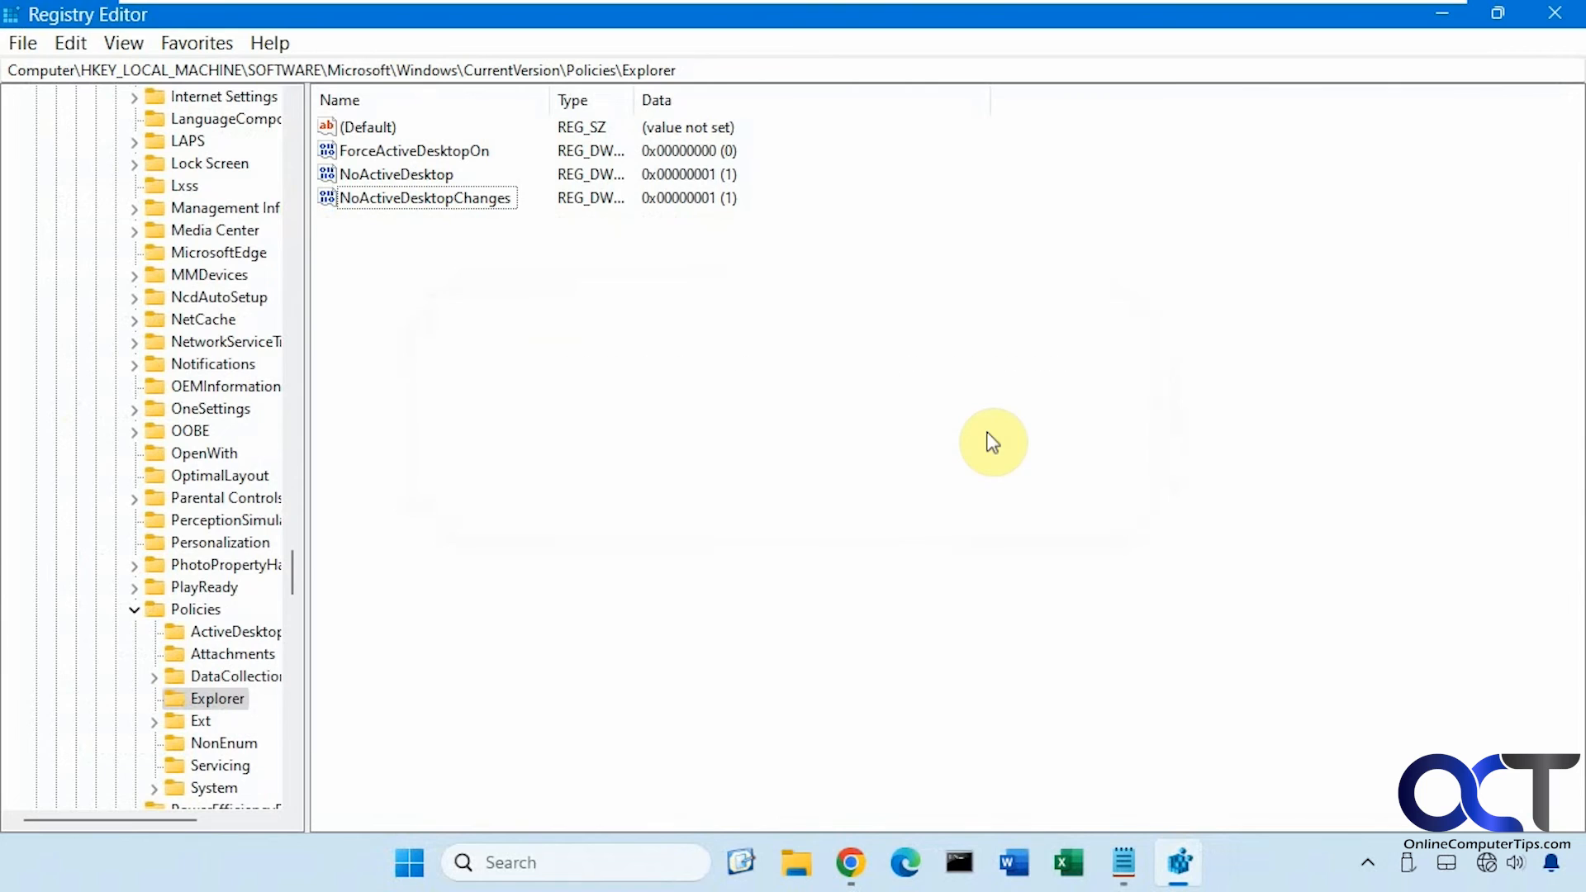
pyautogui.click(407, 861)
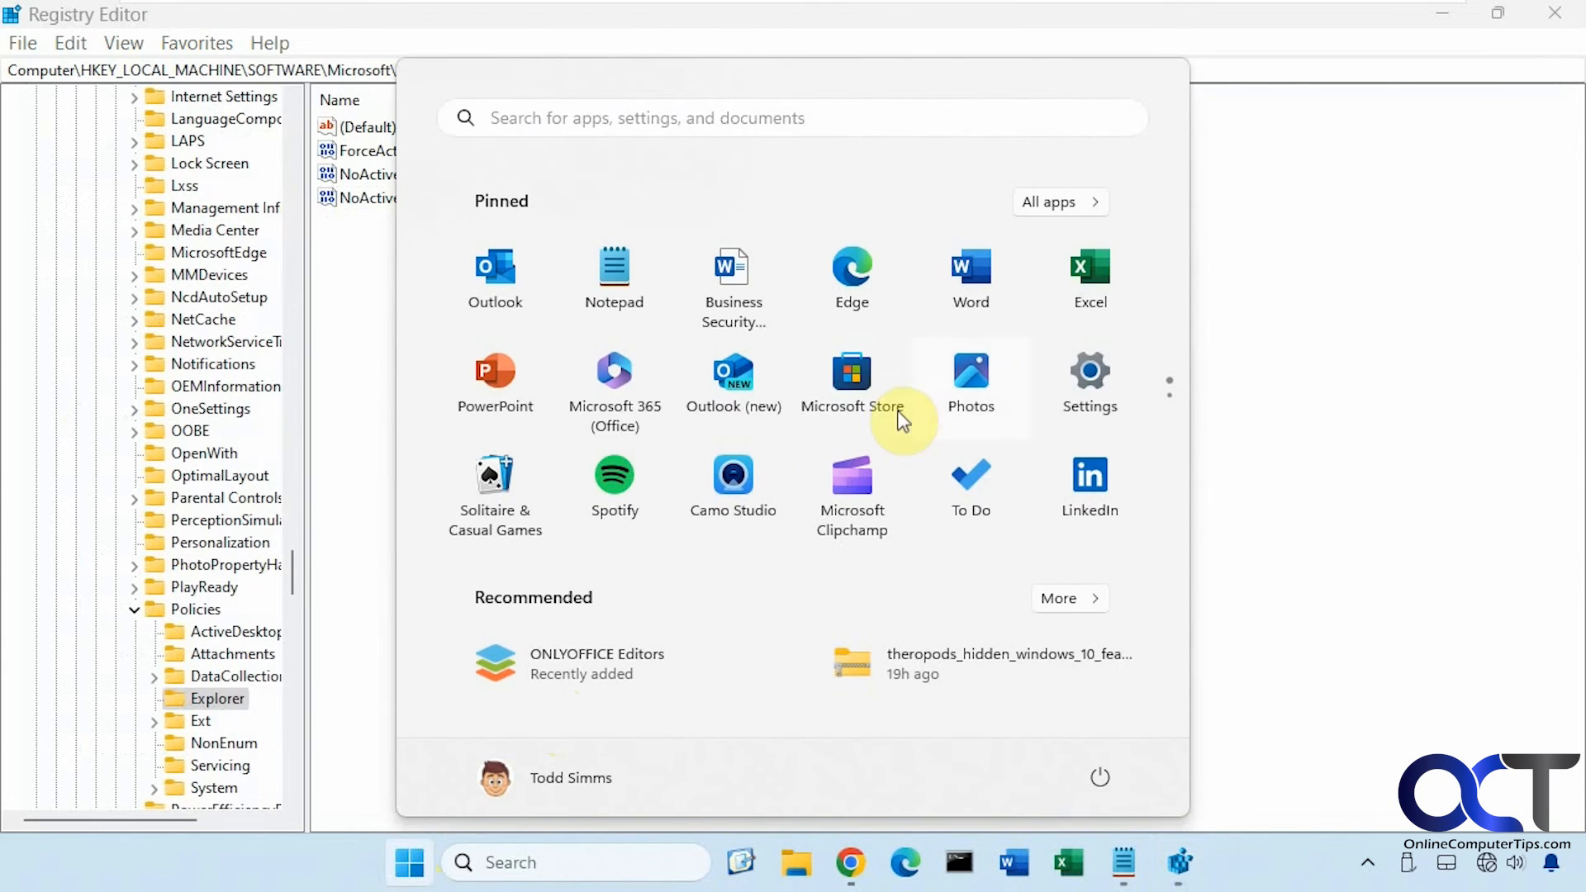
pyautogui.click(1090, 371)
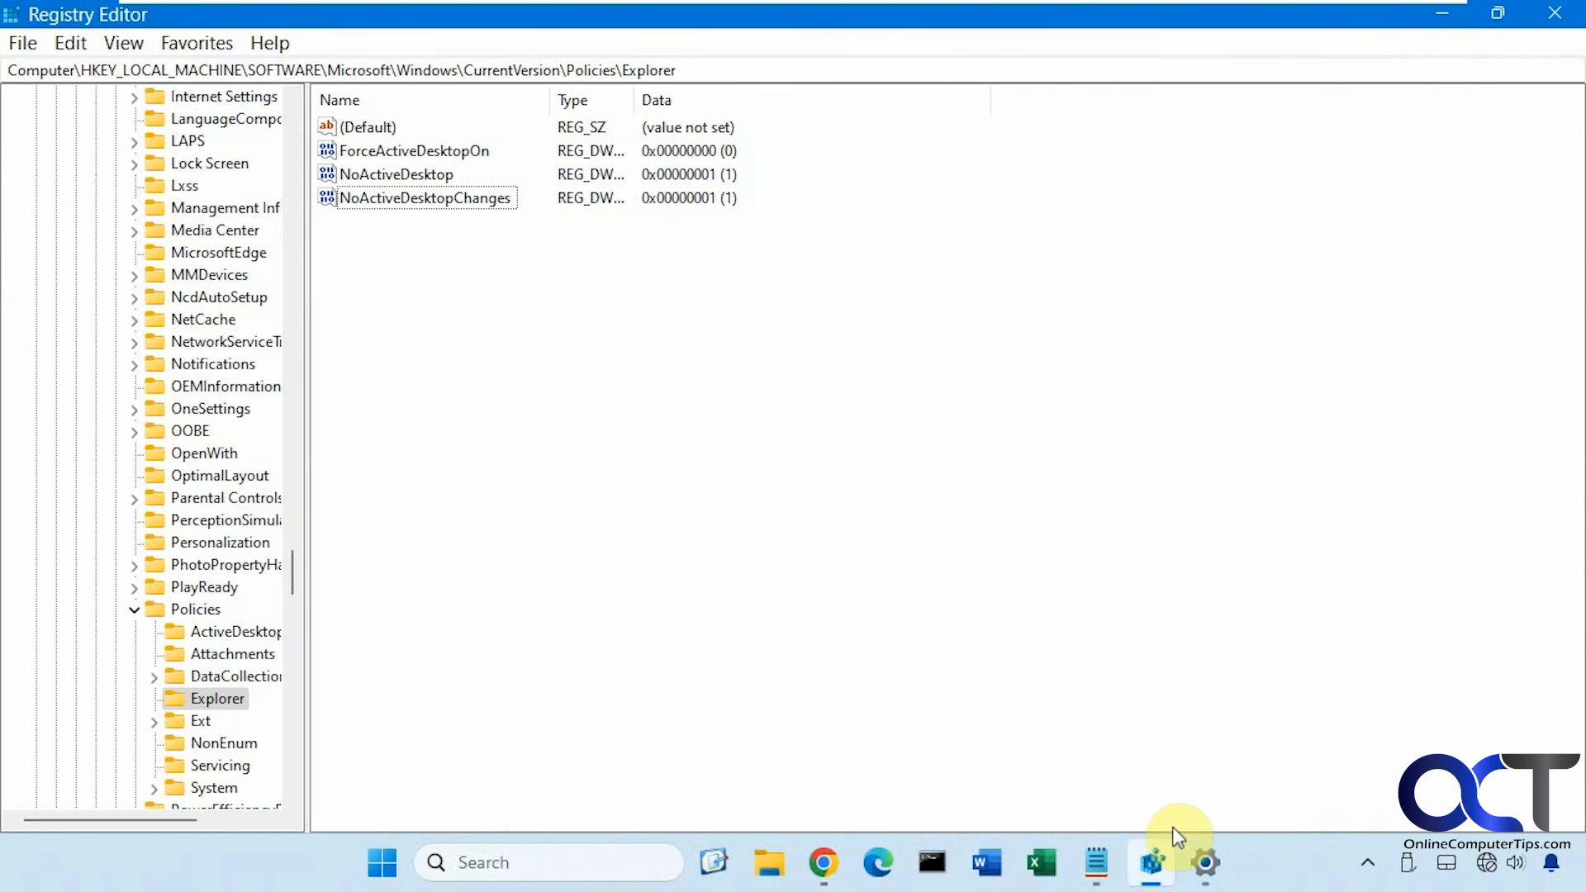
# Bring the Notepad notes with the SettingsPageVisibility and hide:home steps forward
pyautogui.click(1094, 863)
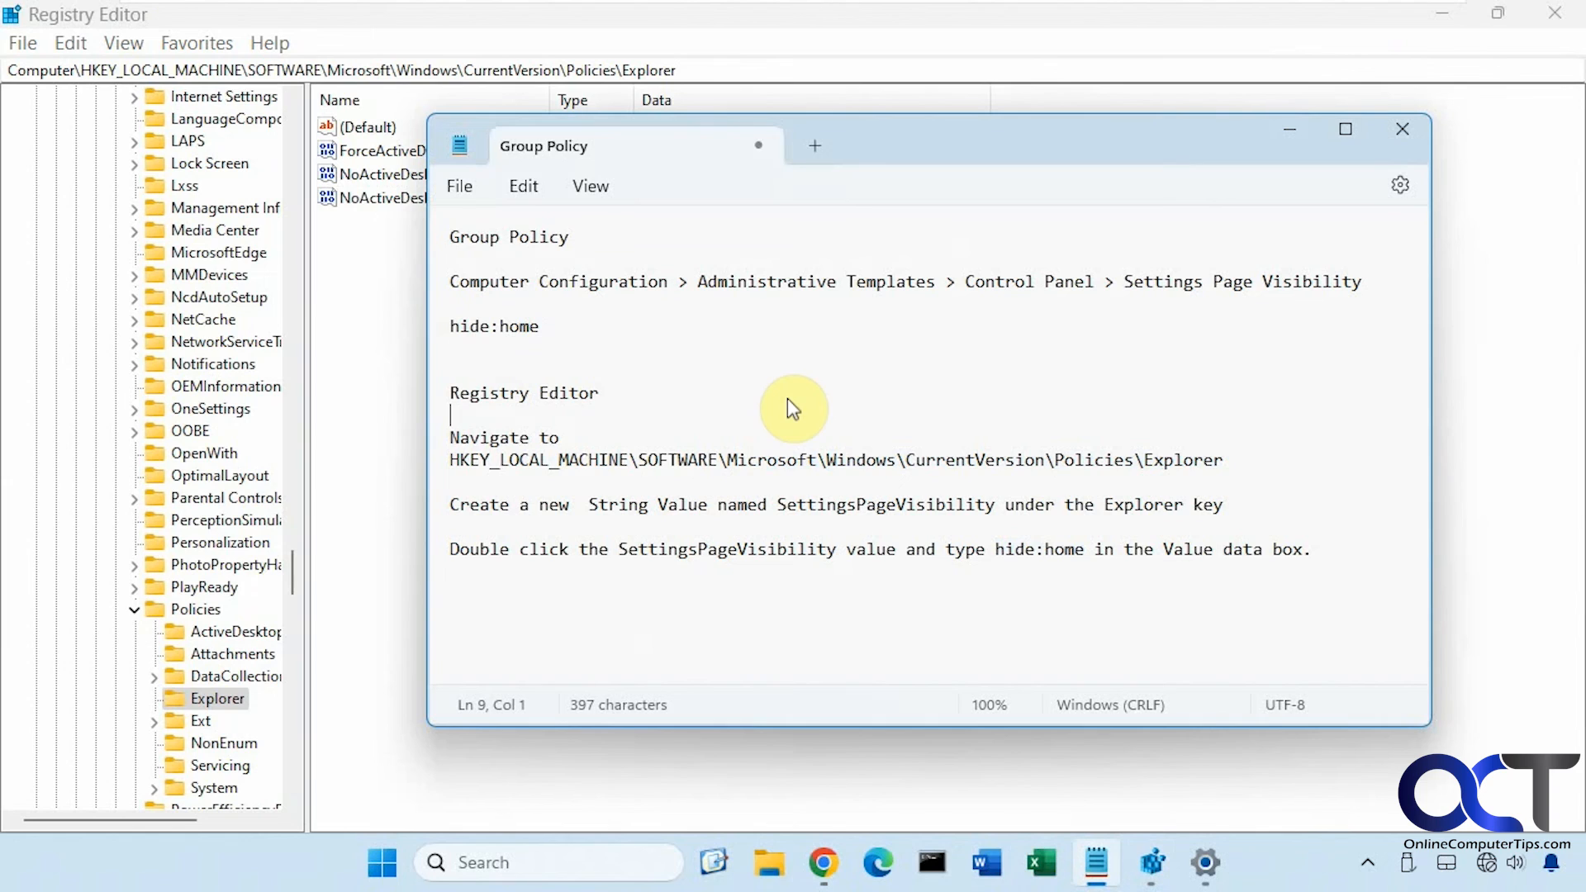
pyautogui.moveTo(519, 250)
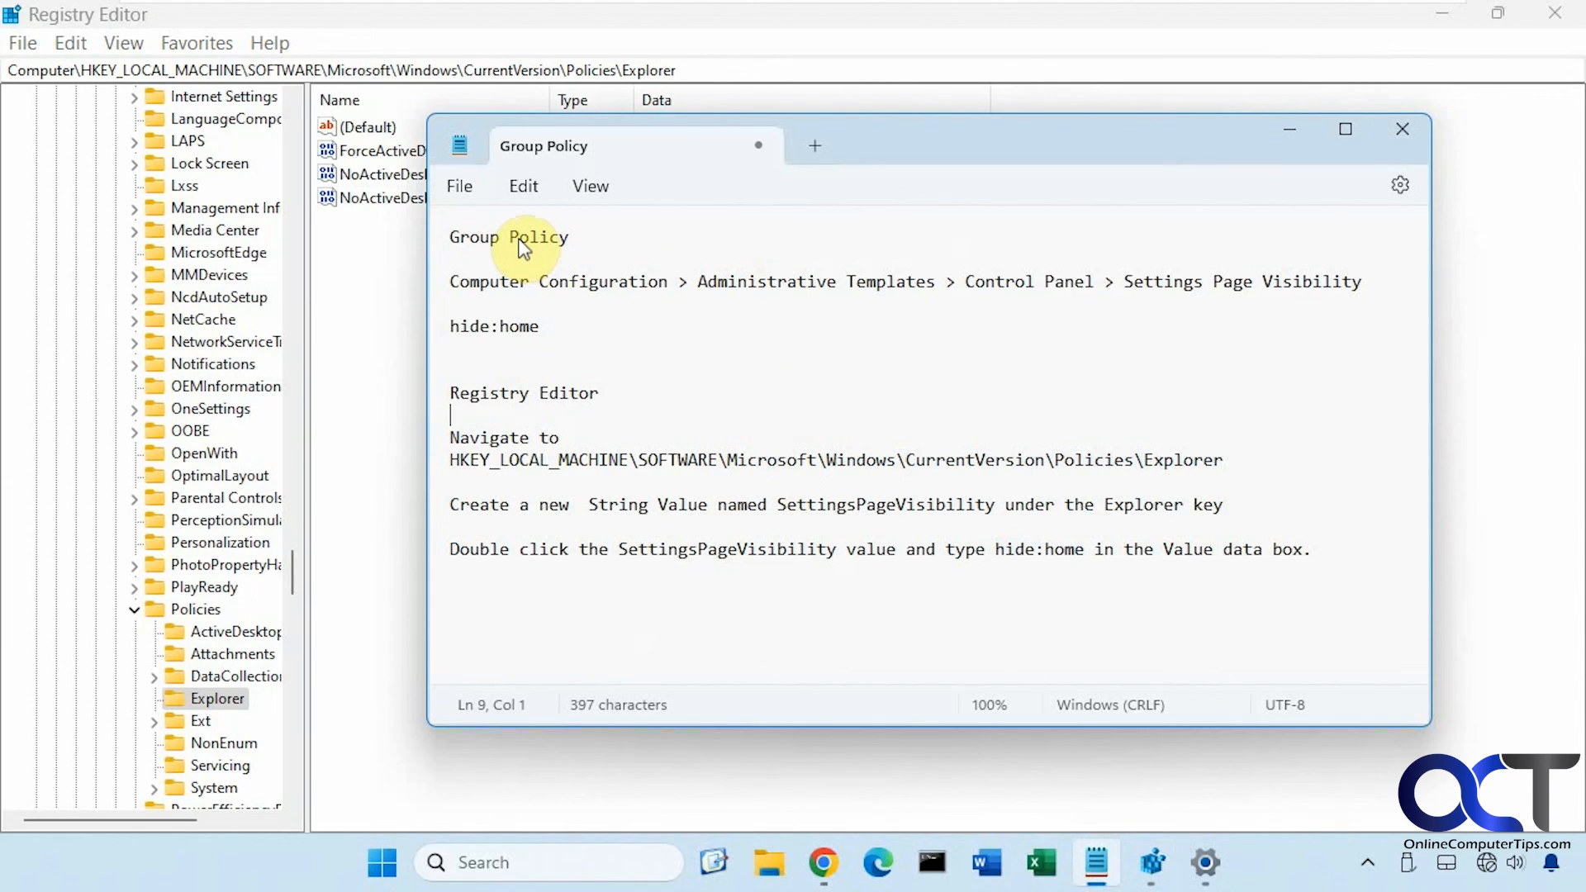
pyautogui.moveTo(556, 448)
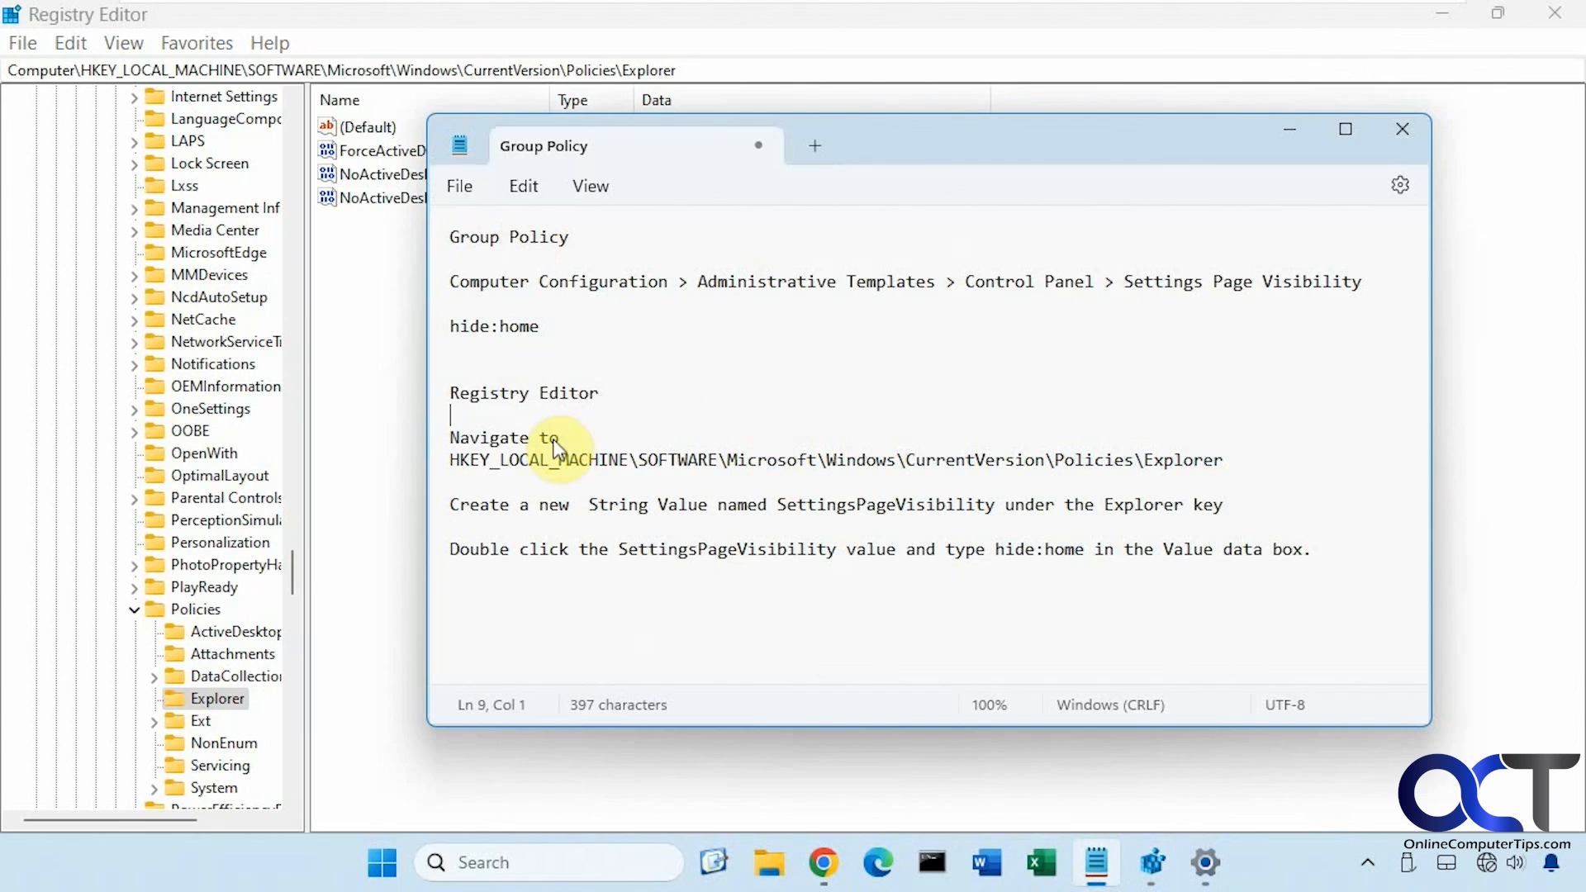
pyautogui.moveTo(753, 470)
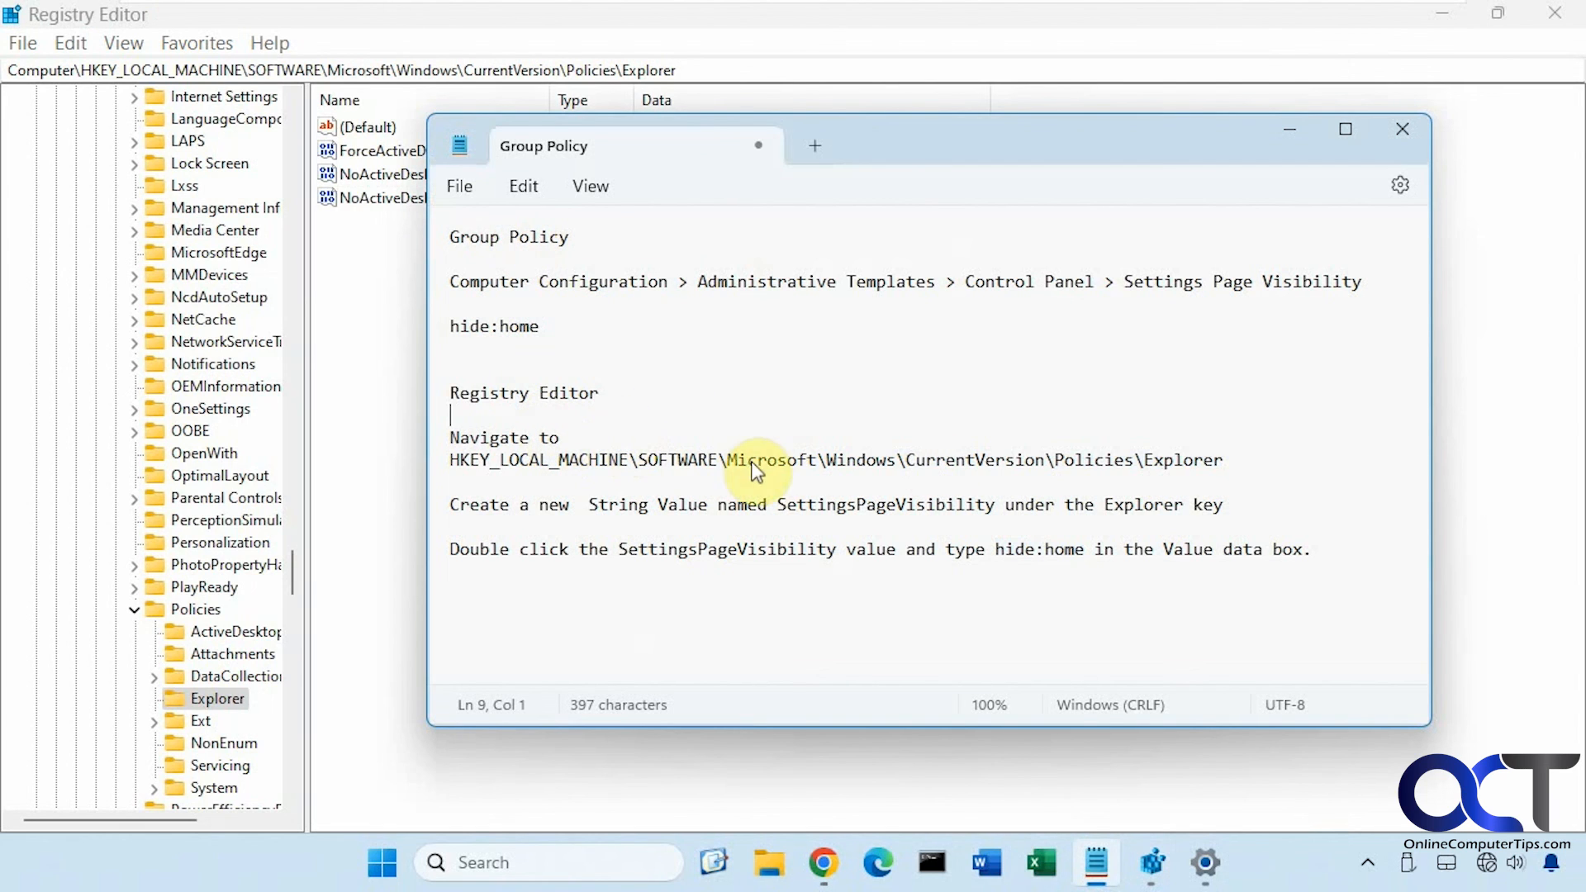
pyautogui.moveTo(760, 611)
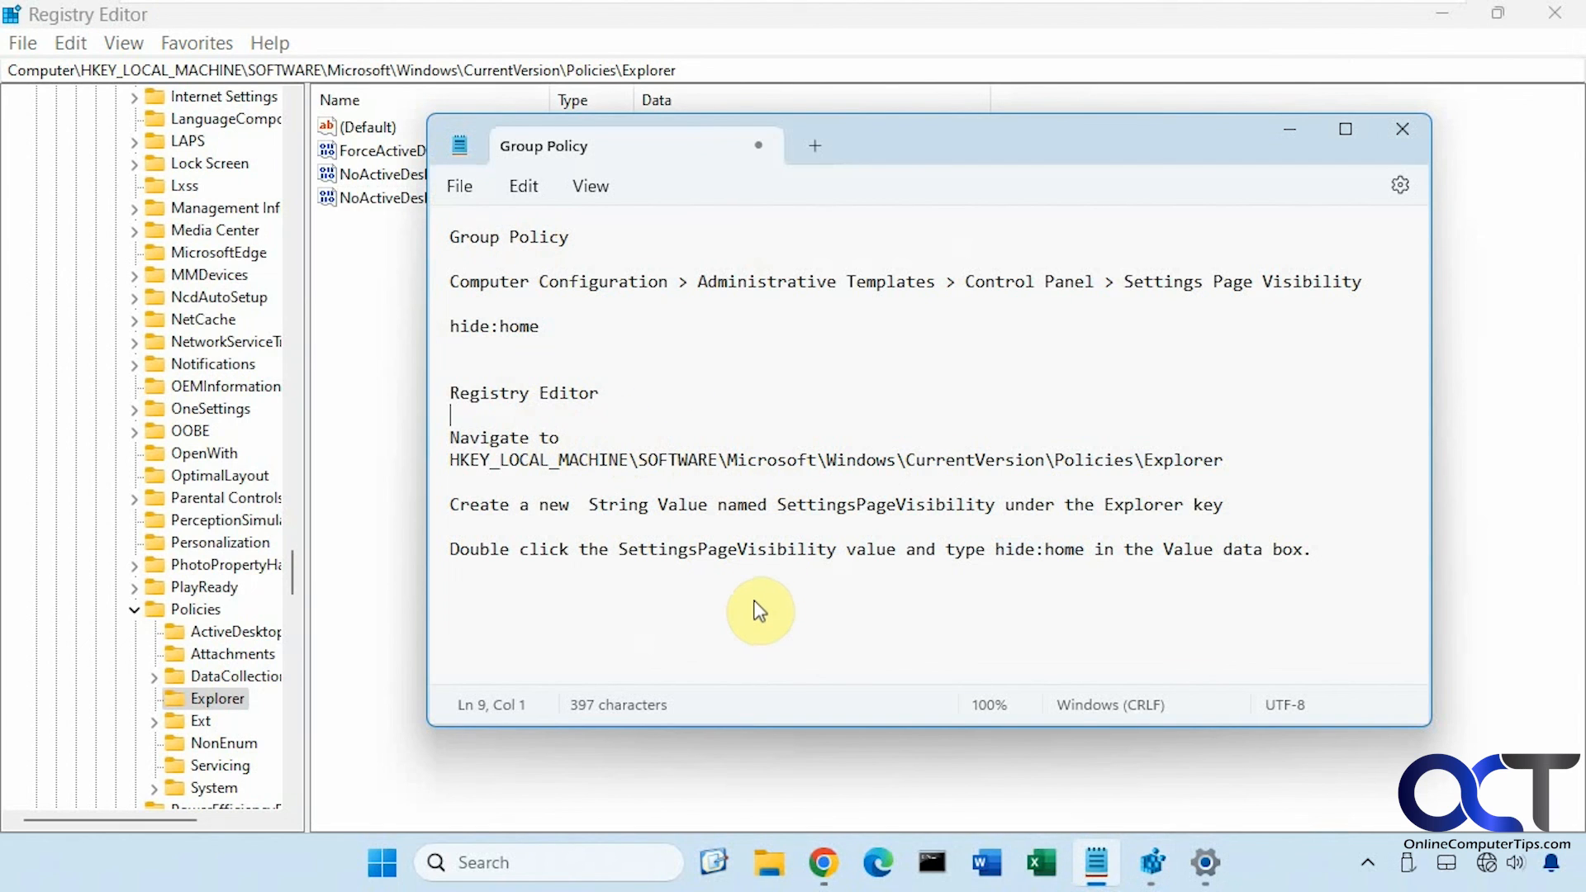